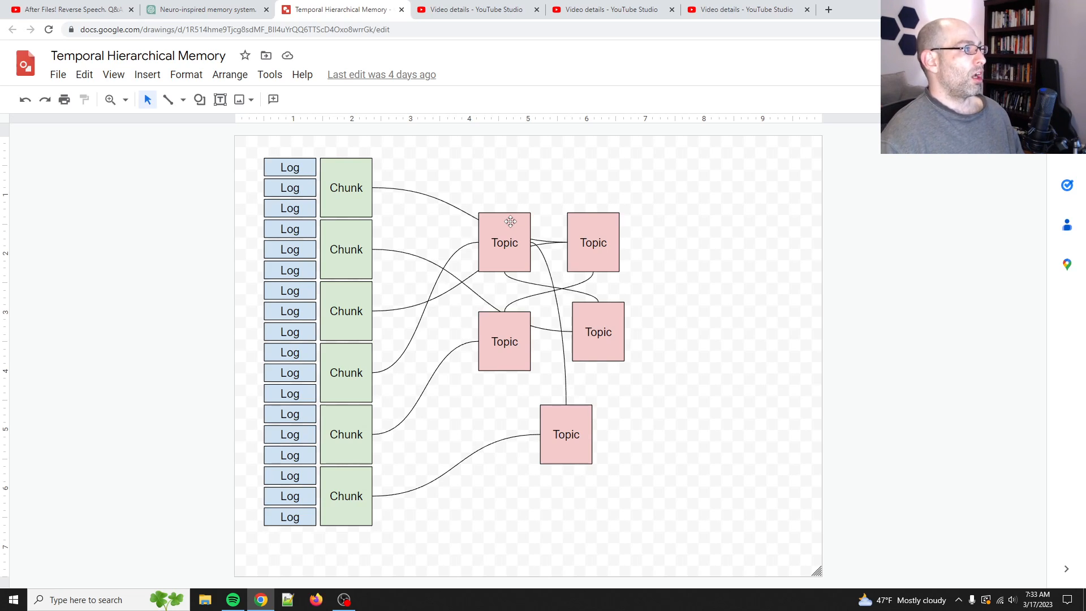
{"action": "mouse_move", "coordinate": [231, 4]}
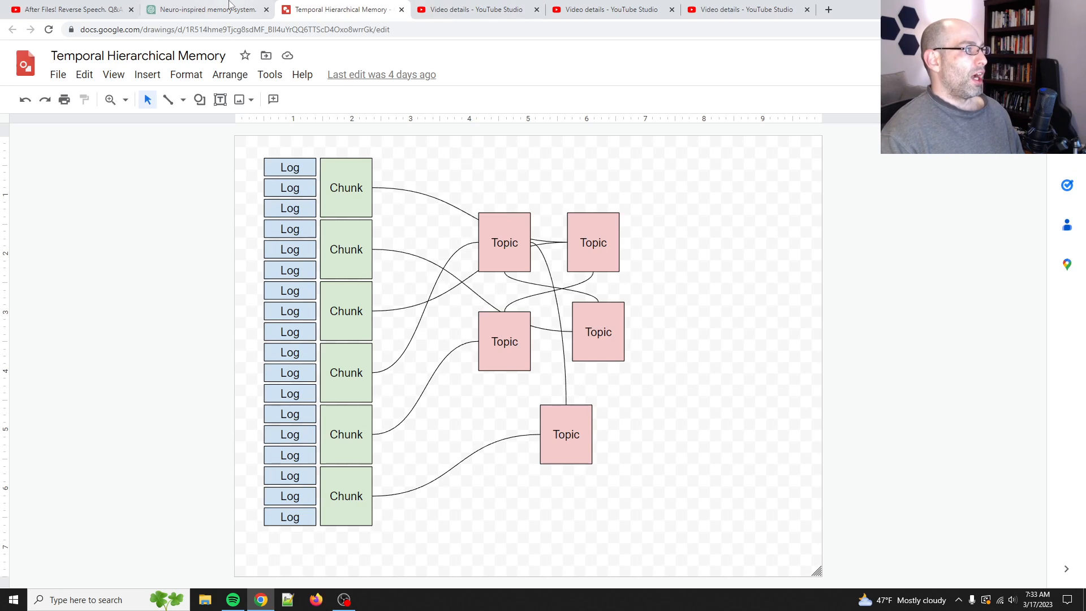
- View the Regenerative Medicine Q&A episode details, then the Salience and Anticipation video details
{"action": "left_click", "coordinate": [476, 9]}
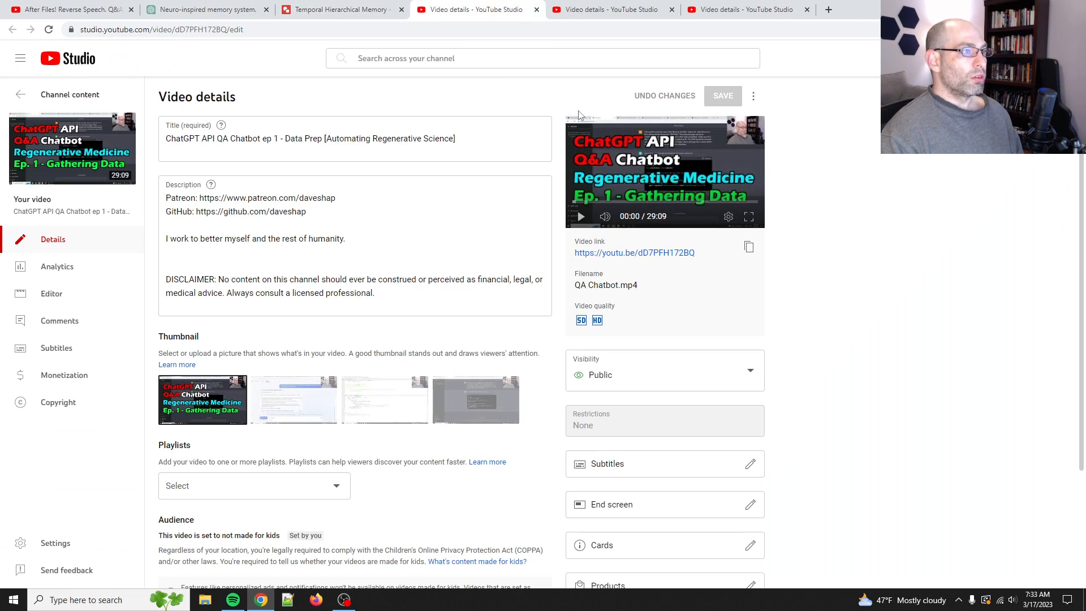
{"action": "mouse_move", "coordinate": [683, 166]}
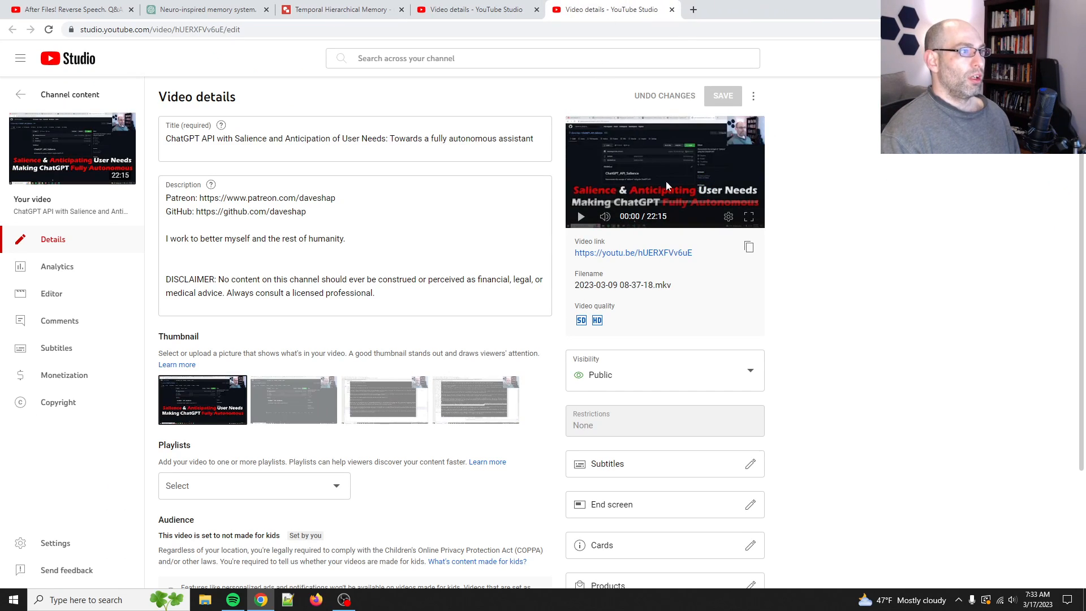
{"action": "mouse_move", "coordinate": [597, 155]}
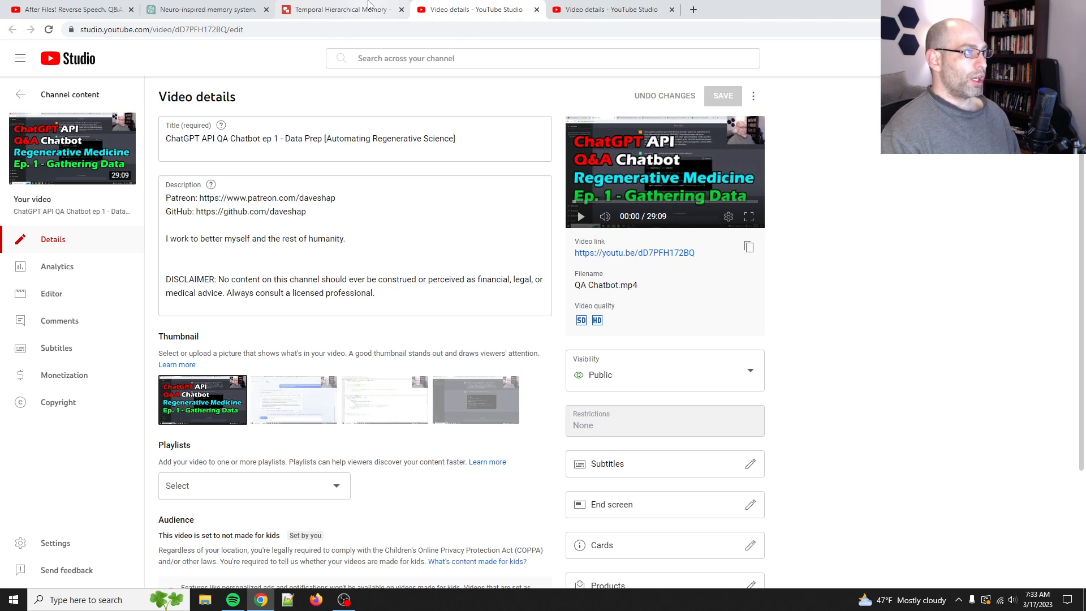
{"action": "mouse_move", "coordinate": [732, 390]}
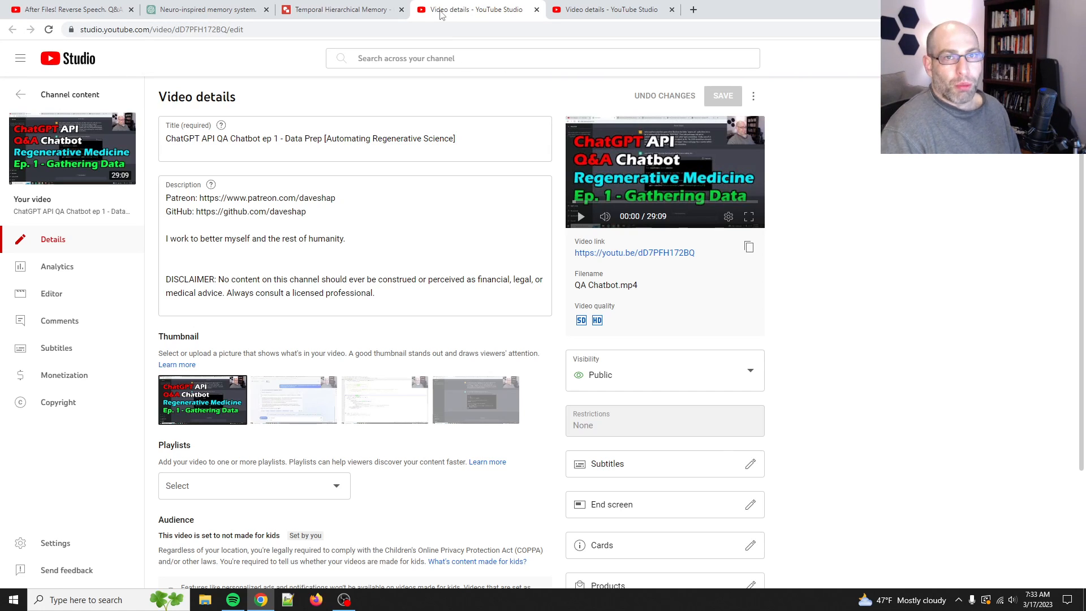
{"action": "mouse_move", "coordinate": [677, 201]}
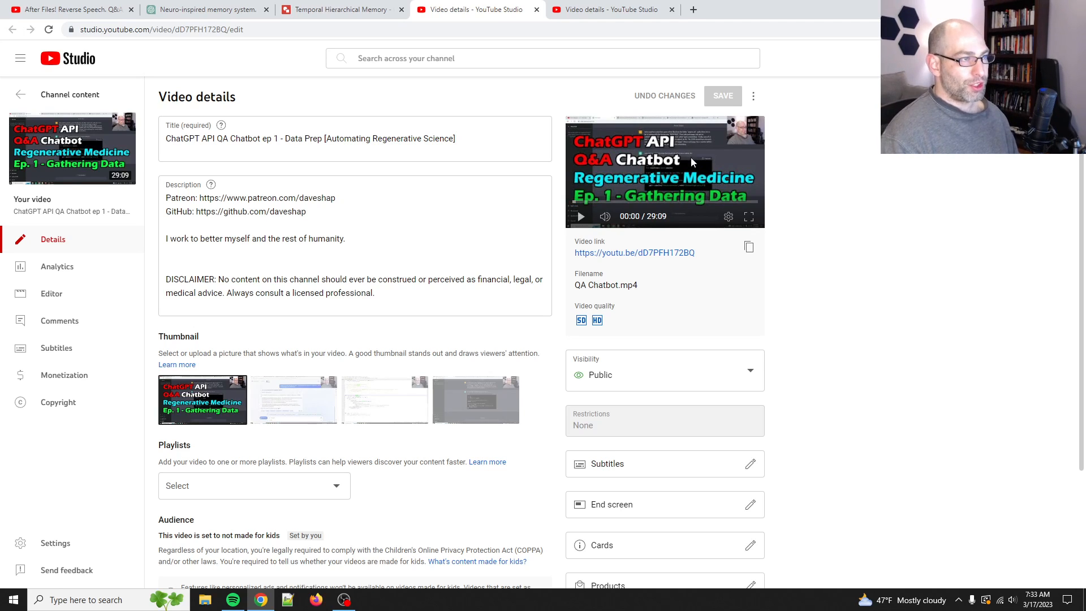
{"action": "left_click", "coordinate": [610, 9]}
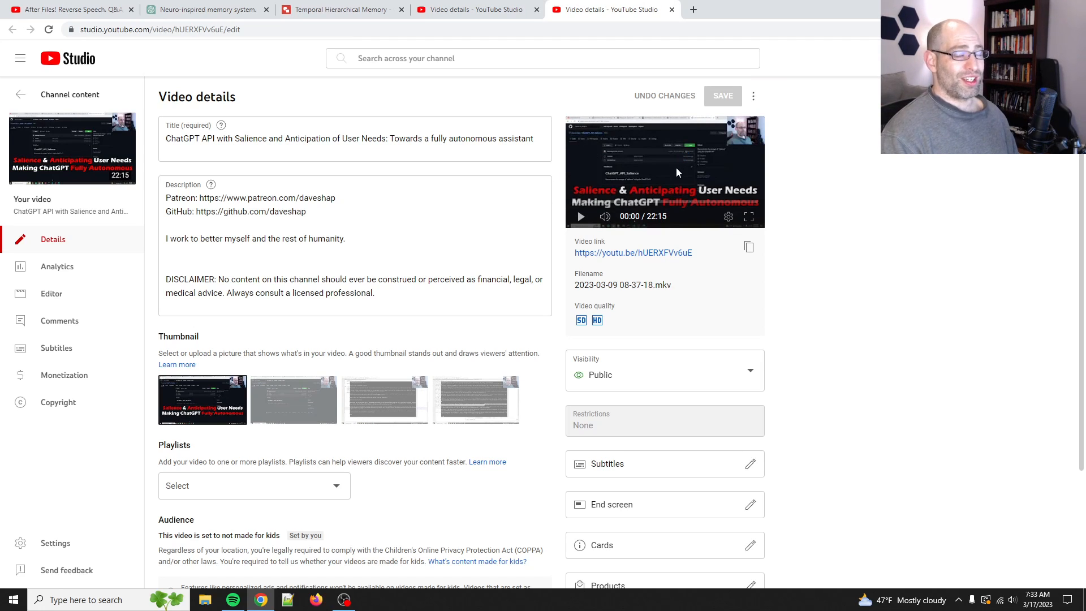
{"action": "mouse_move", "coordinate": [606, 99]}
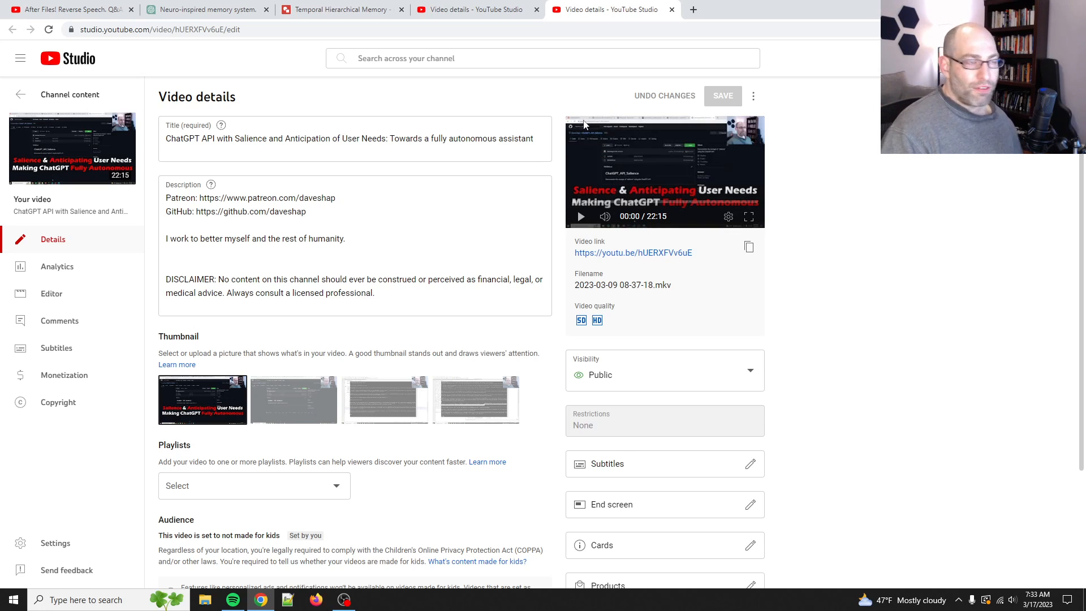
{"action": "mouse_move", "coordinate": [583, 141]}
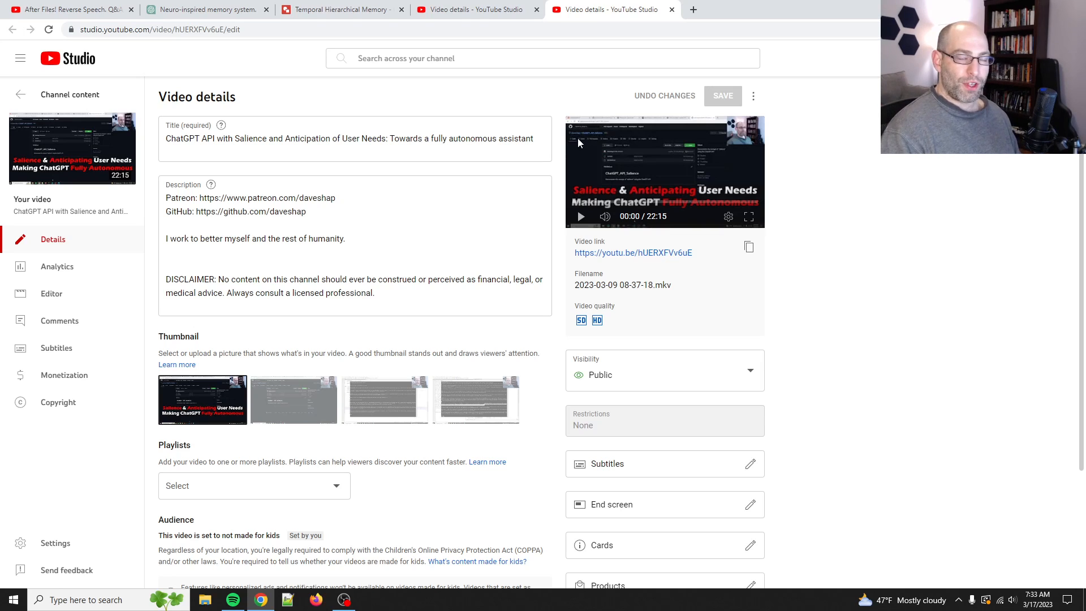
{"action": "mouse_move", "coordinate": [643, 184]}
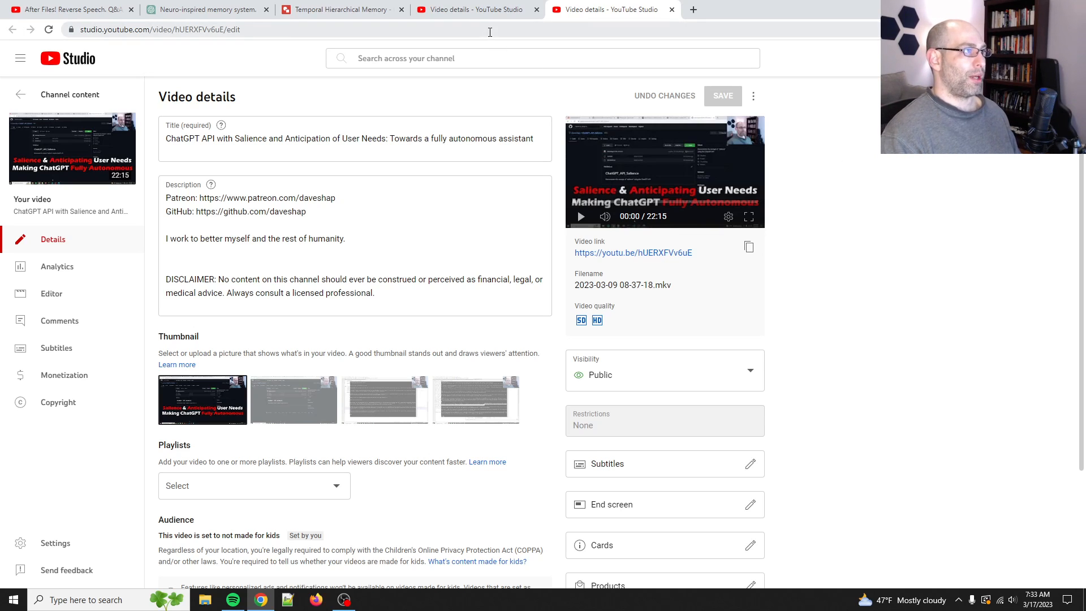
- Return to the Temporal Hierarchical Memory diagram of Log, Chunk and Topic boxes
{"action": "left_click", "coordinate": [340, 9]}
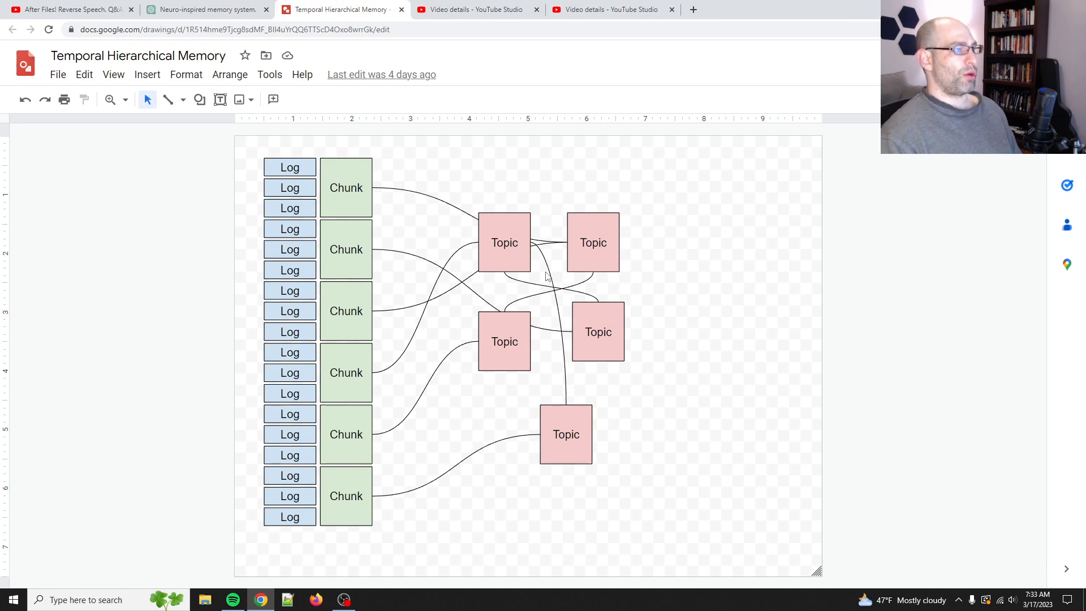
{"action": "mouse_move", "coordinate": [462, 187]}
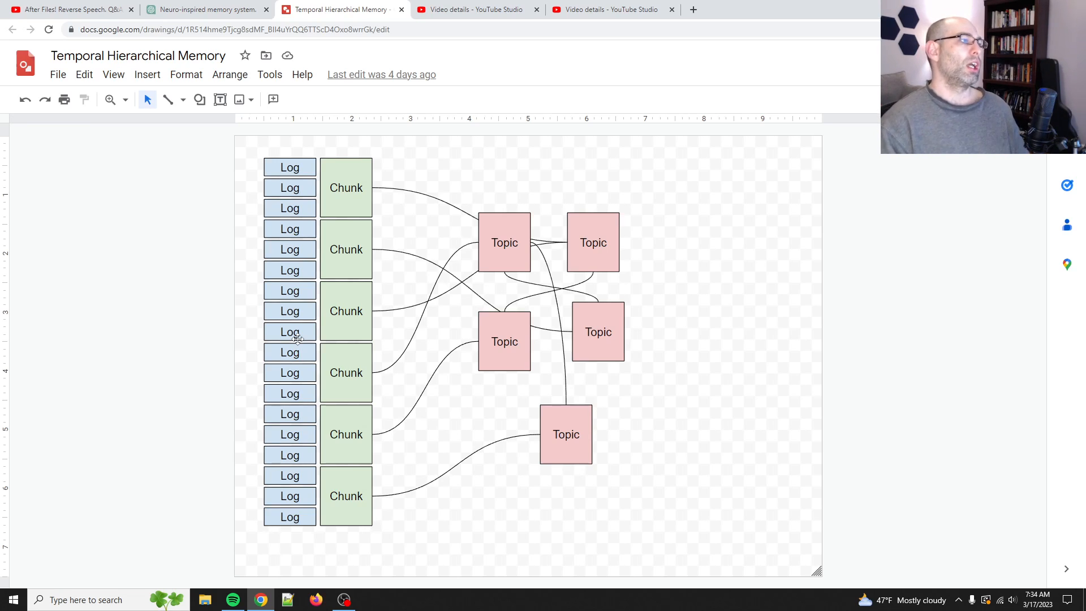
{"action": "mouse_move", "coordinate": [584, 165]}
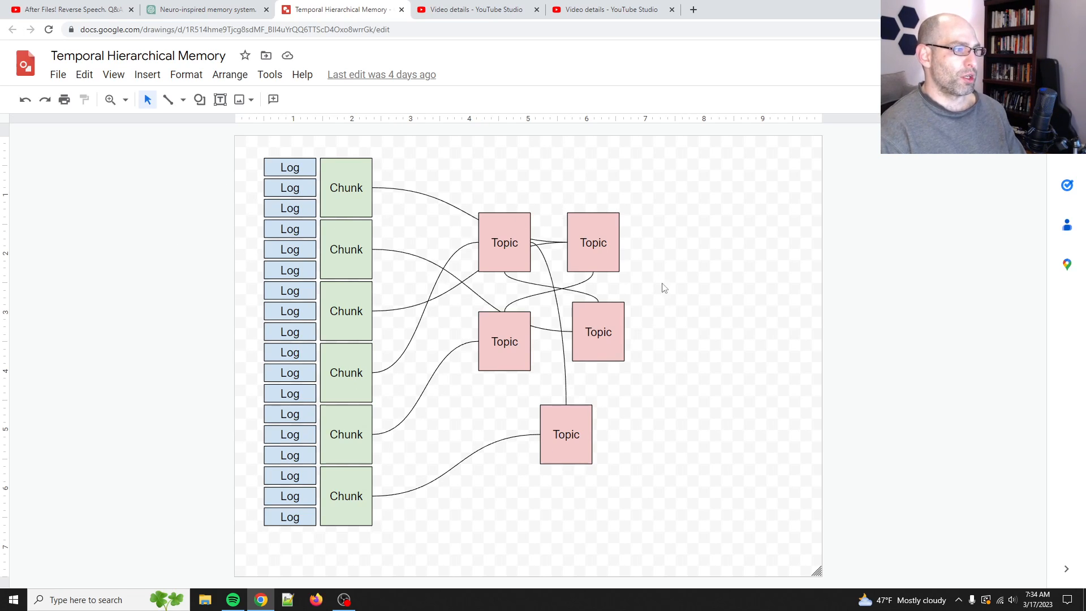
{"action": "mouse_move", "coordinate": [873, 282]}
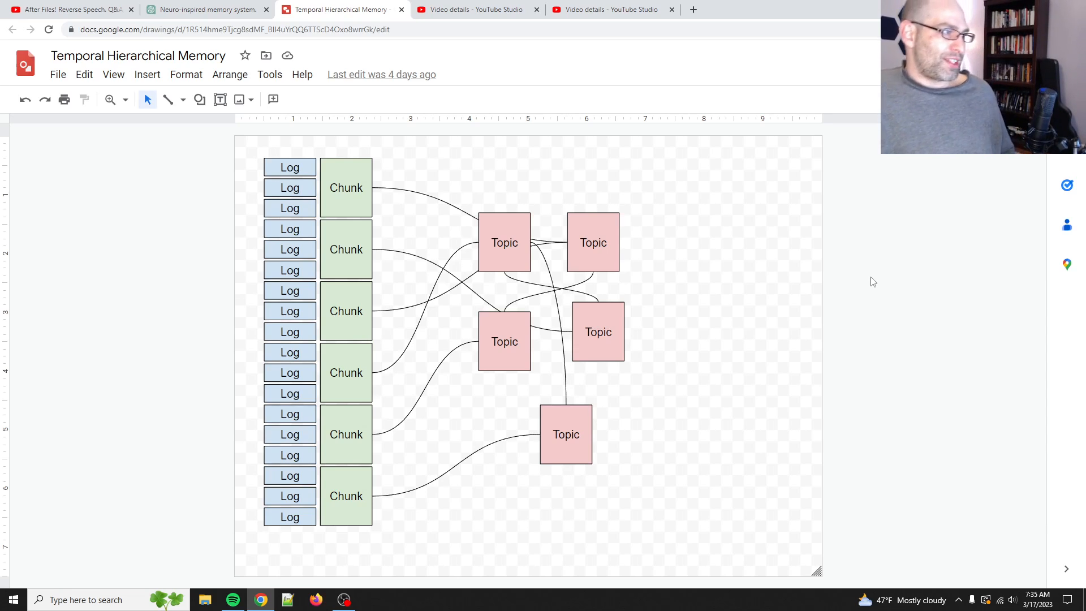
{"action": "mouse_move", "coordinate": [649, 177]}
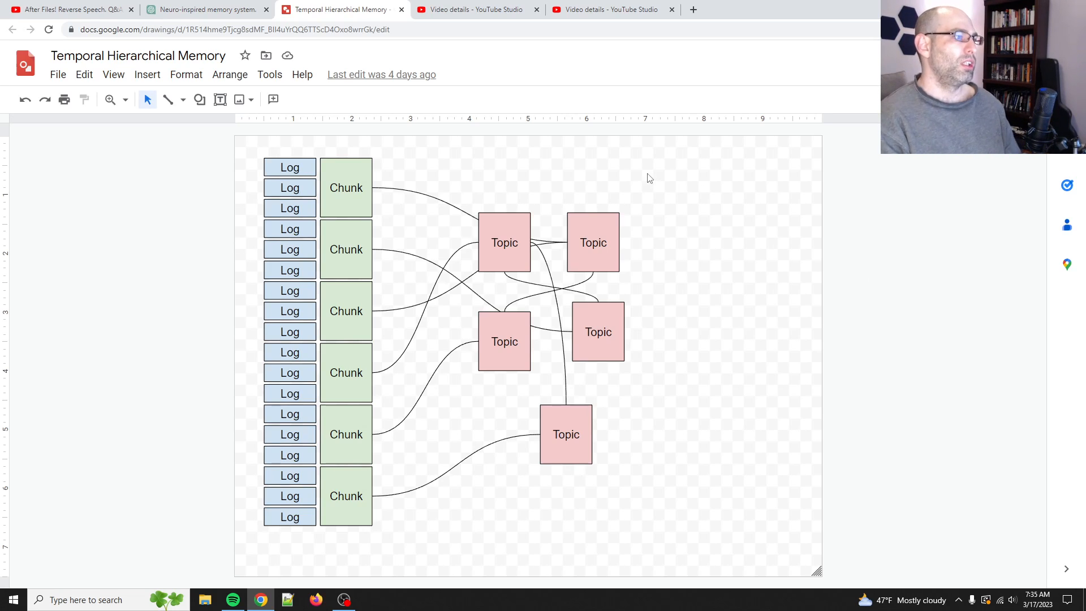
{"action": "mouse_move", "coordinate": [660, 348]}
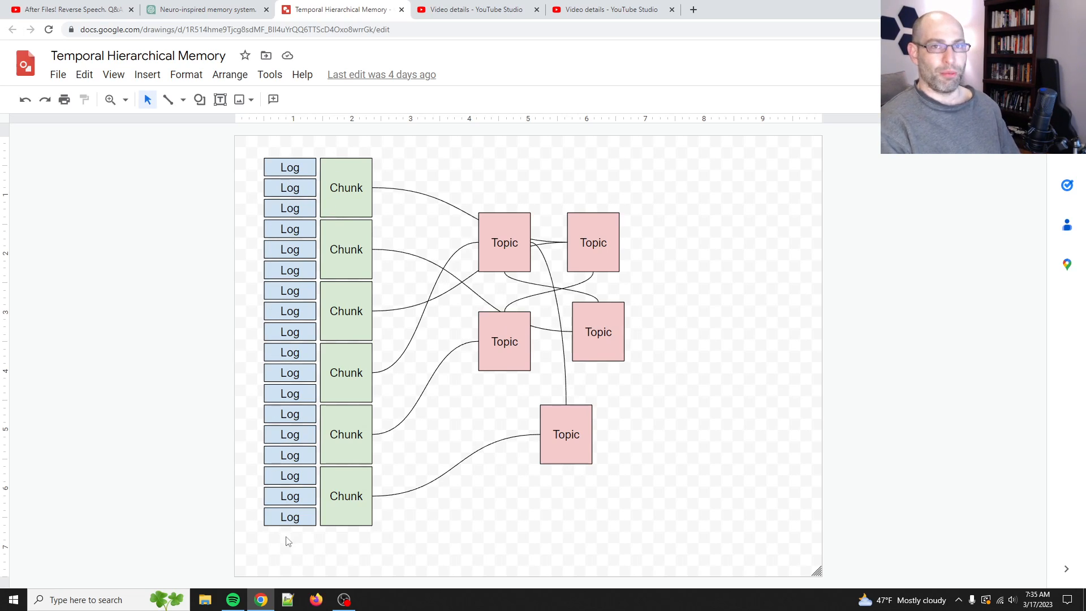
{"action": "mouse_move", "coordinate": [327, 310]}
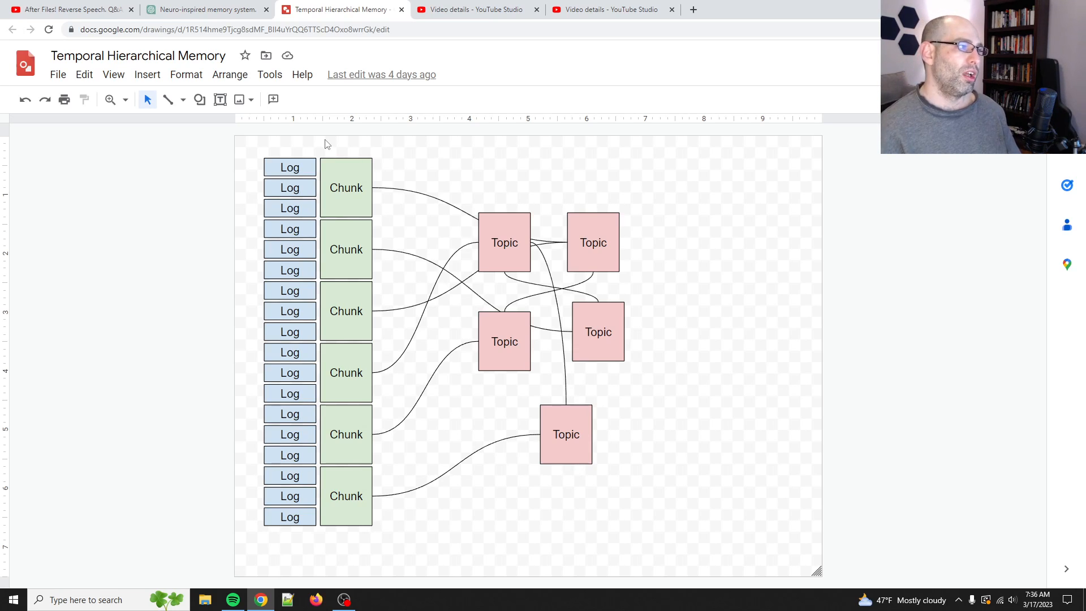
{"action": "mouse_move", "coordinate": [341, 199]}
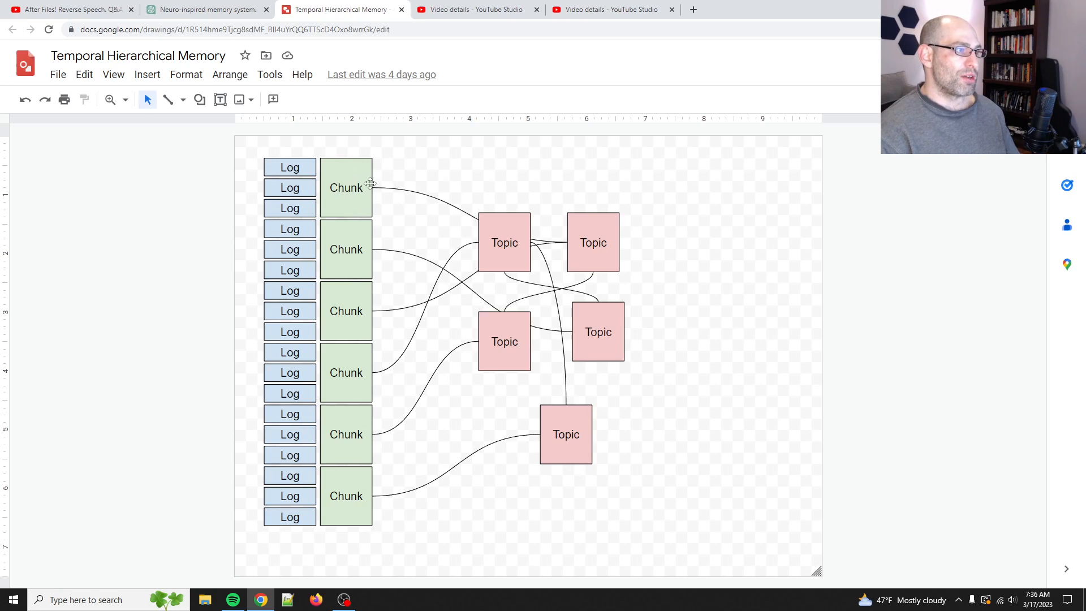
{"action": "mouse_move", "coordinate": [347, 200]}
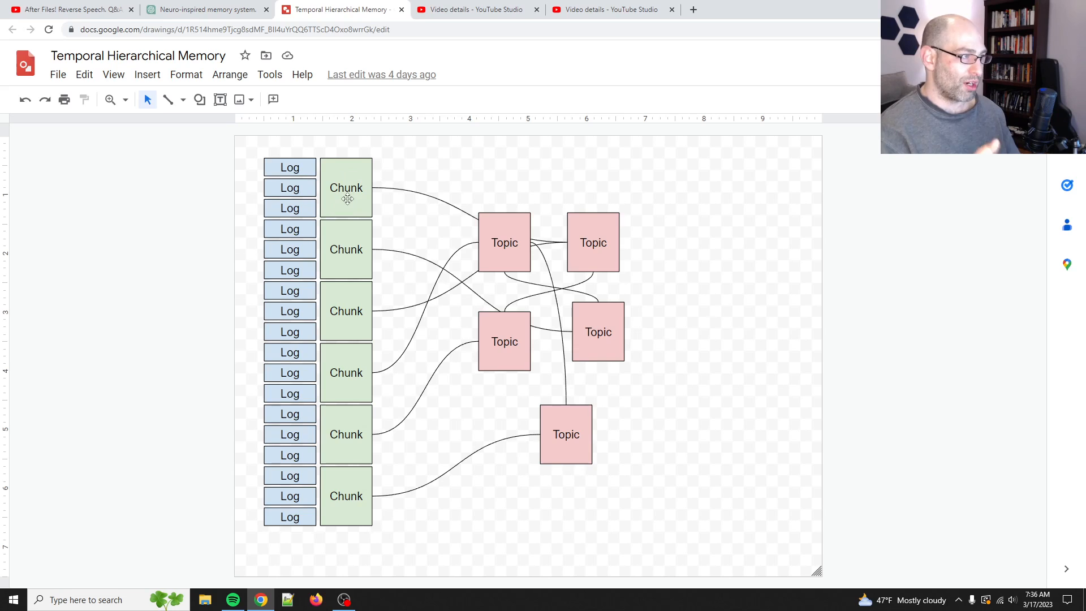
{"action": "mouse_move", "coordinate": [340, 394]}
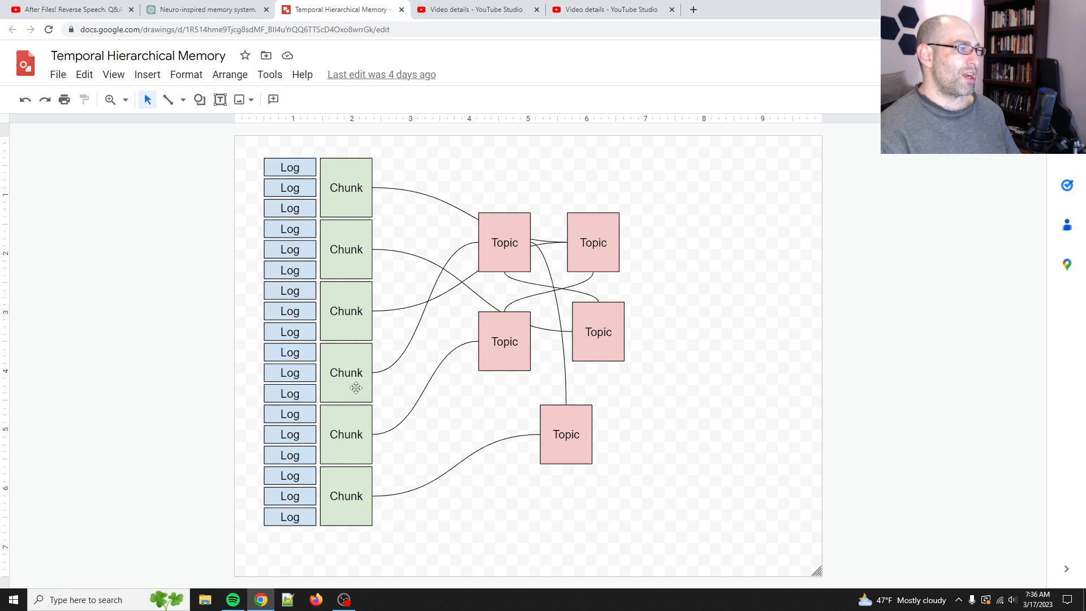
{"action": "mouse_move", "coordinate": [410, 346]}
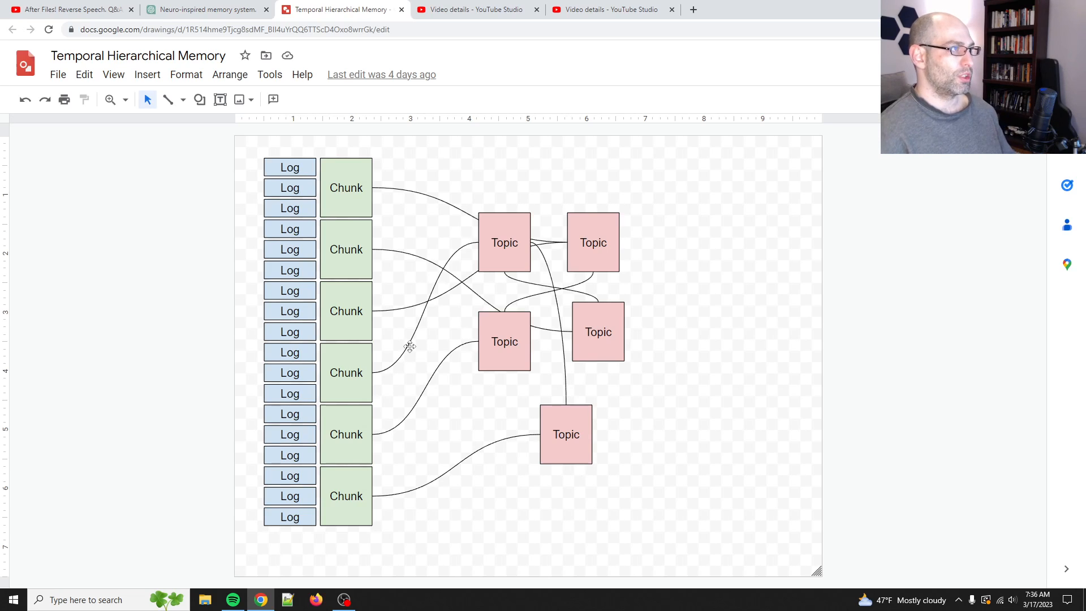
{"action": "mouse_move", "coordinate": [387, 433]}
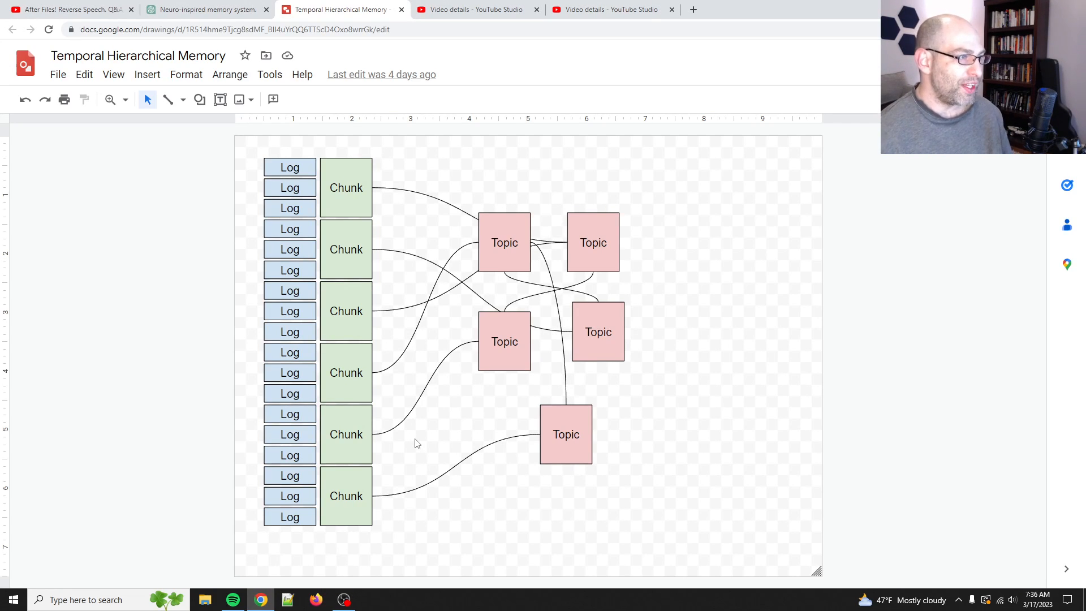
- Scroll the memory-system chat past the rollup summarization code to the Executive Summary answer
{"action": "left_click", "coordinate": [201, 9]}
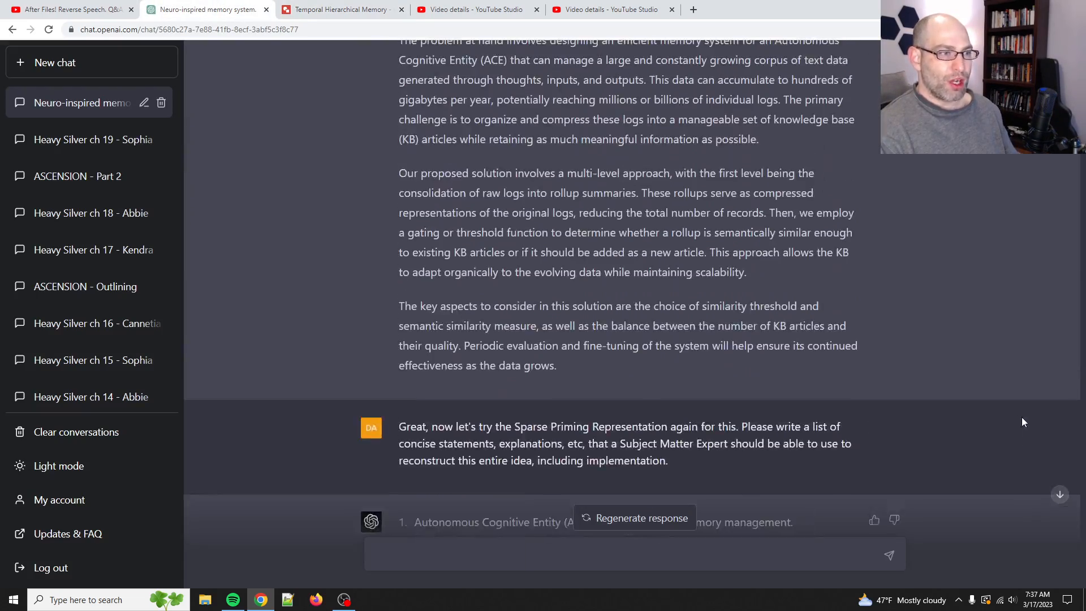
{"action": "scroll", "scroll_direction": "down", "scroll_amount": 3}
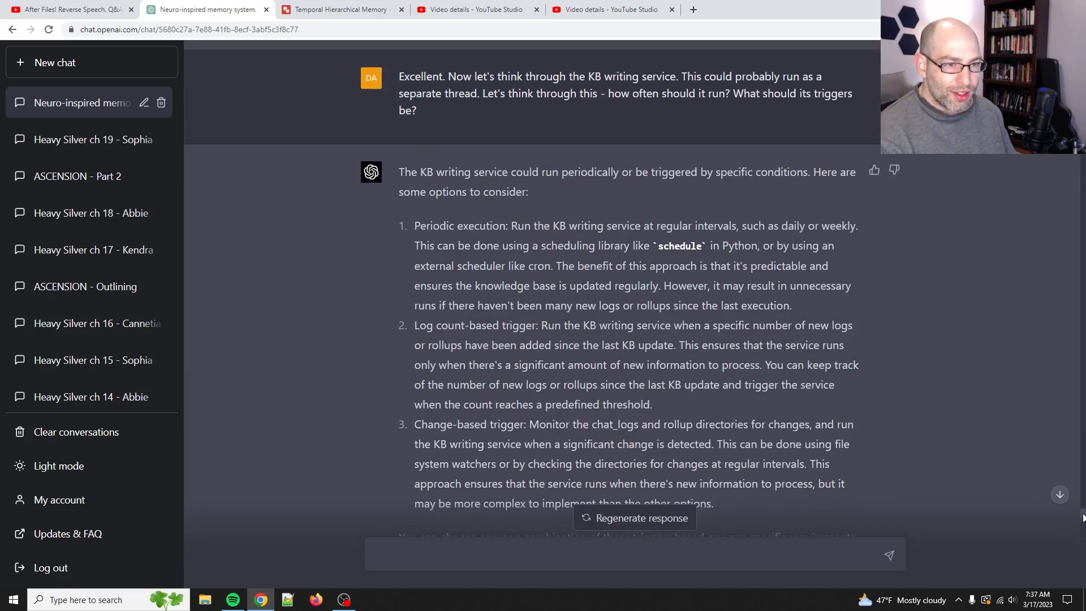
{"action": "scroll", "scroll_direction": "down", "scroll_amount": 3}
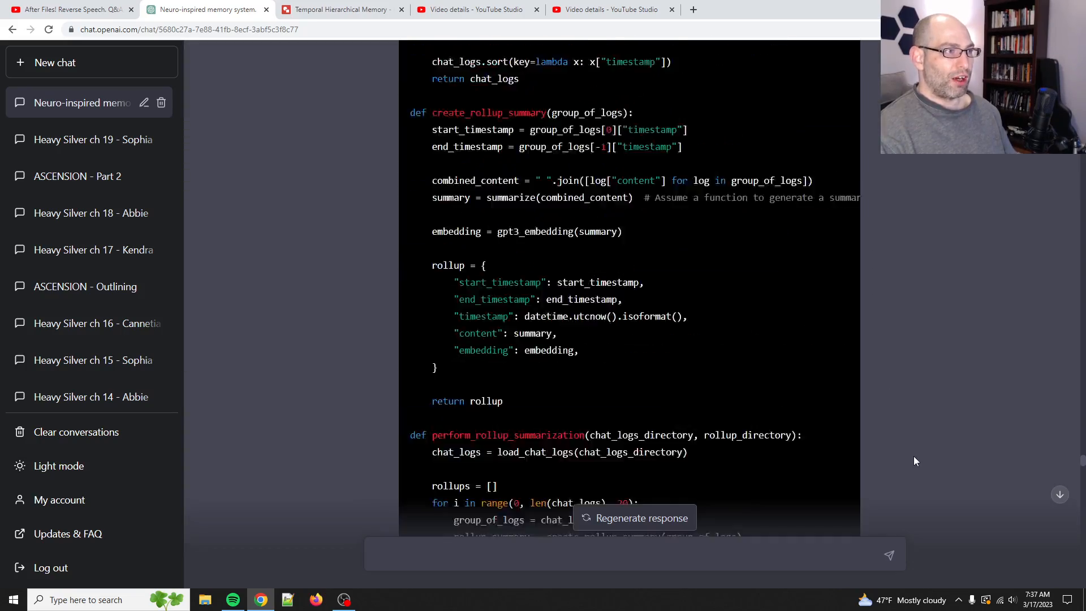
{"action": "scroll", "scroll_direction": "down", "scroll_amount": 3}
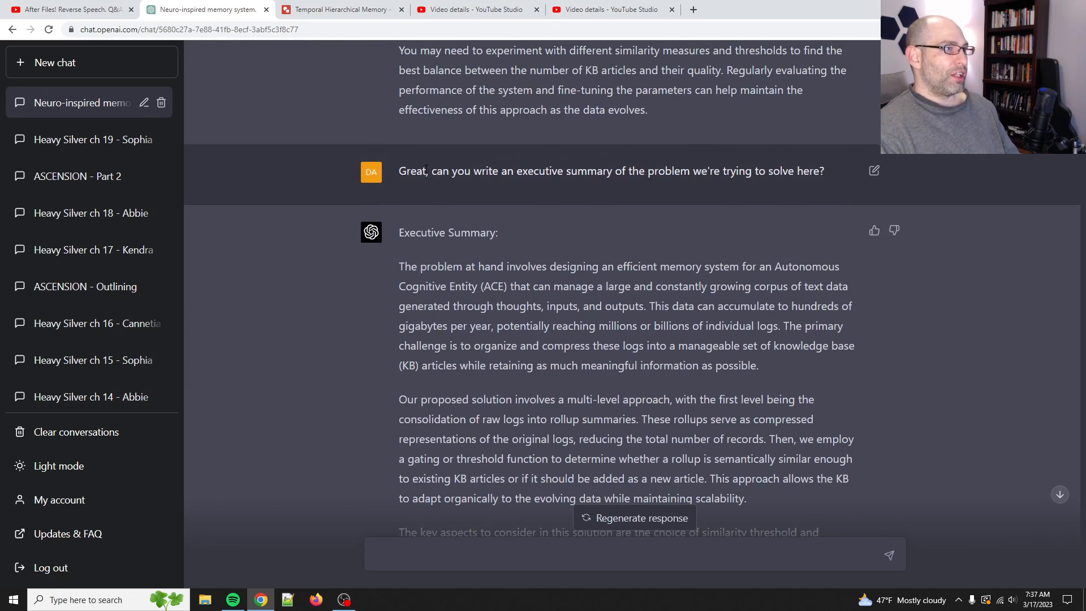
{"action": "left_click_drag", "start_coordinate": [431, 171], "coordinate": [825, 171]}
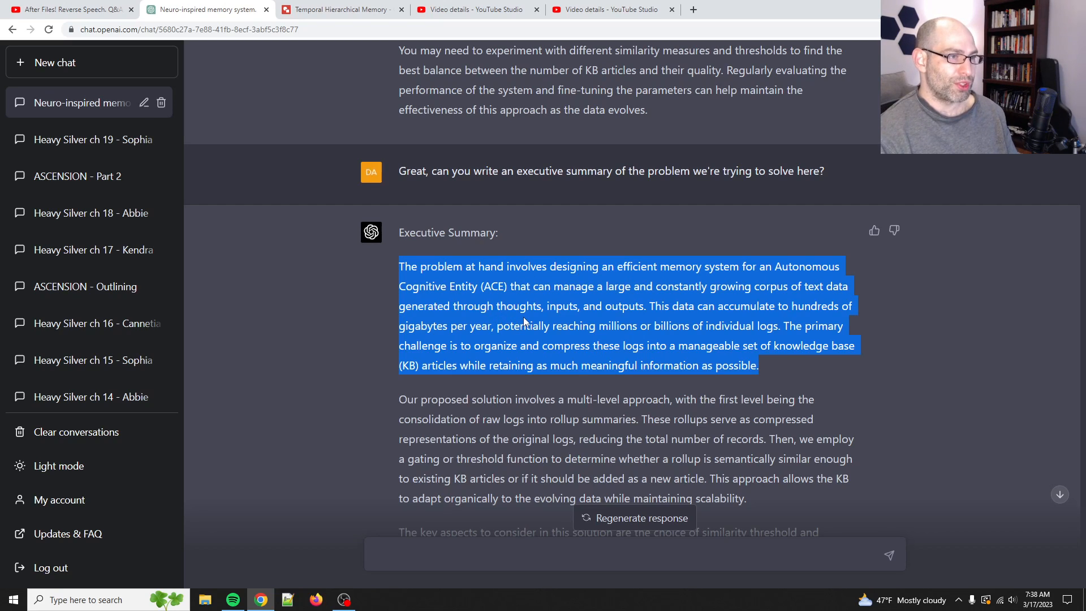
{"action": "mouse_move", "coordinate": [525, 320]}
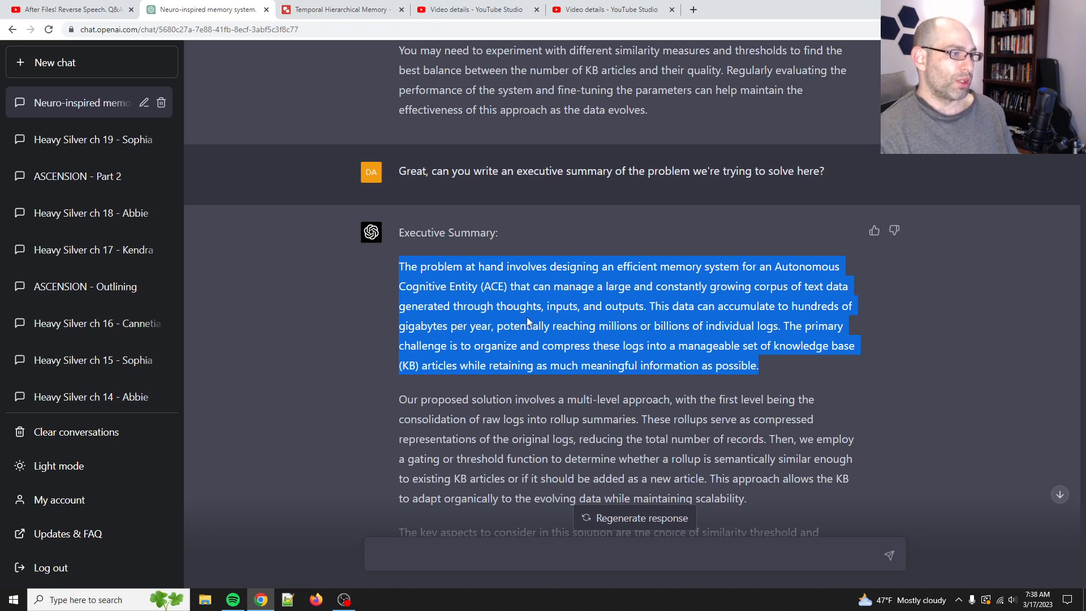
{"action": "scroll", "scroll_direction": "down", "scroll_amount": 3}
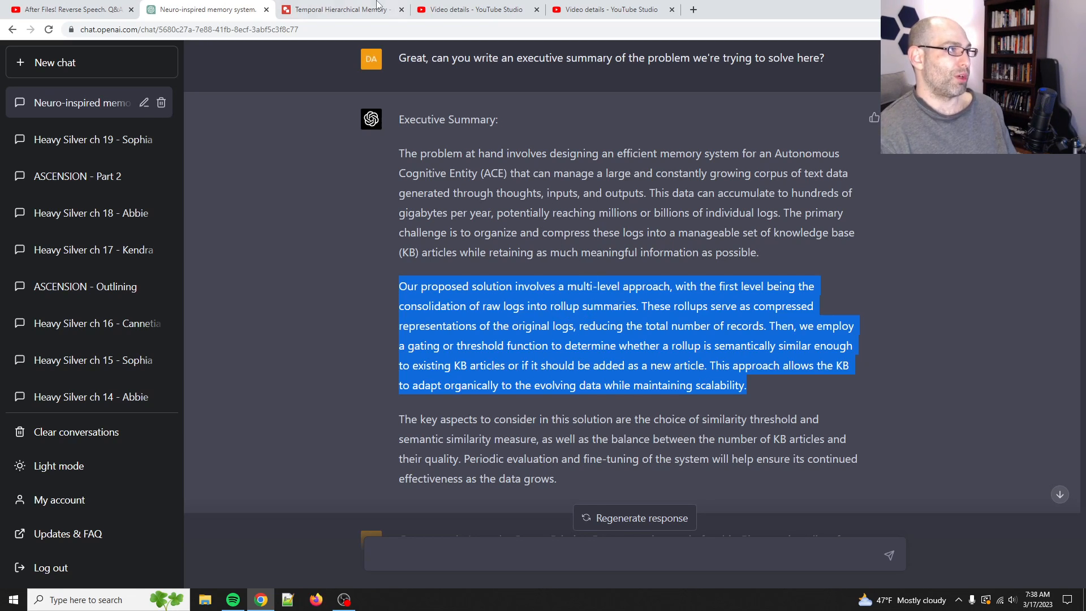
{"action": "mouse_move", "coordinate": [237, 5]}
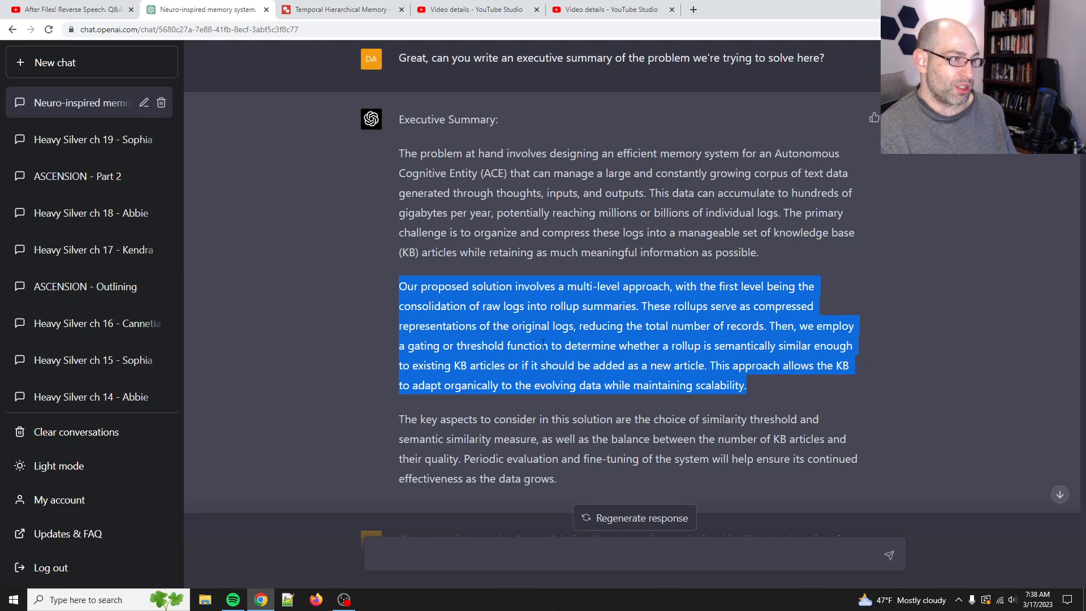
{"action": "mouse_move", "coordinate": [761, 339]}
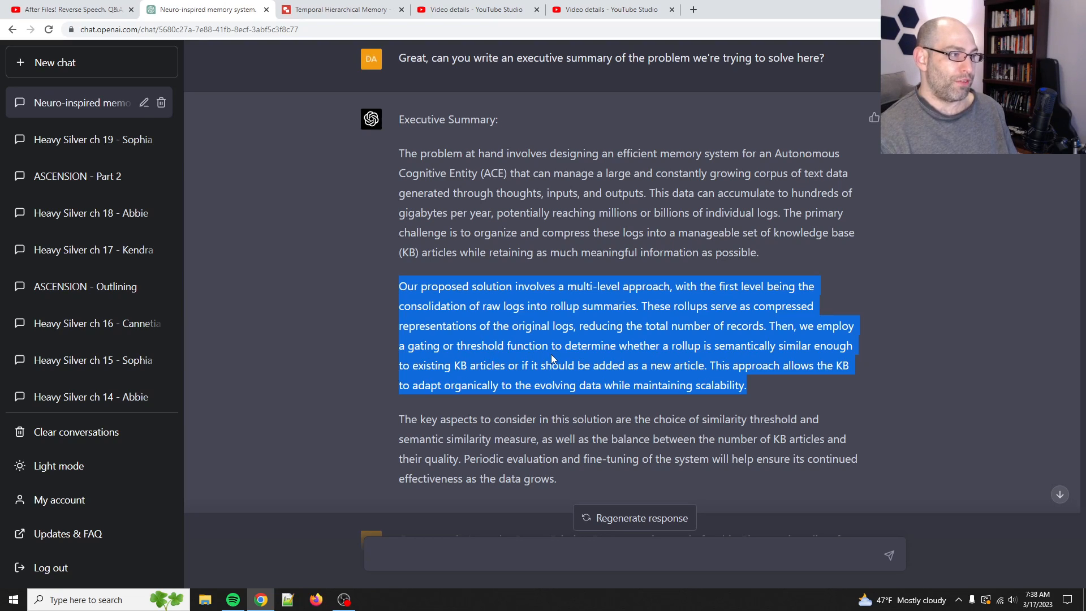
{"action": "mouse_move", "coordinate": [717, 367]}
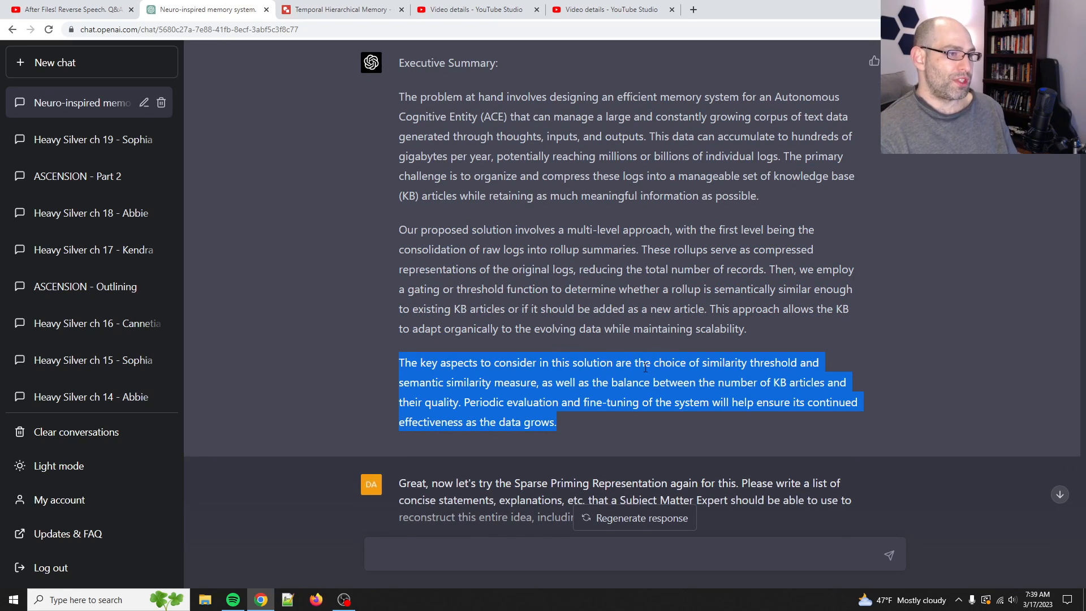
{"action": "mouse_move", "coordinate": [567, 382]}
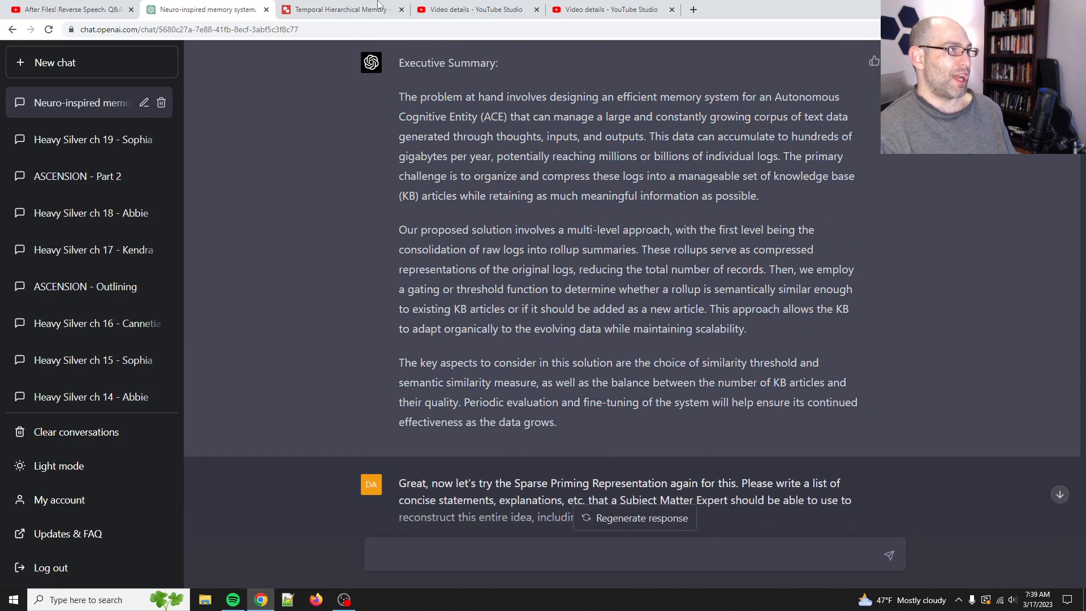
- Glance at the memory diagram, then highlight the executive summary's key aspects and the ten-point SPR list
{"action": "left_click", "coordinate": [339, 9]}
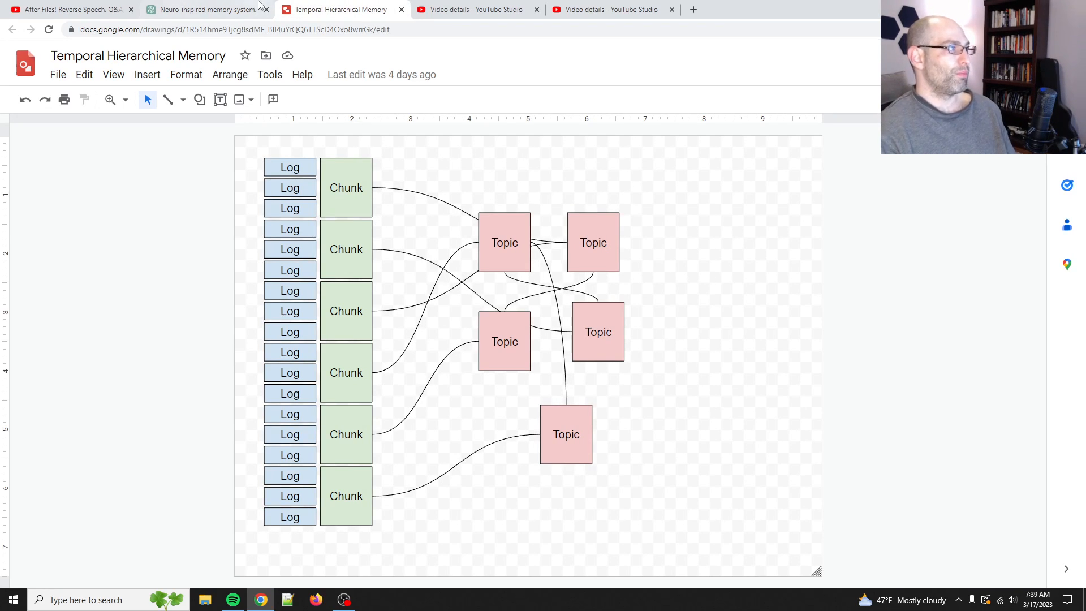
{"action": "left_click", "coordinate": [205, 9]}
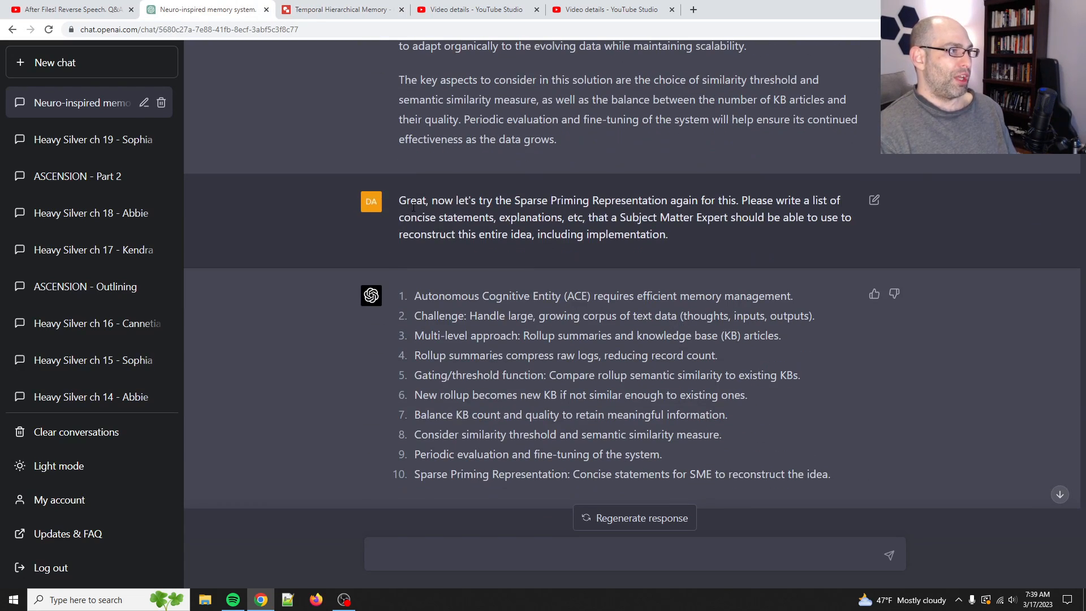
{"action": "left_click_drag", "start_coordinate": [399, 200], "coordinate": [667, 234]}
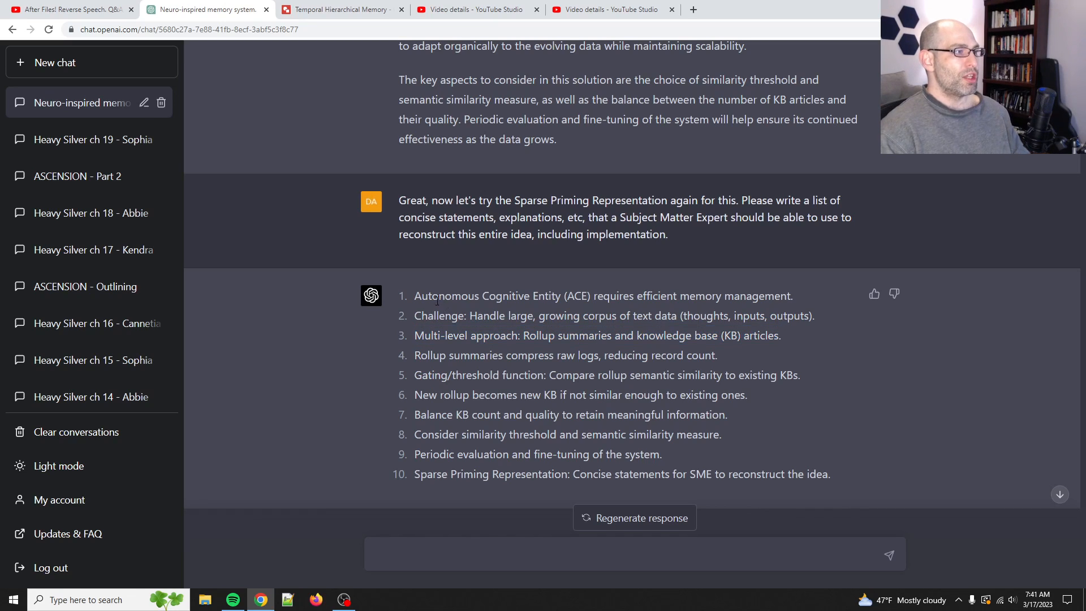
{"action": "left_click_drag", "start_coordinate": [414, 295], "coordinate": [829, 474]}
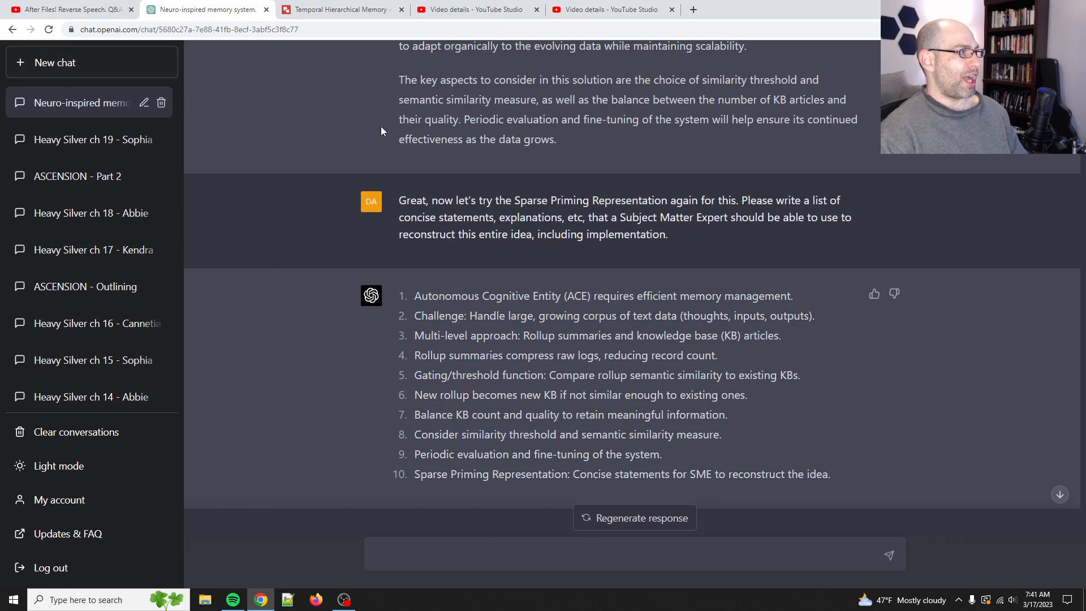
- In a new GPT-4 chat, draft the opening about a Sparse Priming Representation of a concept or topic
{"action": "left_click", "coordinate": [54, 62]}
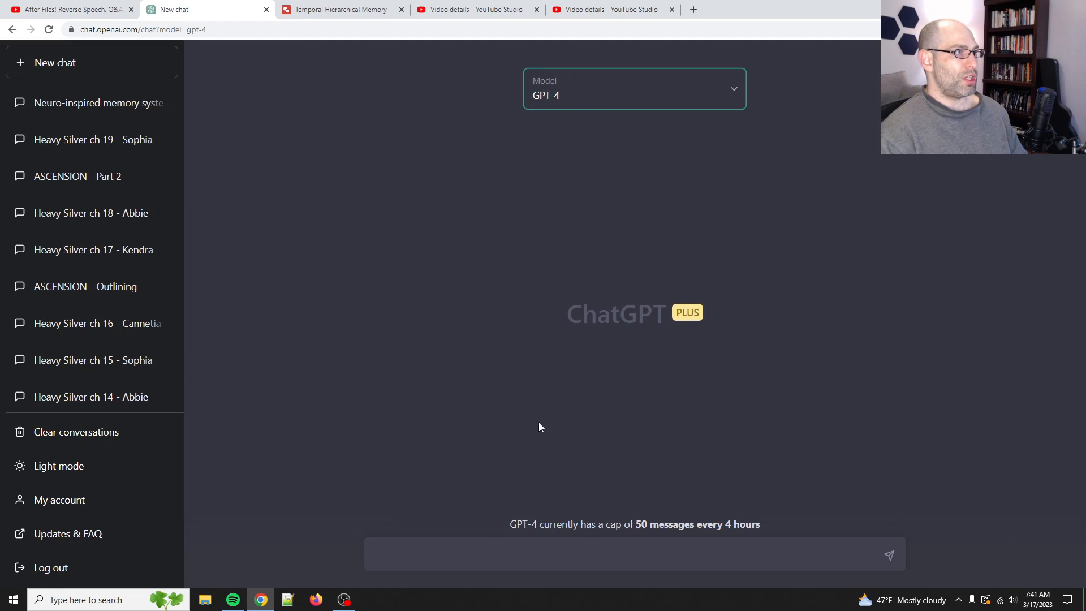
{"action": "type", "text": "The following is a"}
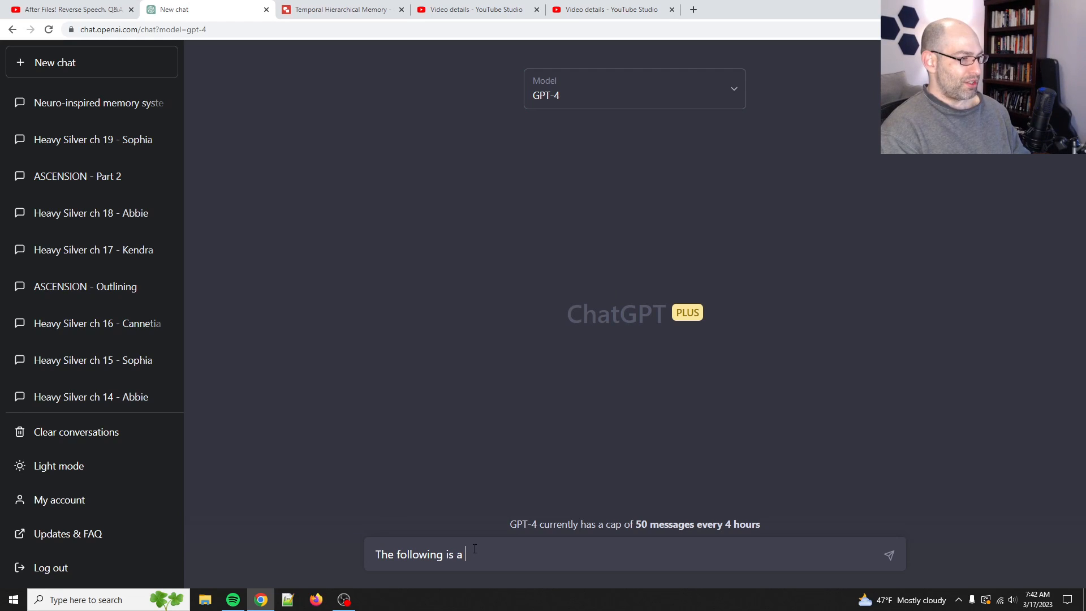
{"action": "type", "text": "Sparse Priming Representation of a"}
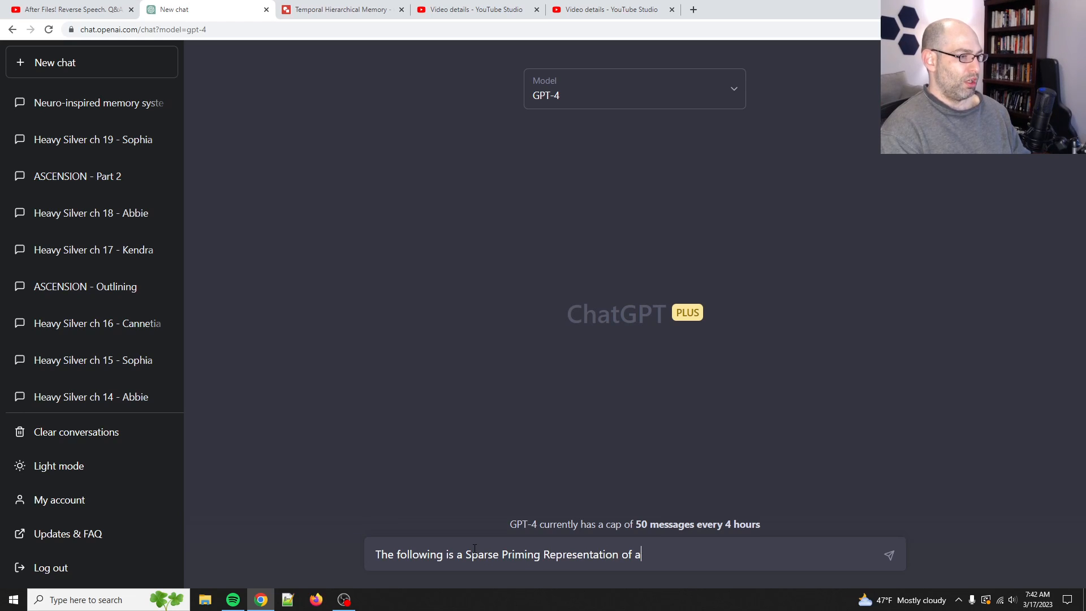
{"action": "type", "text": "concept or"}
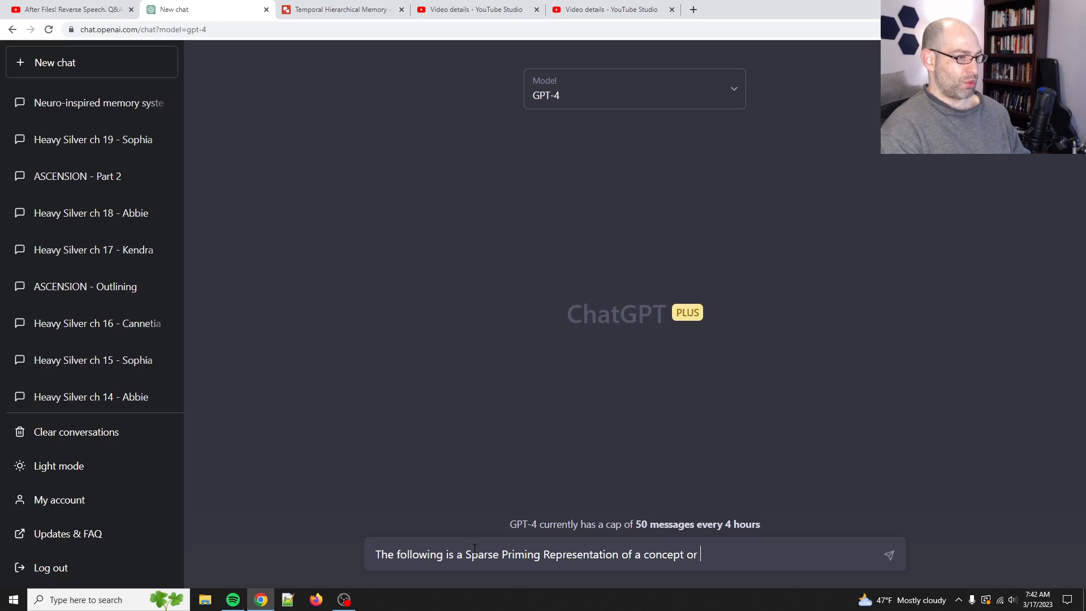
{"action": "type", "text": "topic."}
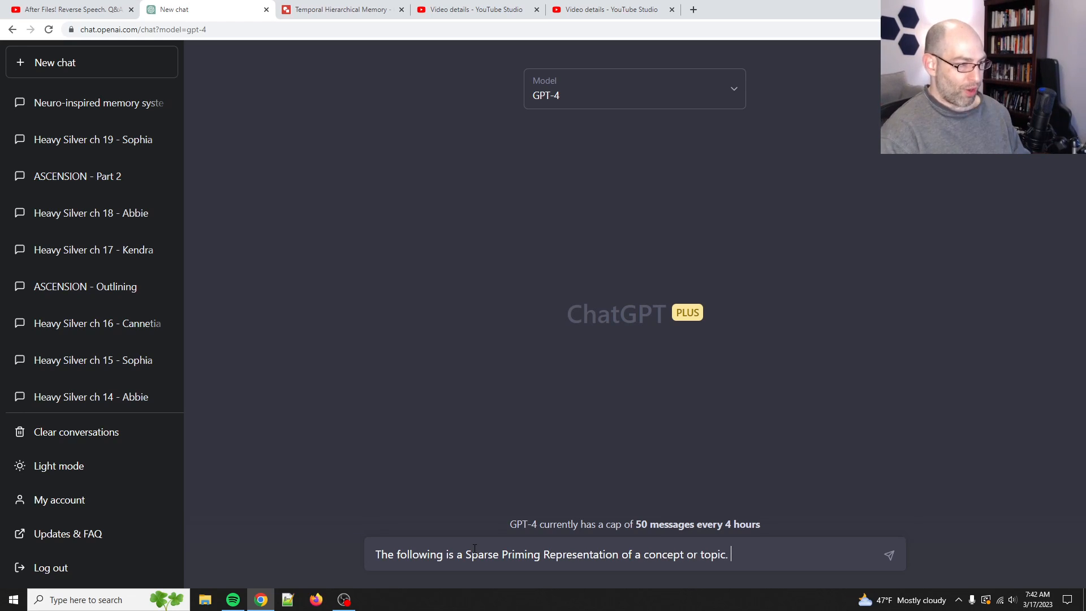
{"action": "left_click_drag", "start_coordinate": [511, 524], "coordinate": [670, 523]}
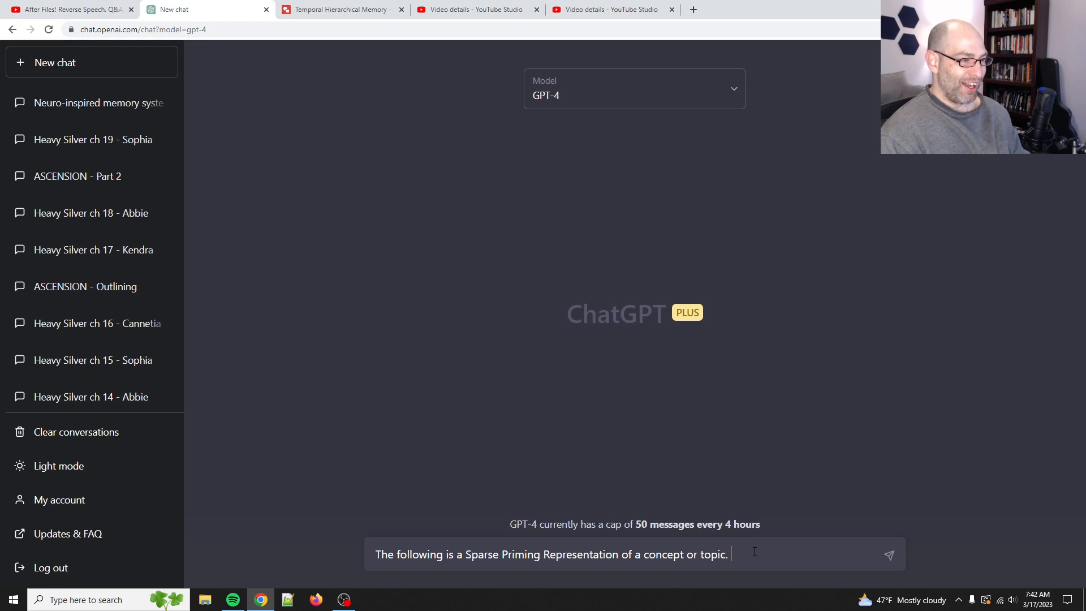
- Add 'Please reconstruct the topic or concept' and number the pasted SPR items through 10
{"action": "type", "text": "P"}
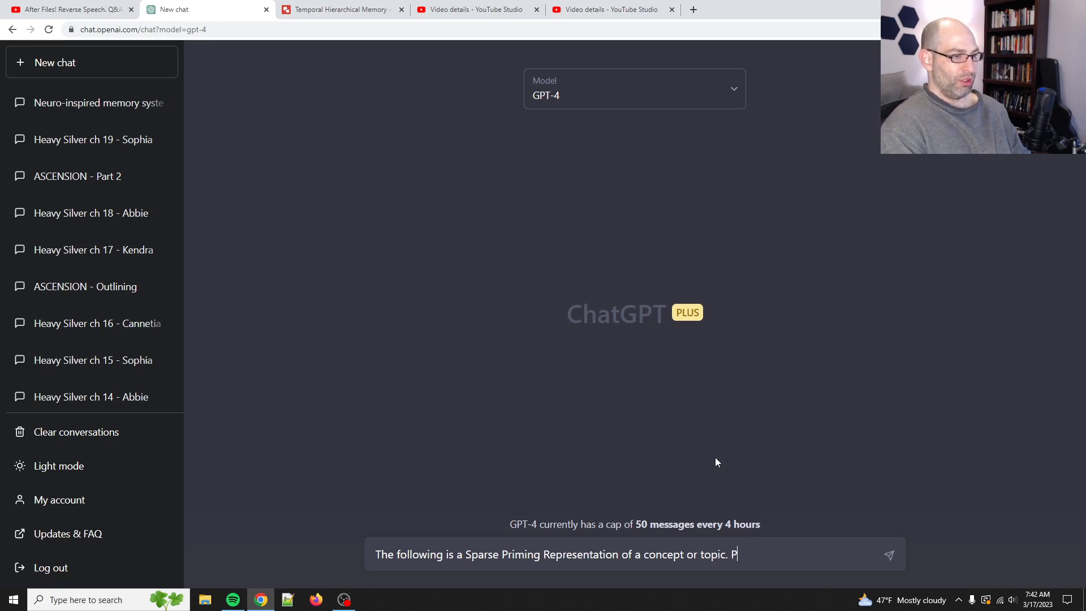
{"action": "type", "text": "lease reconstruct"}
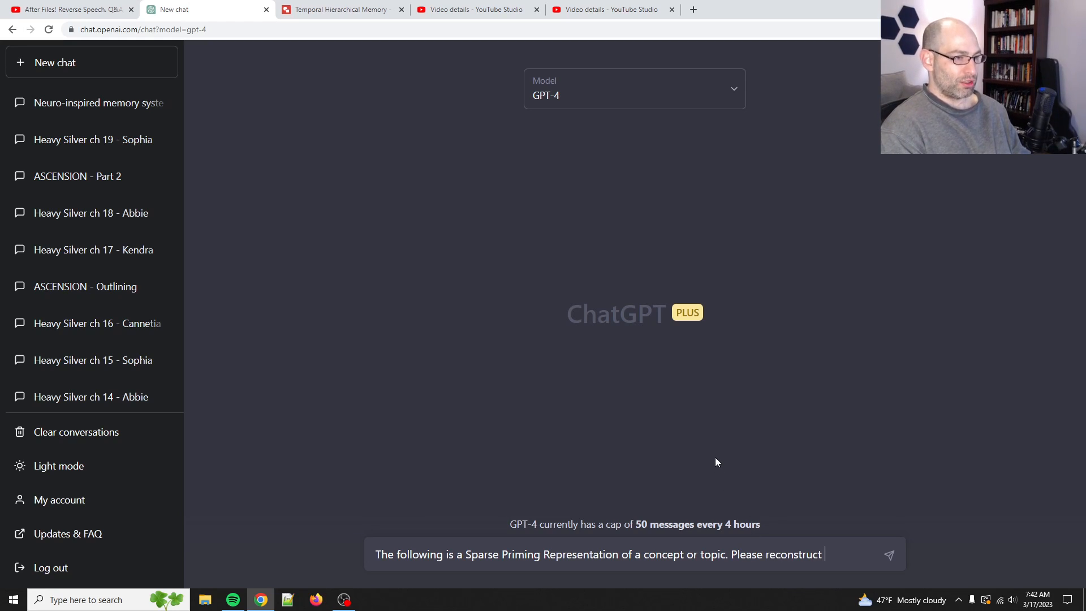
{"action": "type", "text": "the topic or concept in detail"}
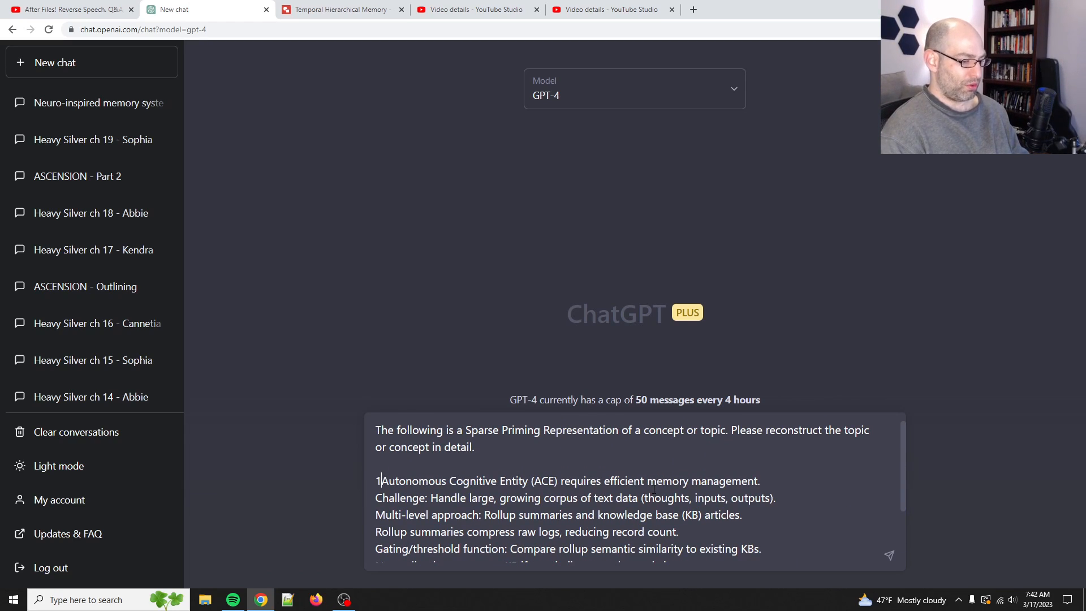
{"action": "type", "text": "."}
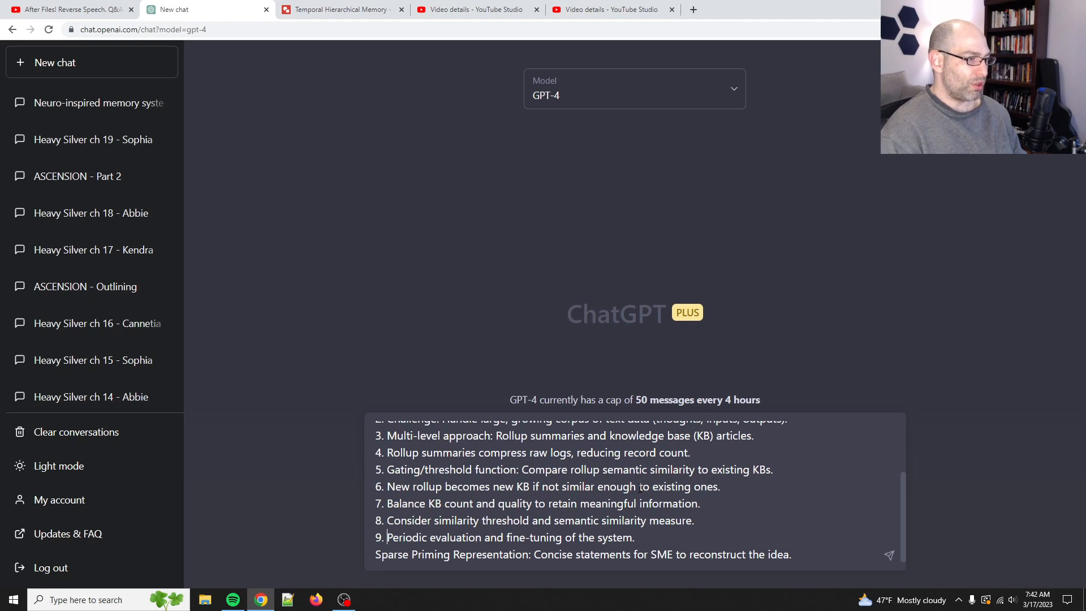
{"action": "type", "text": "10."}
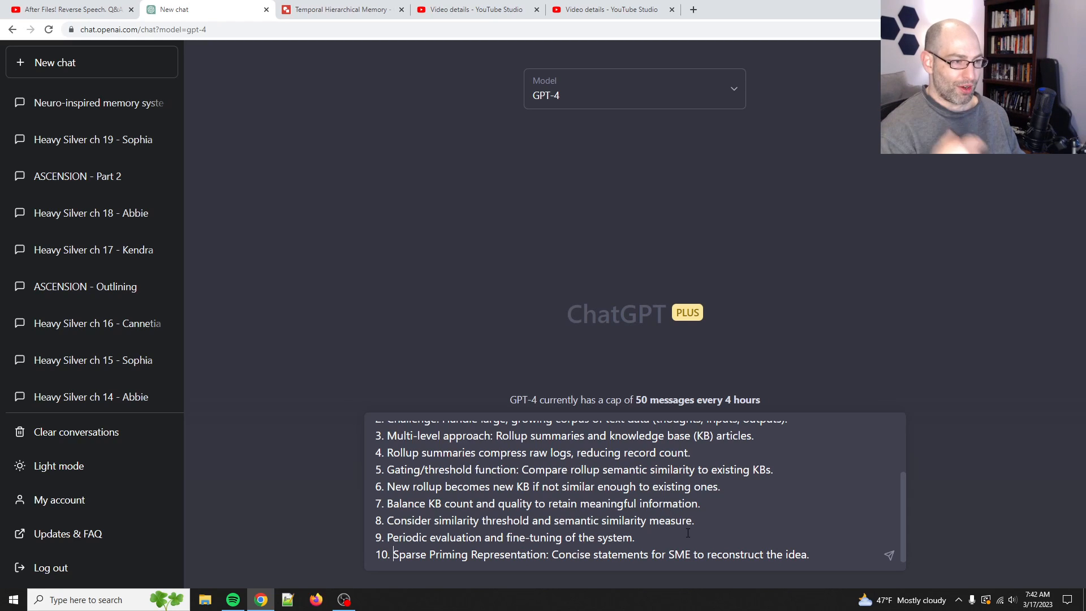
{"action": "left_click", "coordinate": [889, 555]}
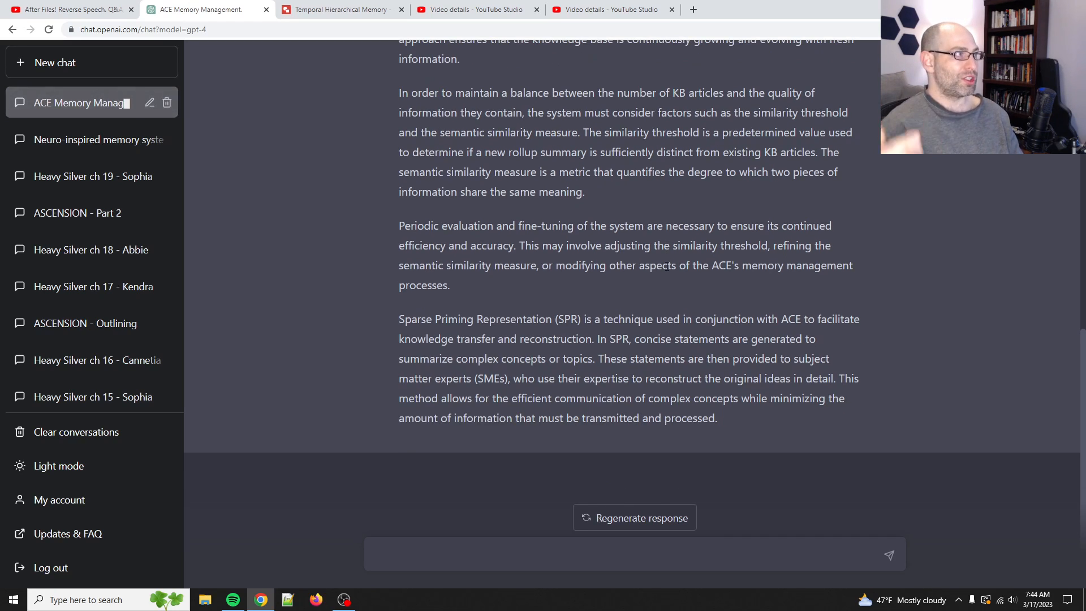
- Draft the follow-up 'Great, thanks. Can you discuss how we could go about implementing...'
{"action": "left_click", "coordinate": [634, 555]}
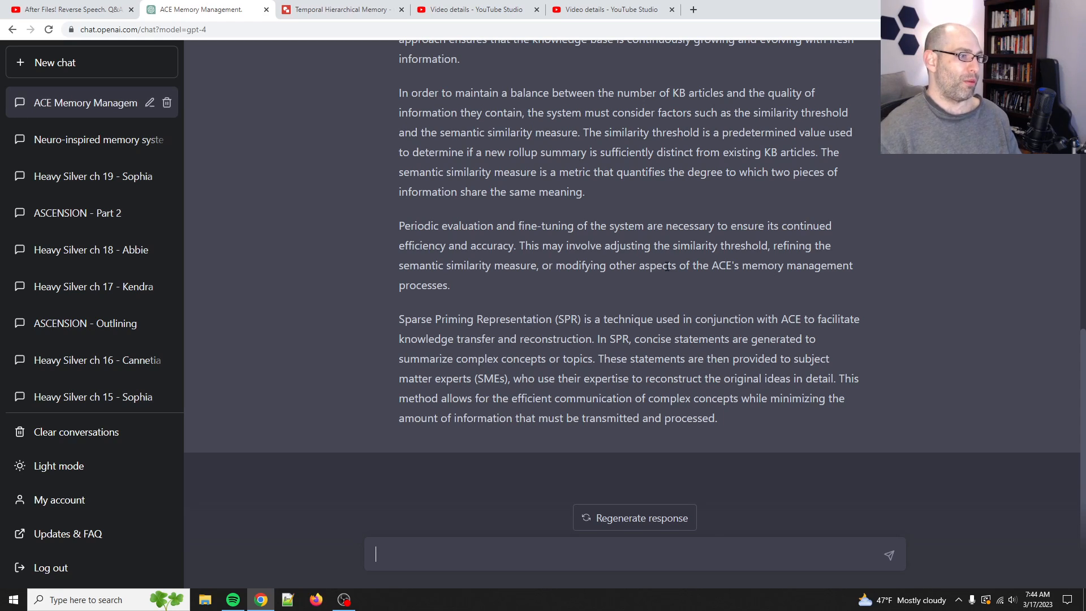
{"action": "mouse_move", "coordinate": [519, 128]}
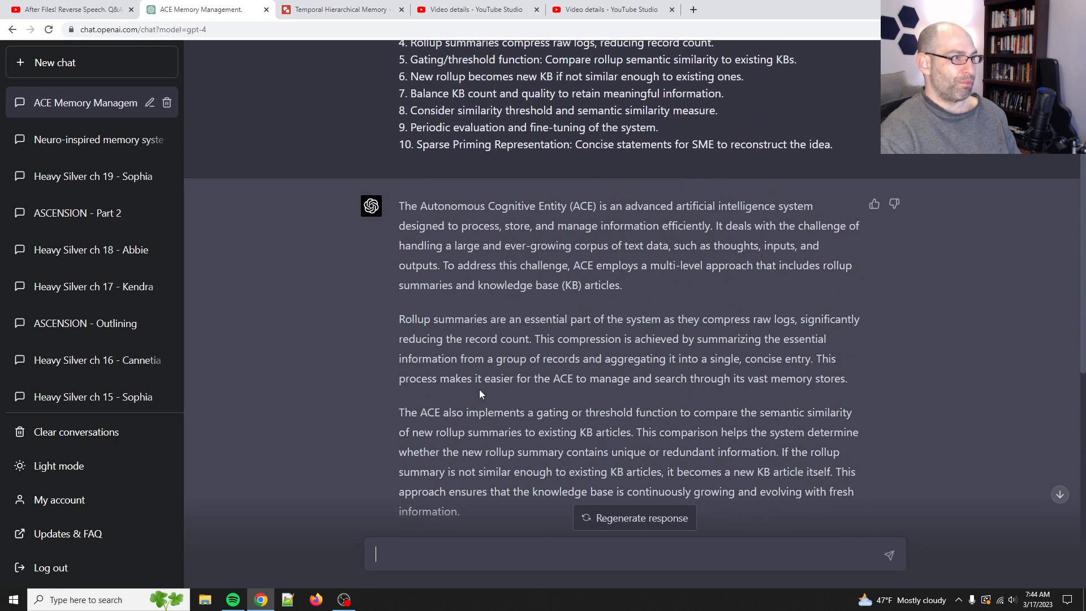
{"action": "scroll", "scroll_direction": "down", "scroll_amount": 3}
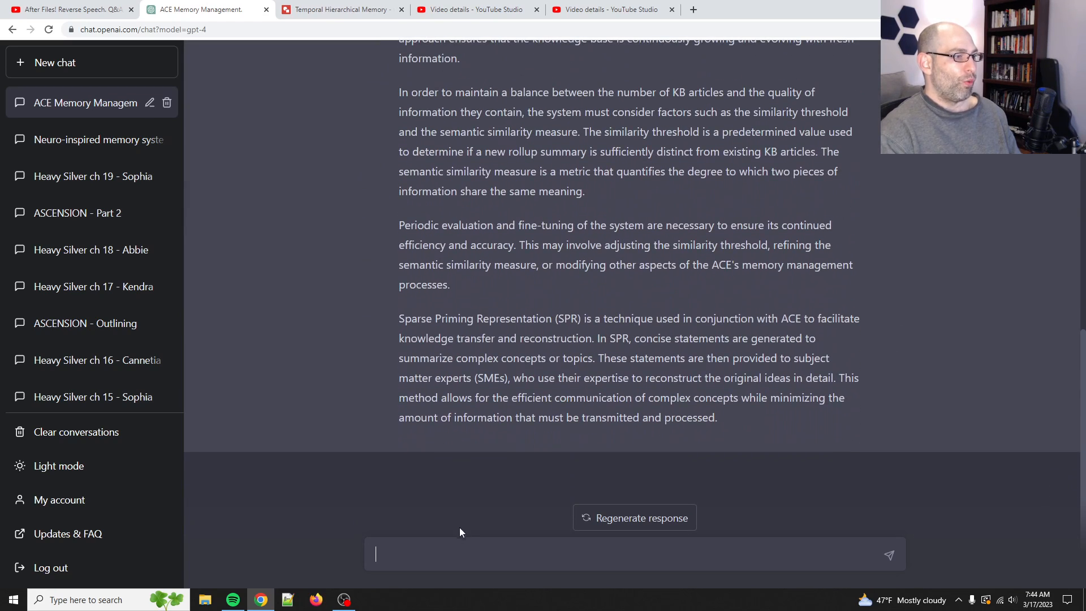
{"action": "type", "text": "G"}
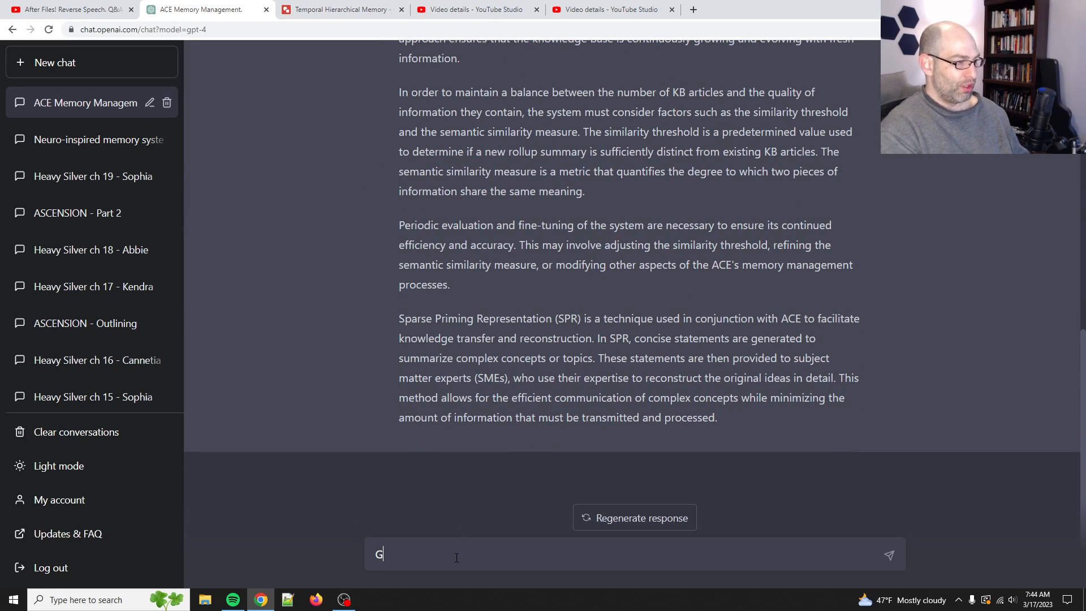
{"action": "type", "text": "reat, thanks. Can y"}
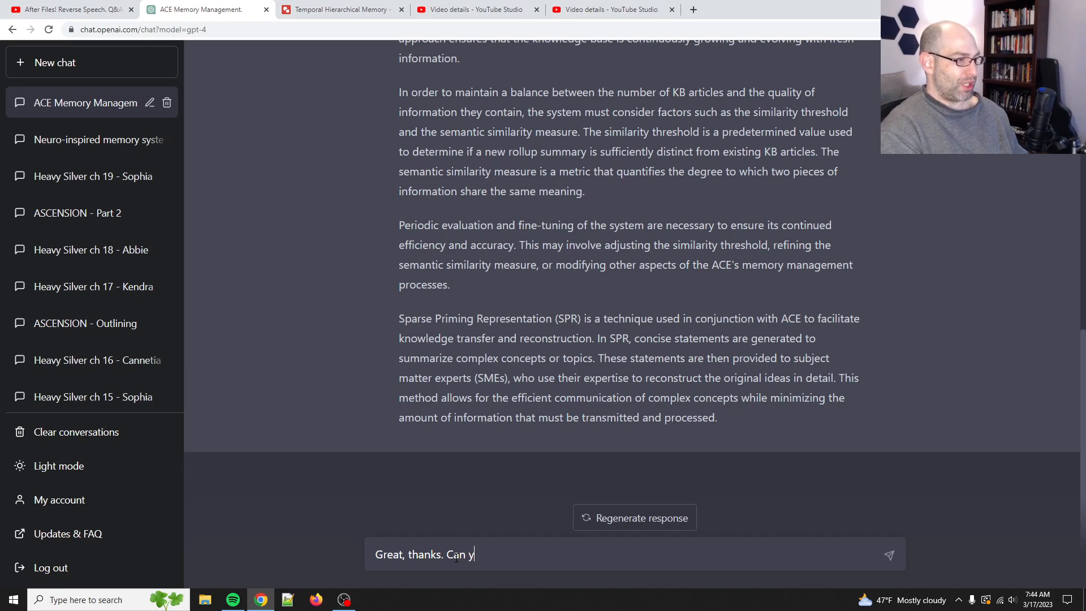
{"action": "type", "text": "ou discuss"}
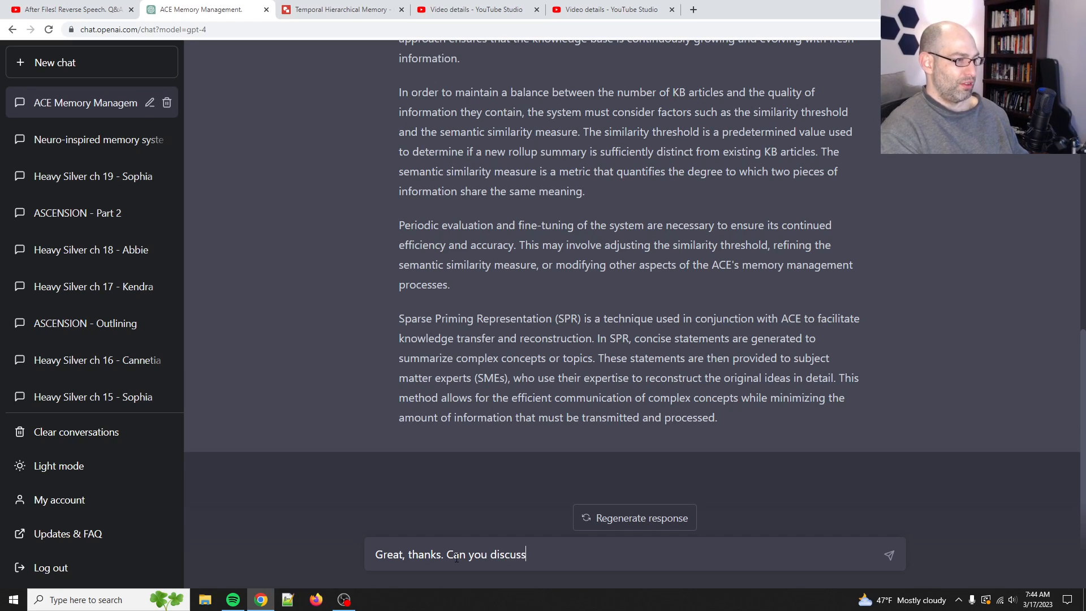
{"action": "type", "text": "how we could"}
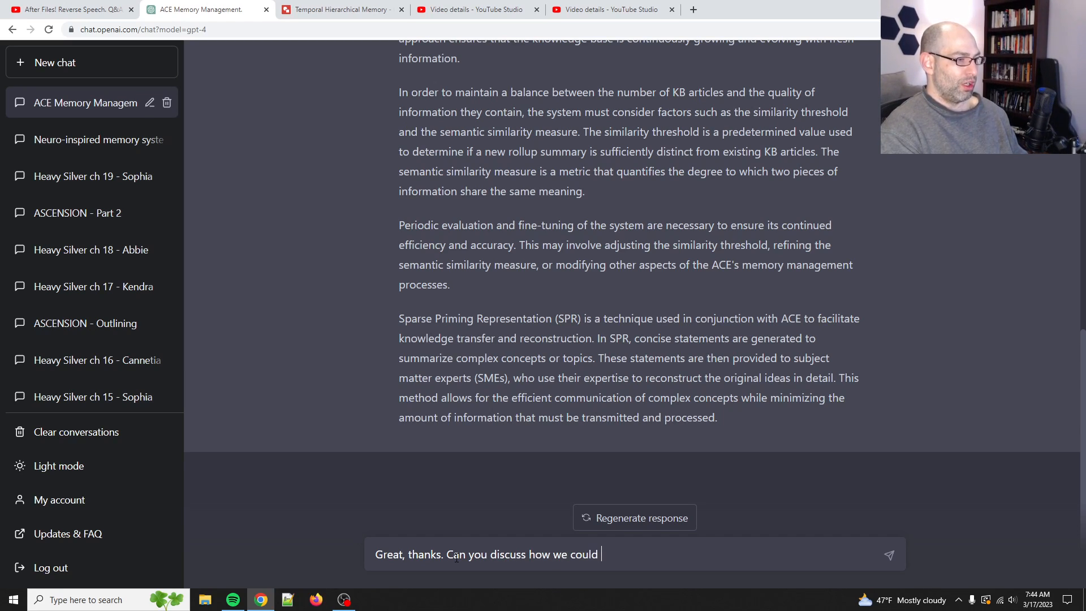
{"action": "type", "text": "go about imple"}
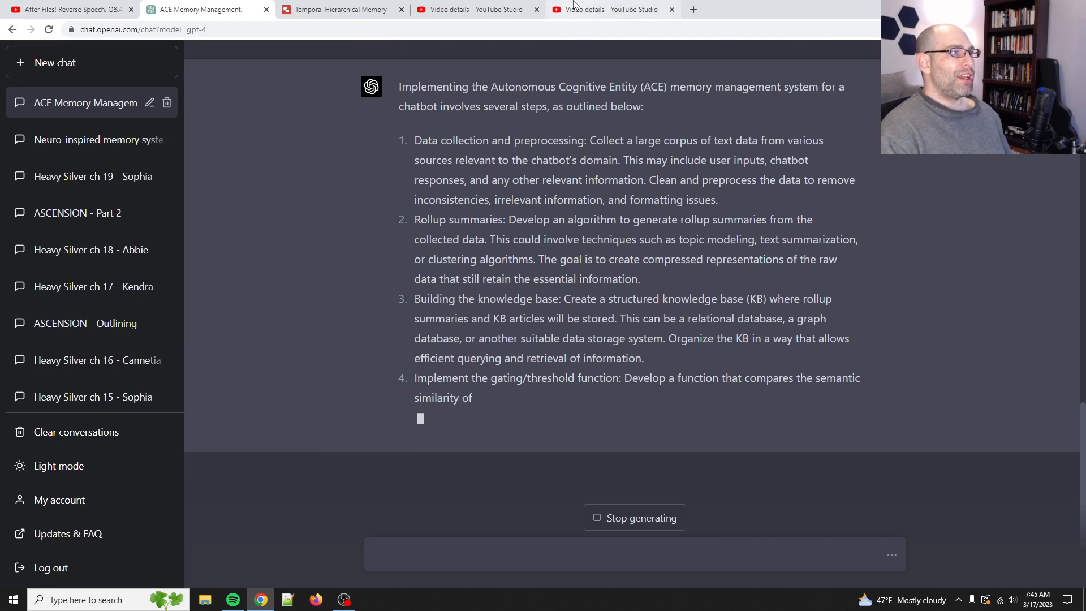
- Leave GPT-4 generating the implementation steps and bring up the YouTube Studio video details
{"action": "left_click", "coordinate": [612, 9]}
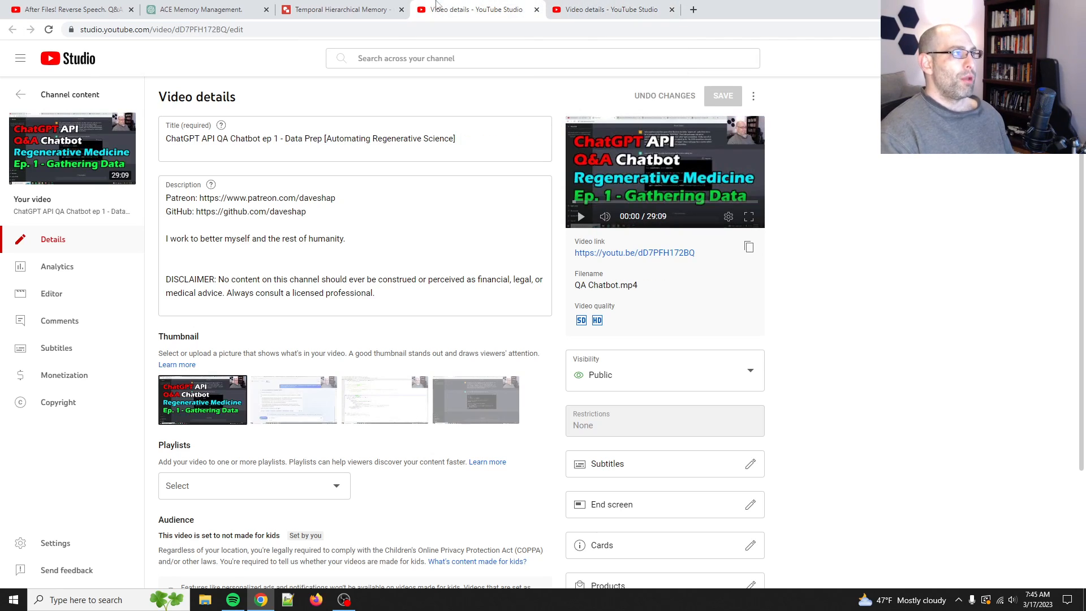
- Draw a diagonal straight line and a curved line below it, right of the Topic boxes
{"action": "left_click", "coordinate": [339, 9]}
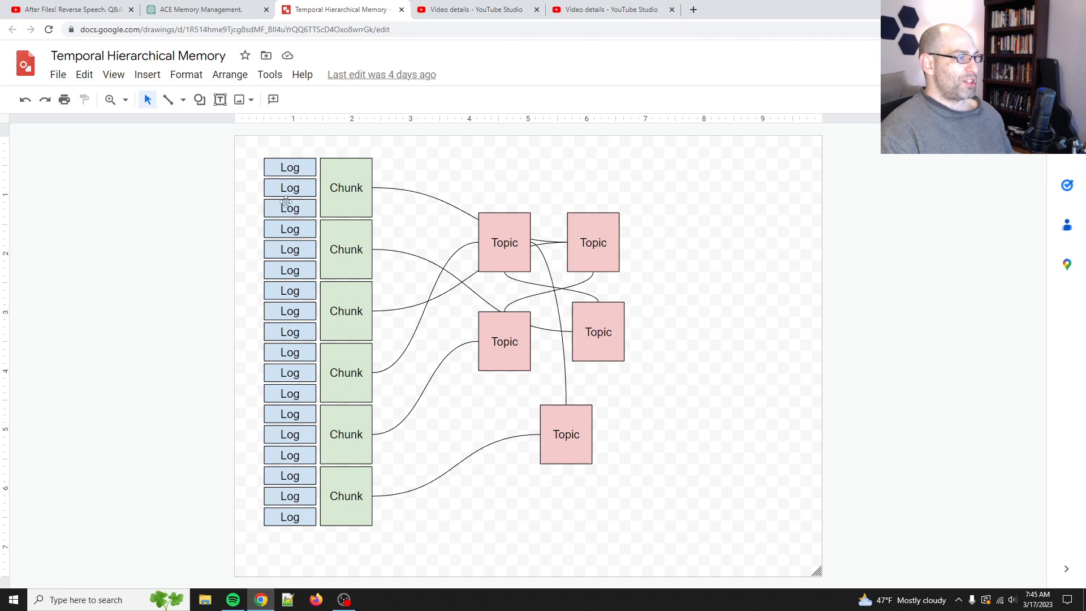
{"action": "mouse_move", "coordinate": [430, 365]}
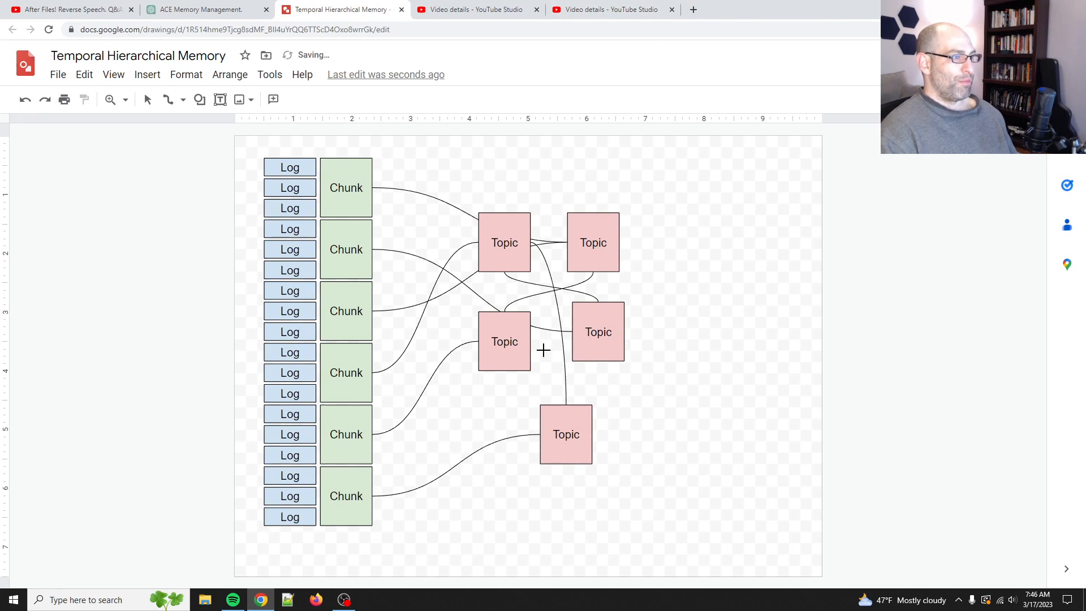
{"action": "left_click", "coordinate": [184, 100]}
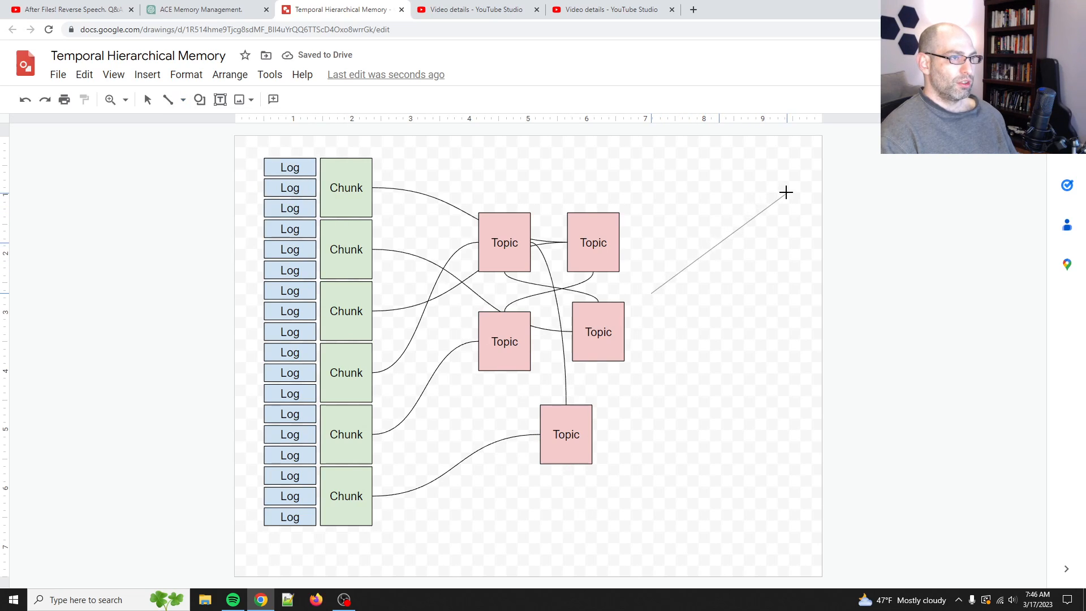
{"action": "left_click_drag", "start_coordinate": [651, 294], "coordinate": [786, 192]}
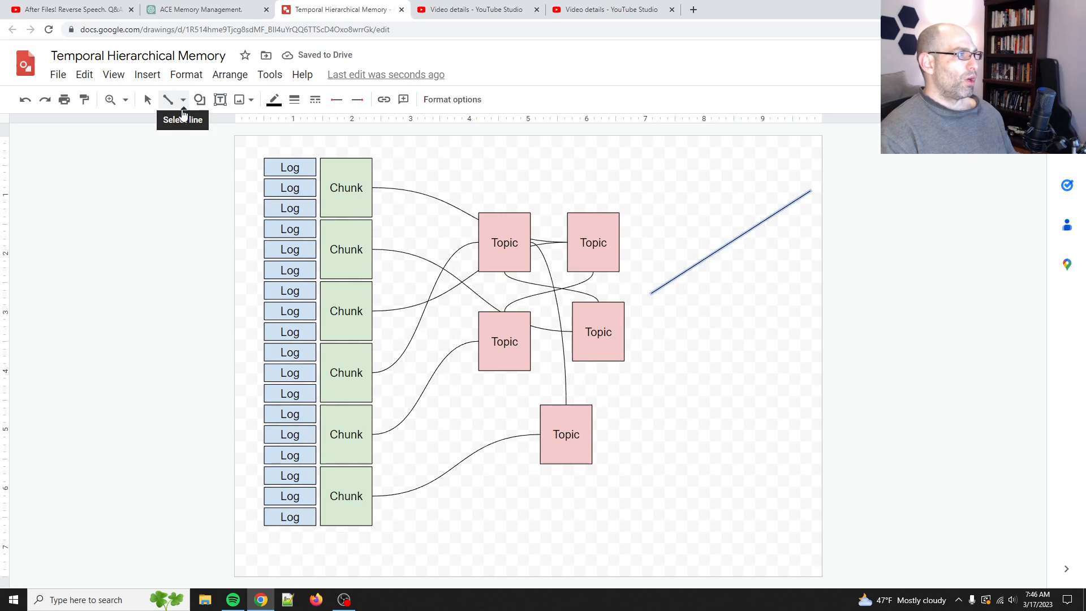
{"action": "left_click", "coordinate": [182, 99]}
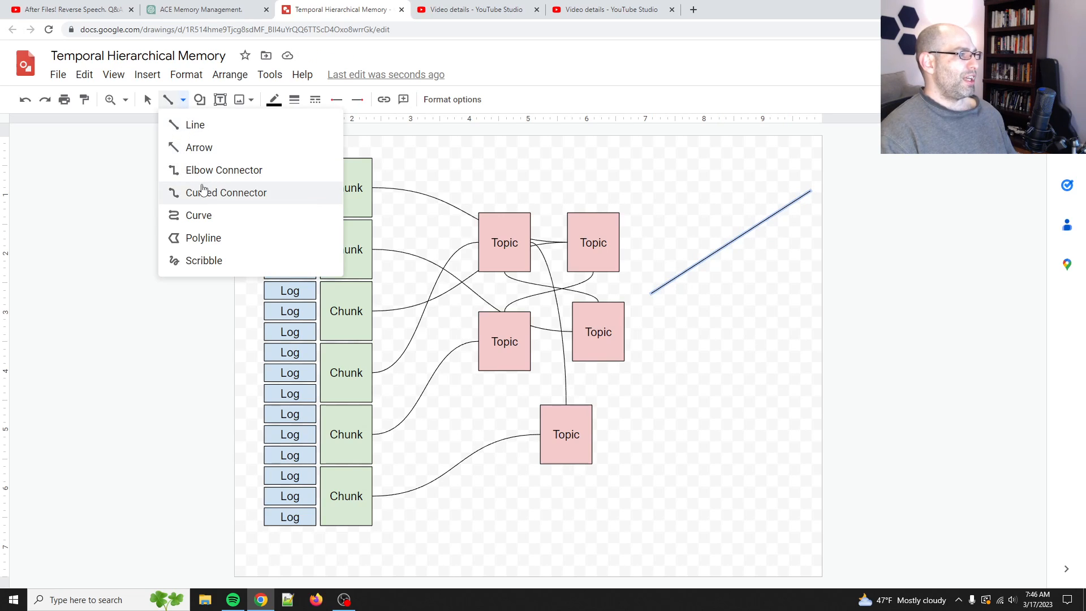
{"action": "left_click", "coordinate": [226, 193]}
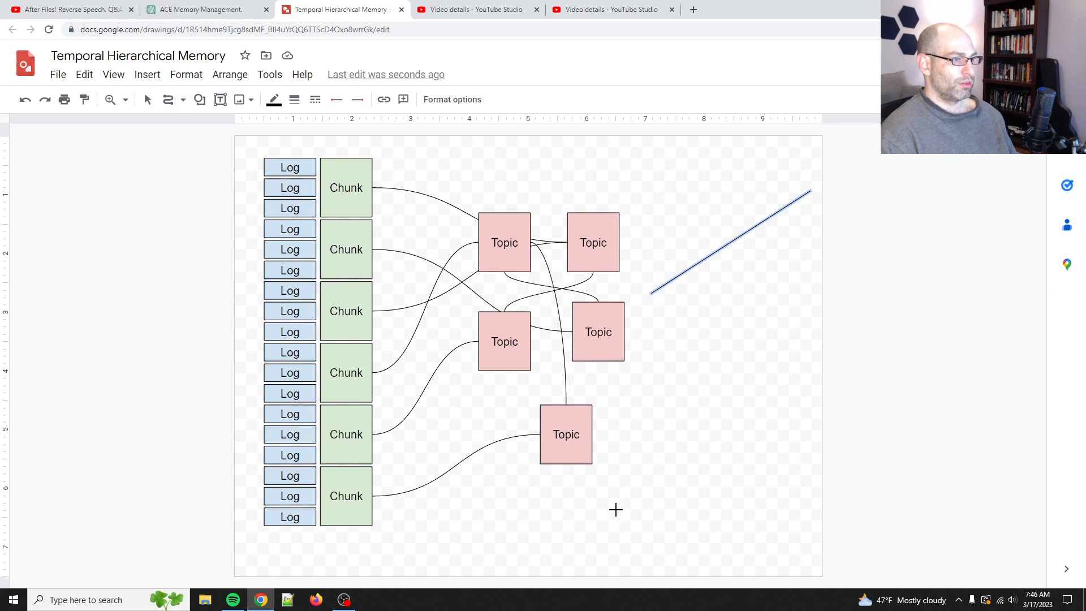
{"action": "left_click_drag", "start_coordinate": [614, 518], "coordinate": [810, 371]}
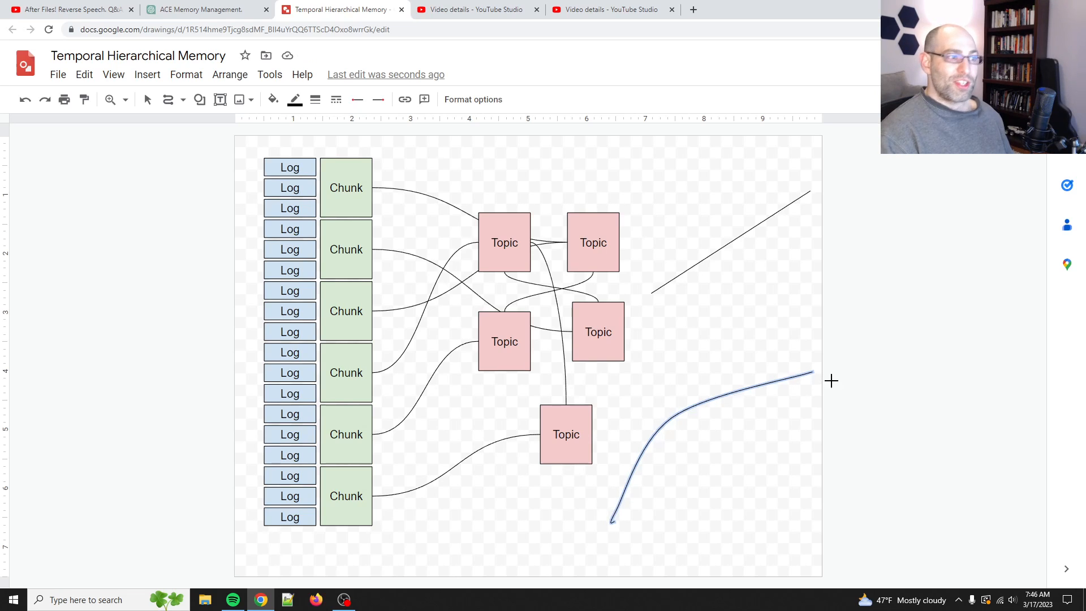
{"action": "mouse_move", "coordinate": [504, 438]}
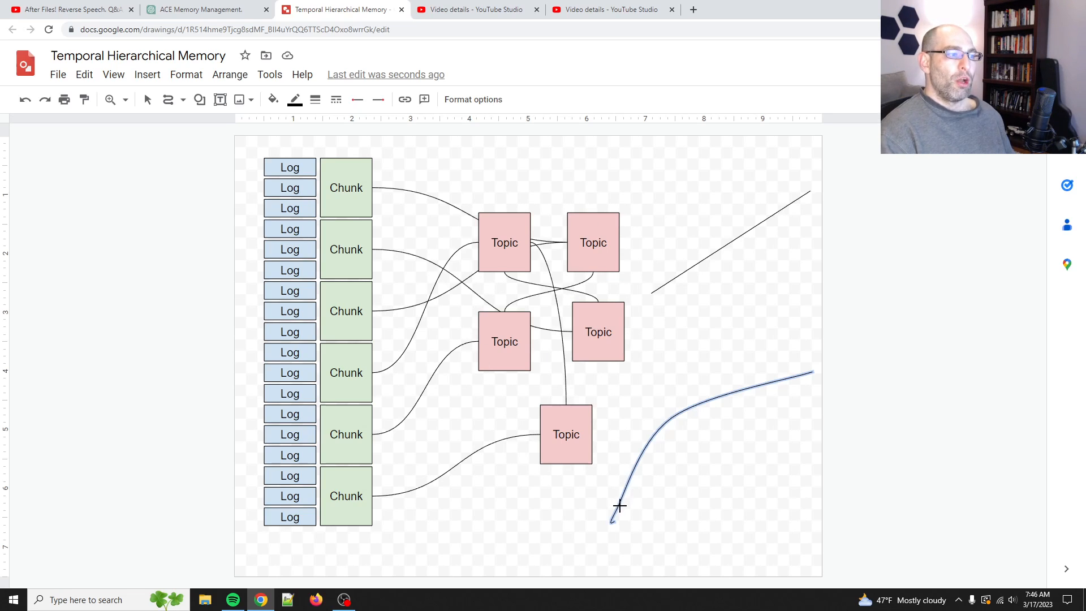
{"action": "mouse_move", "coordinate": [840, 368]}
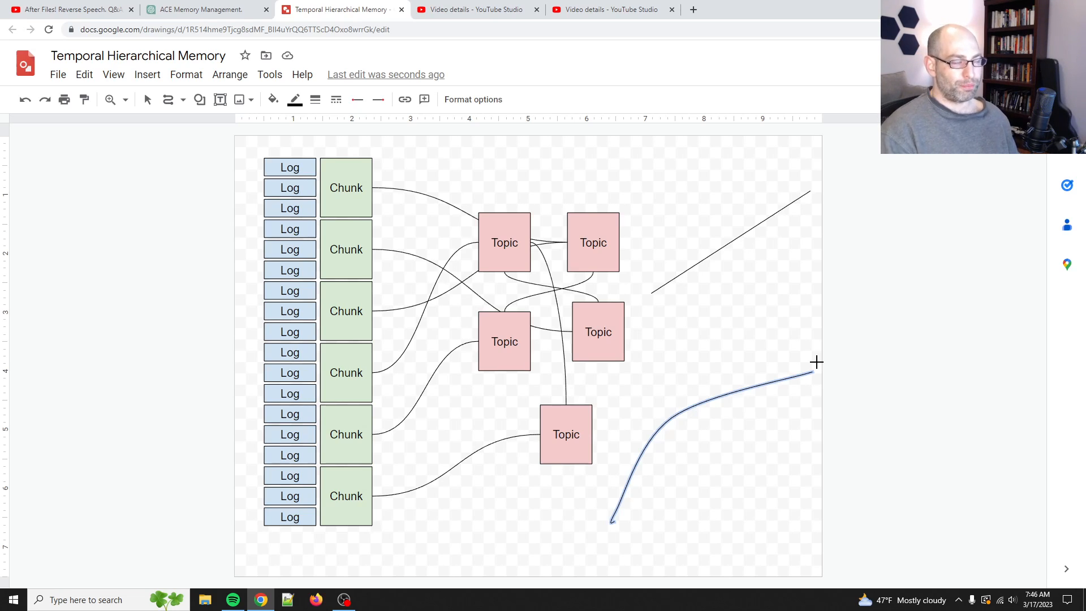
{"action": "mouse_move", "coordinate": [576, 319]}
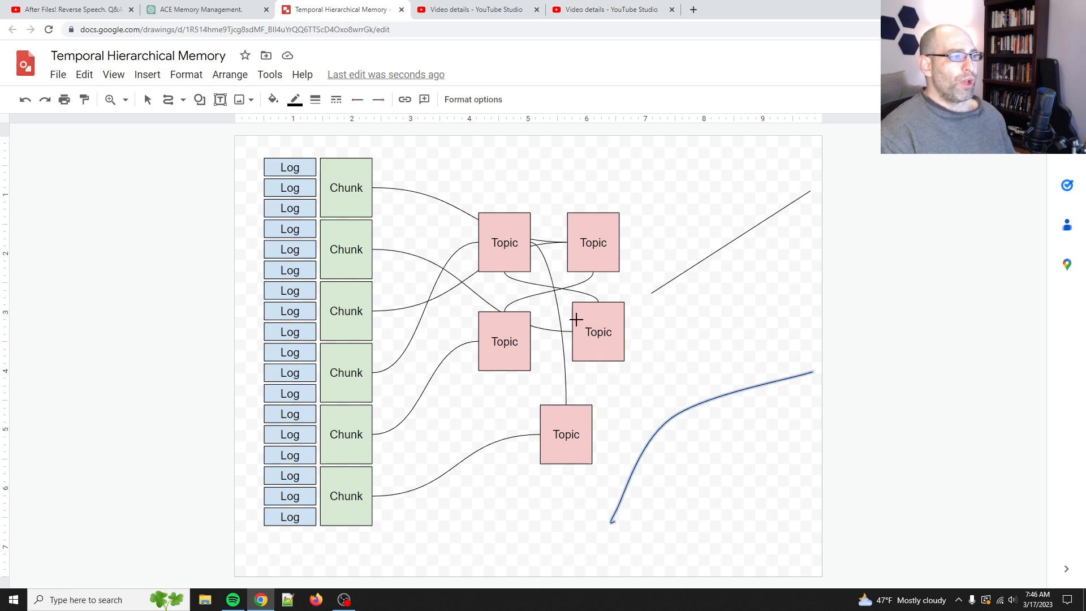
{"action": "mouse_move", "coordinate": [643, 273]}
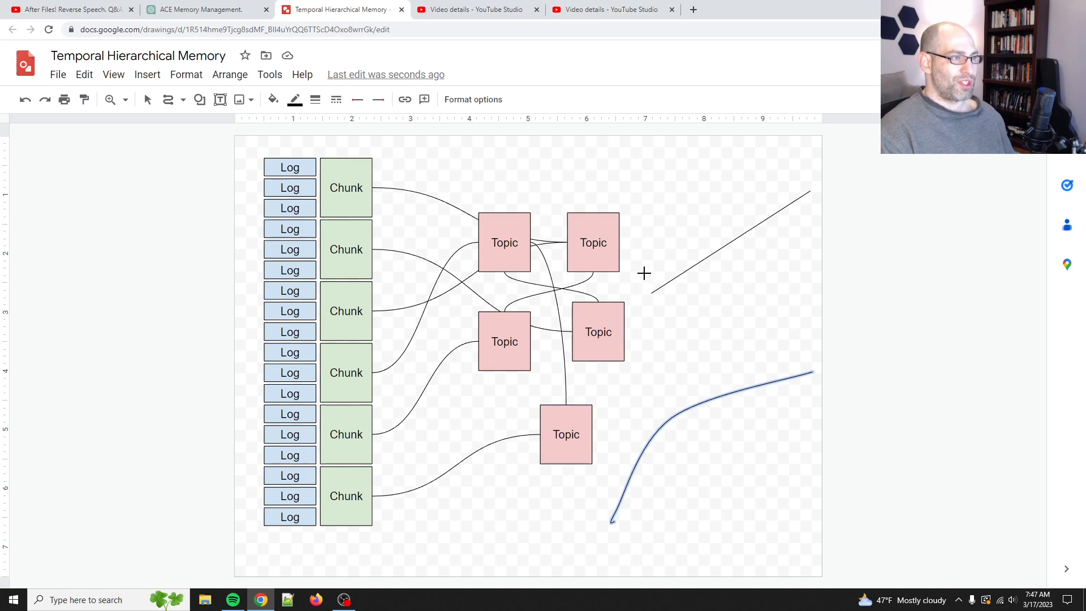
{"action": "mouse_move", "coordinate": [687, 350]}
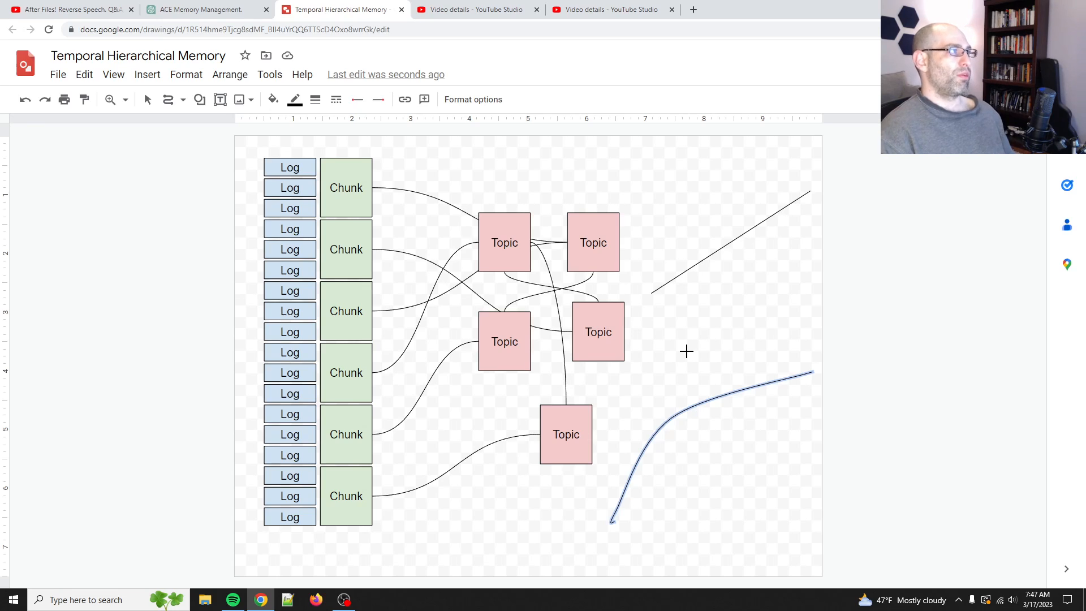
{"action": "mouse_move", "coordinate": [402, 224]}
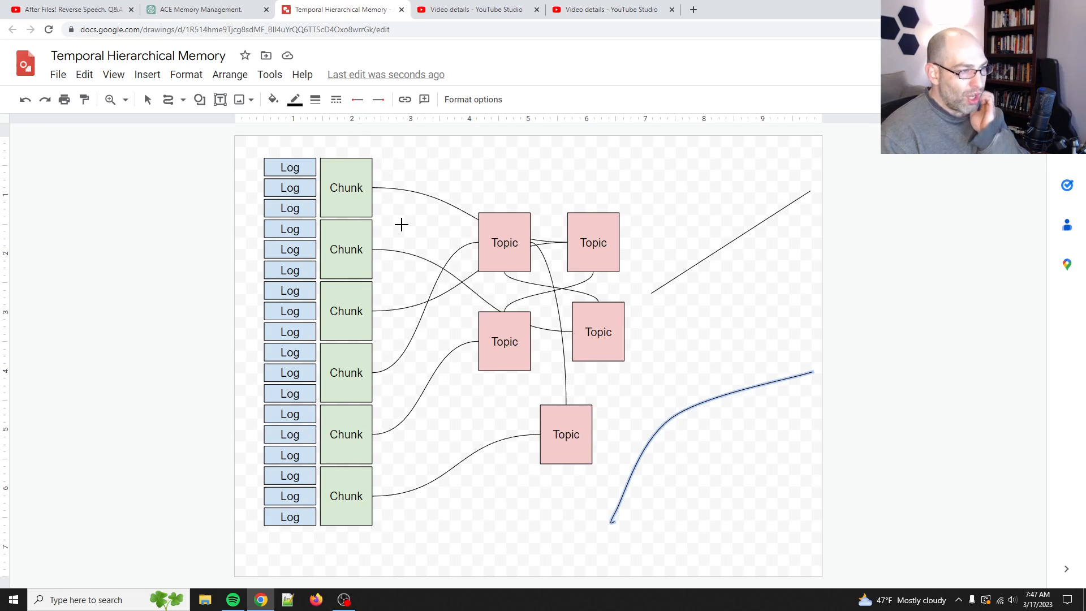
{"action": "mouse_move", "coordinate": [413, 254]}
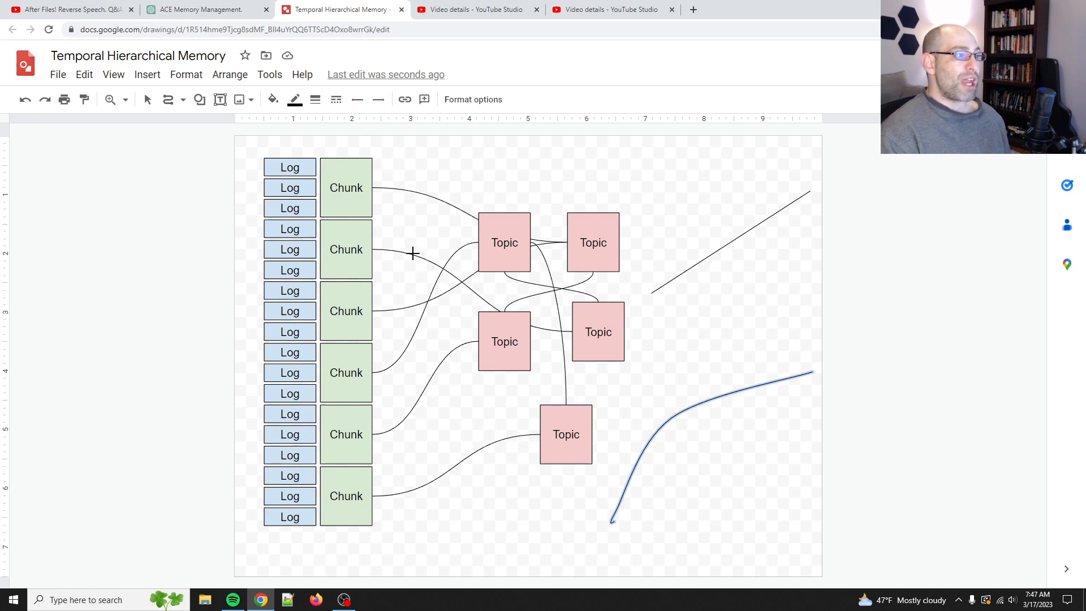
{"action": "mouse_move", "coordinate": [628, 347]}
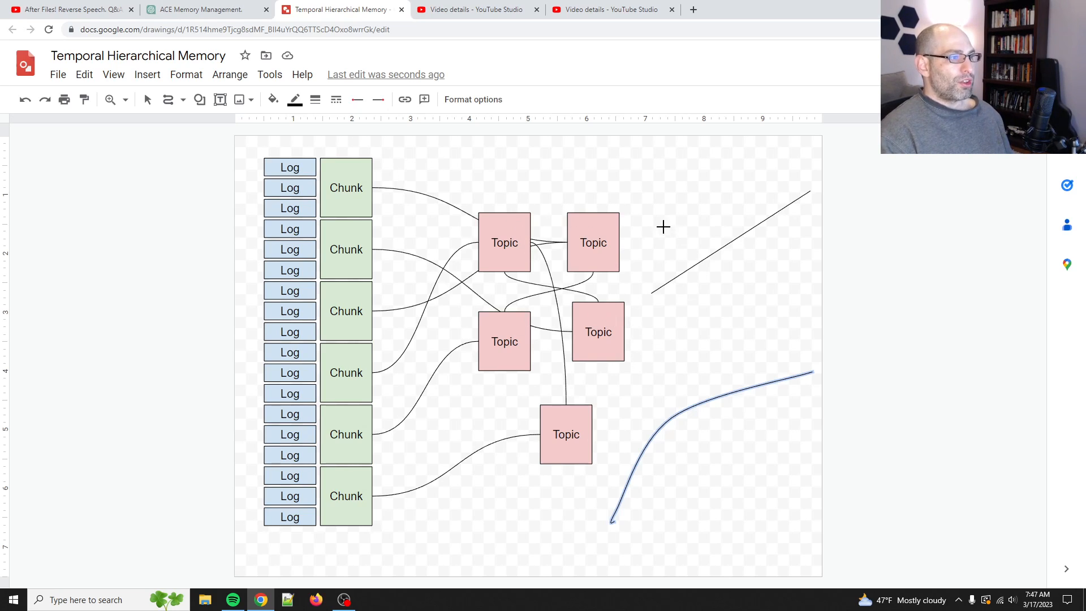
{"action": "mouse_move", "coordinate": [607, 306]}
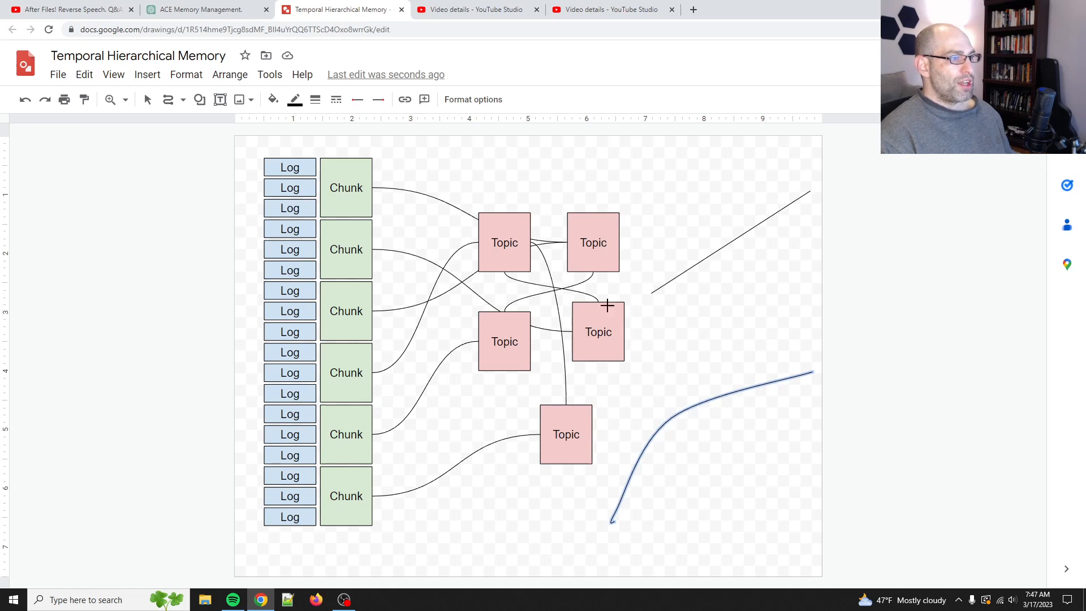
{"action": "mouse_move", "coordinate": [608, 348]}
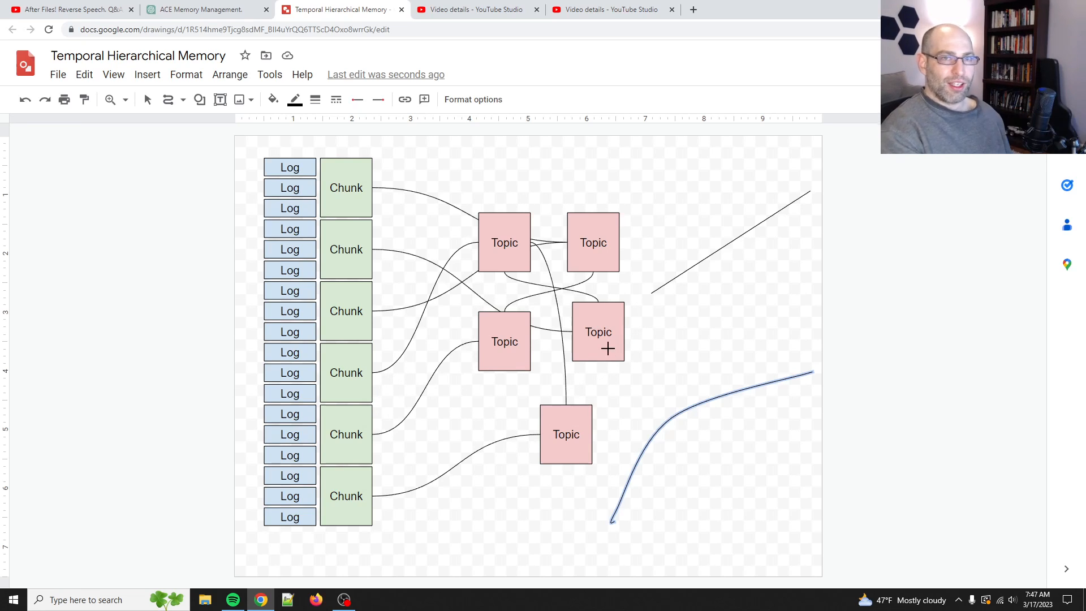
- Switch to the Neuro-inspired memory chat showing the gating versus clustering reply
{"action": "left_click", "coordinate": [201, 9]}
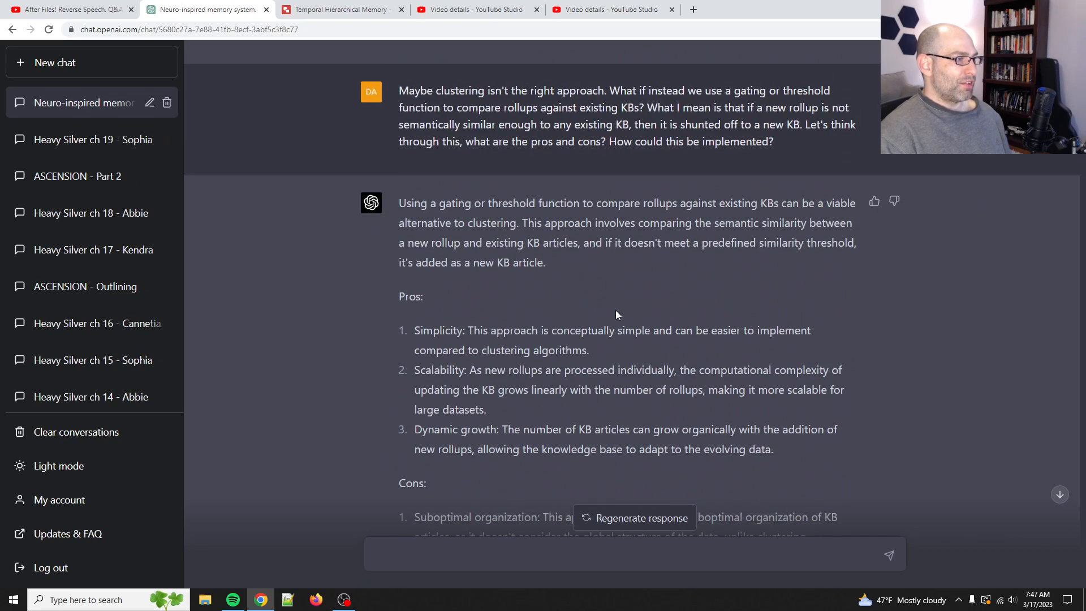
{"action": "scroll", "scroll_direction": "down", "scroll_amount": 3}
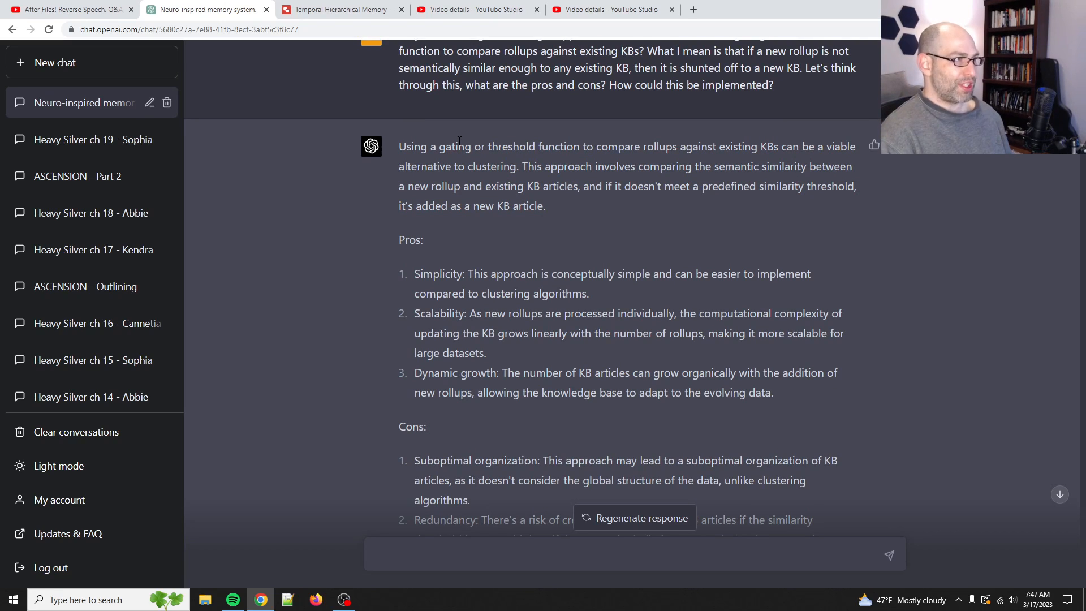
{"action": "left_click_drag", "start_coordinate": [399, 146], "coordinate": [547, 186]}
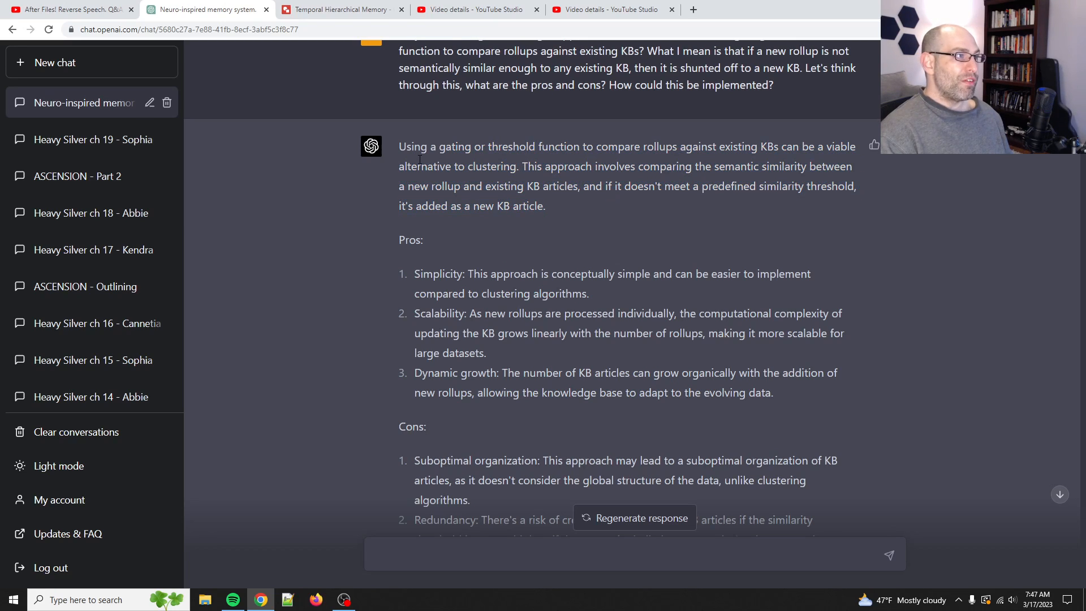
{"action": "left_click_drag", "start_coordinate": [438, 146], "coordinate": [544, 206]}
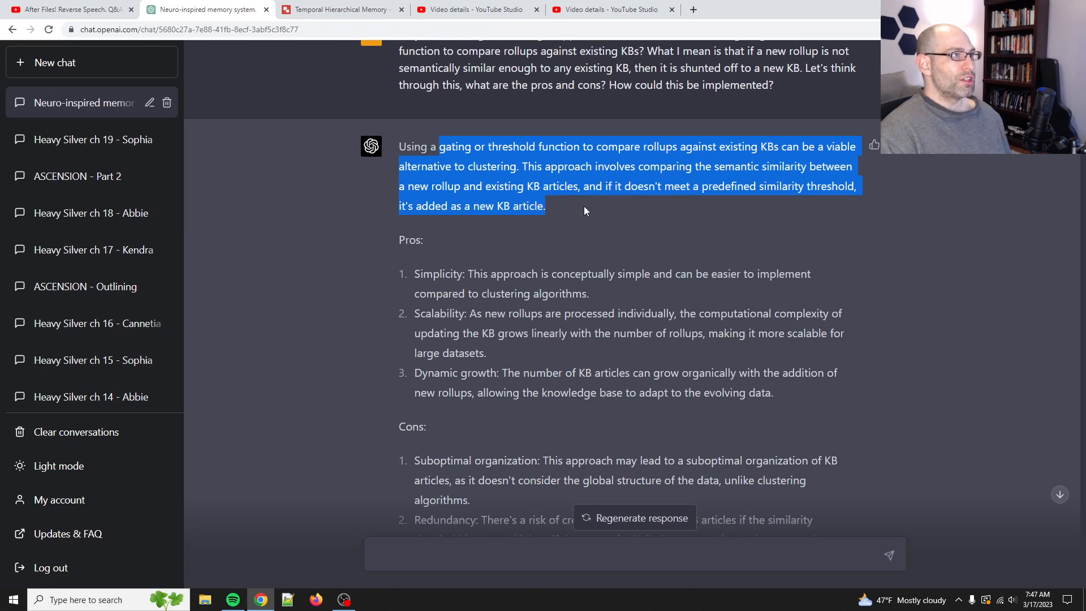
- Revisit the diagram's Topic connections, then return to the gating reply in the memory chat
{"action": "left_click", "coordinate": [339, 9]}
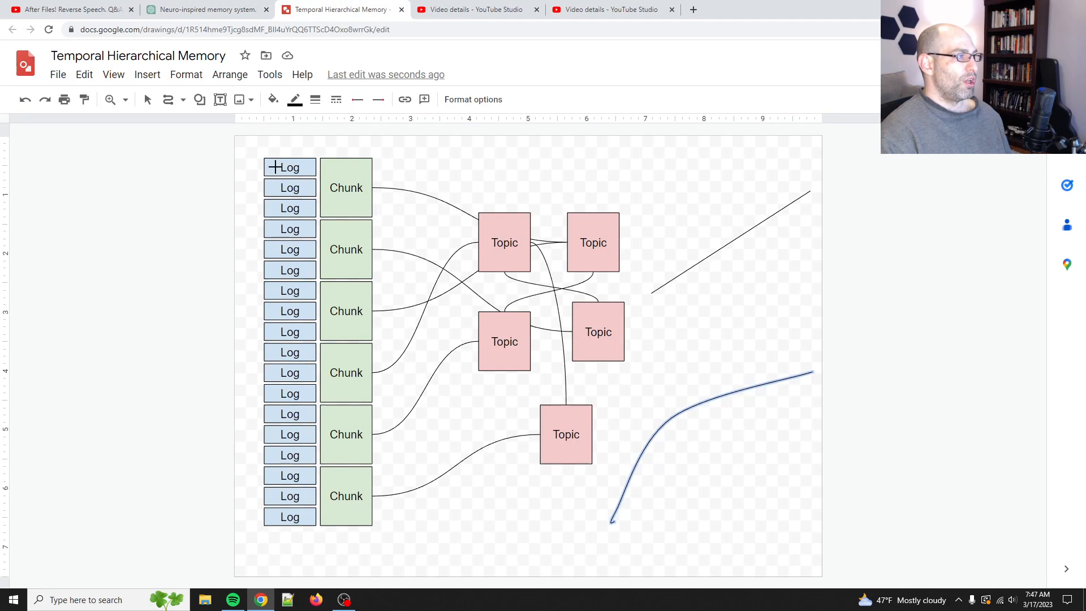
{"action": "mouse_move", "coordinate": [323, 199]}
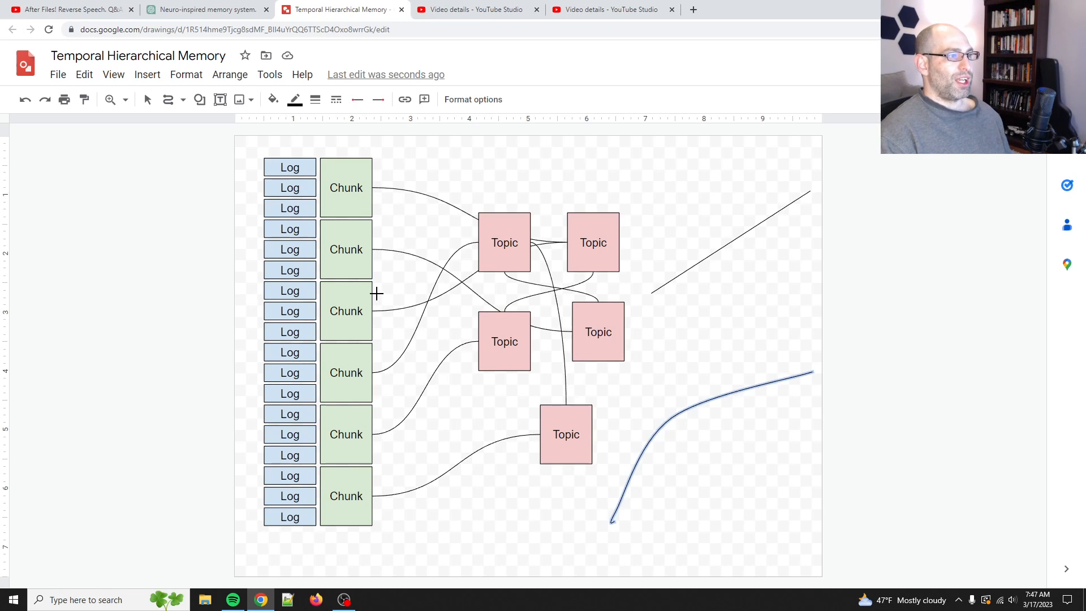
{"action": "mouse_move", "coordinate": [436, 245]}
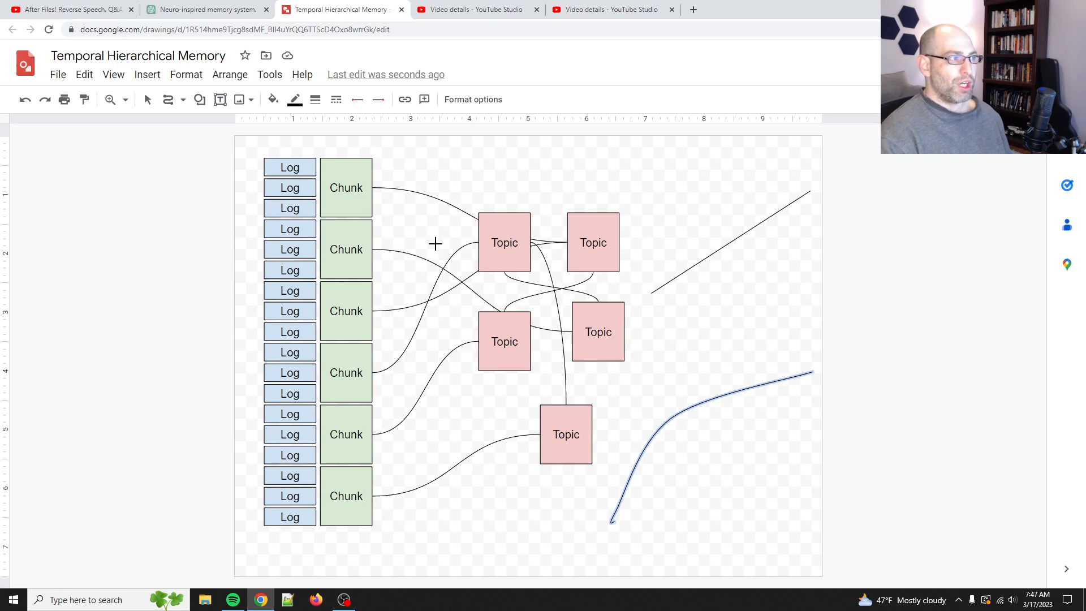
{"action": "mouse_move", "coordinate": [572, 297]}
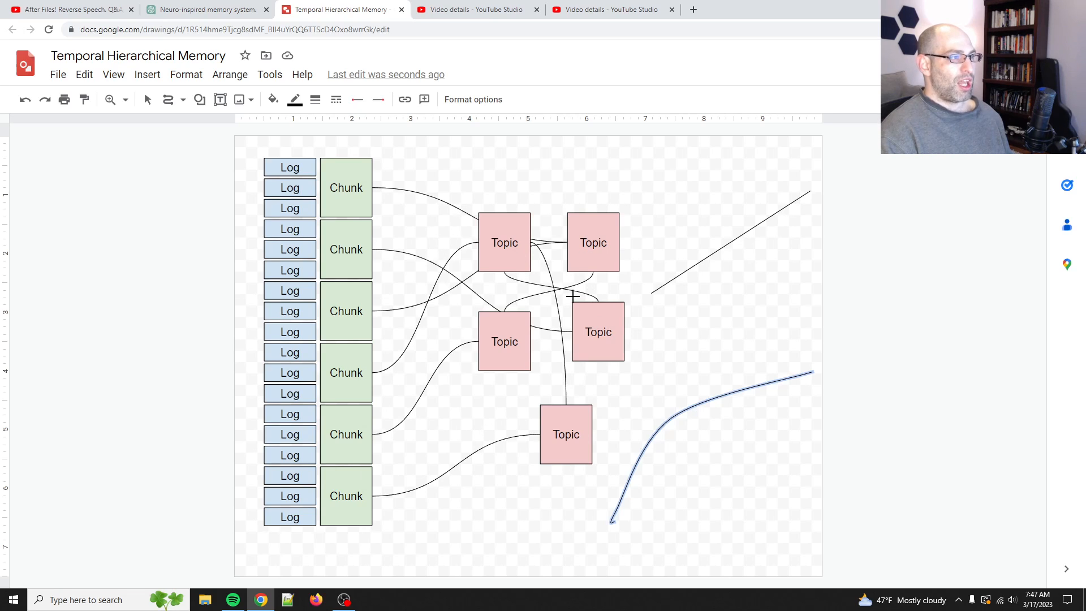
{"action": "mouse_move", "coordinate": [526, 329]}
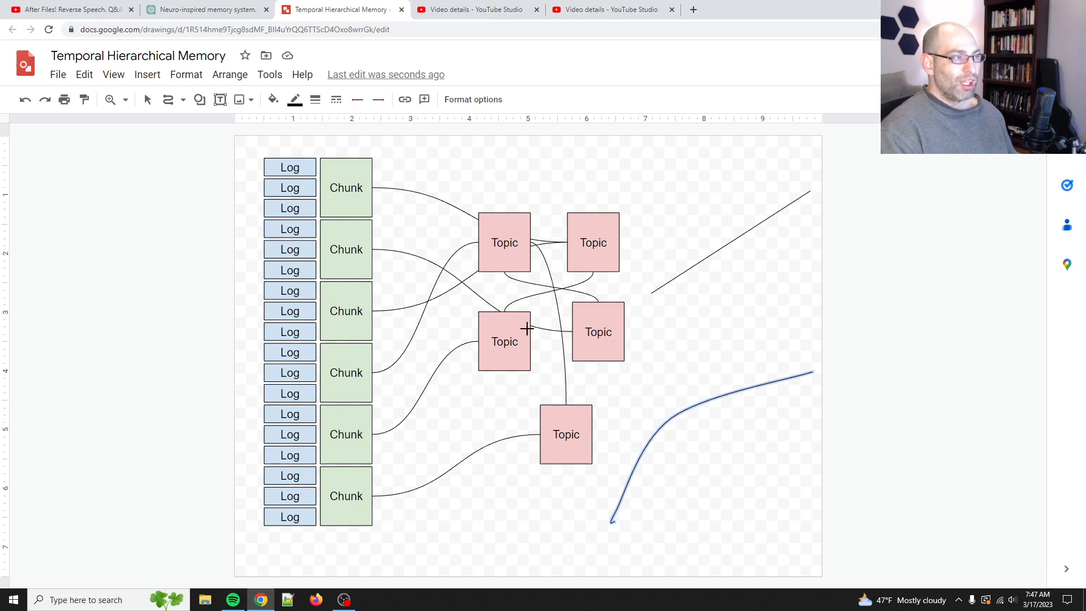
{"action": "mouse_move", "coordinate": [360, 432]}
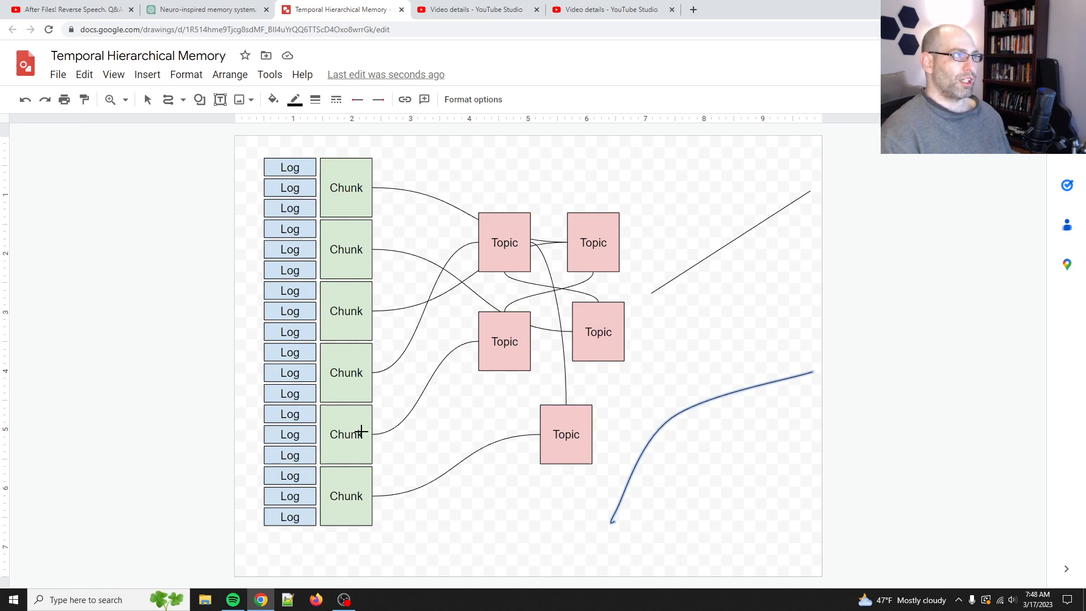
{"action": "left_click", "coordinate": [206, 9]}
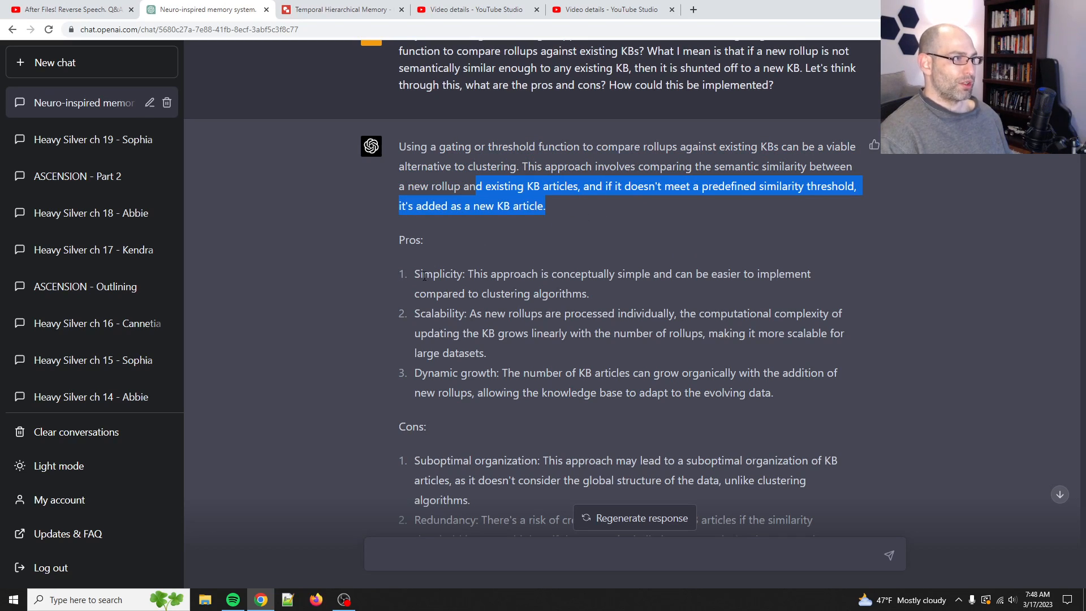
{"action": "left_click_drag", "start_coordinate": [414, 274], "coordinate": [585, 294]}
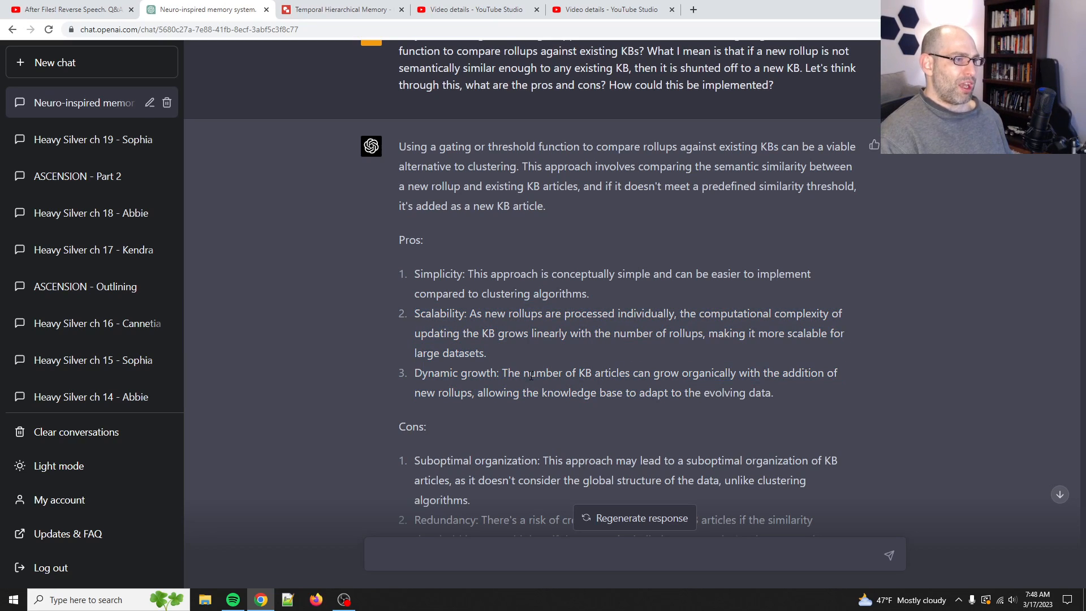
- Highlight the suboptimal organization and parameter sensitivity cons, then return to the memory diagram
{"action": "scroll", "scroll_direction": "down", "scroll_amount": 3}
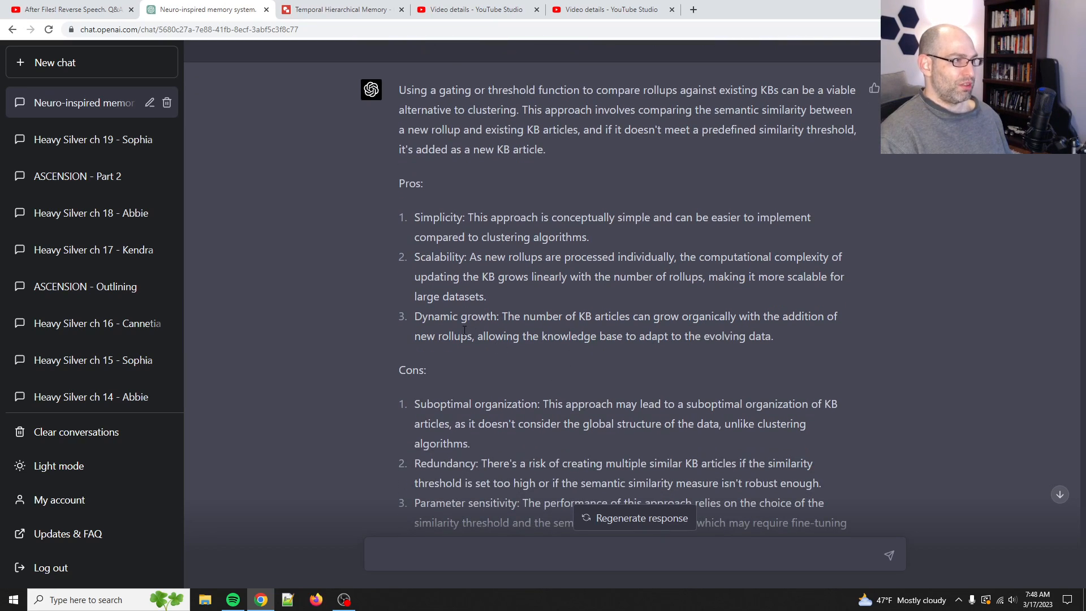
{"action": "scroll", "scroll_direction": "down", "scroll_amount": 3}
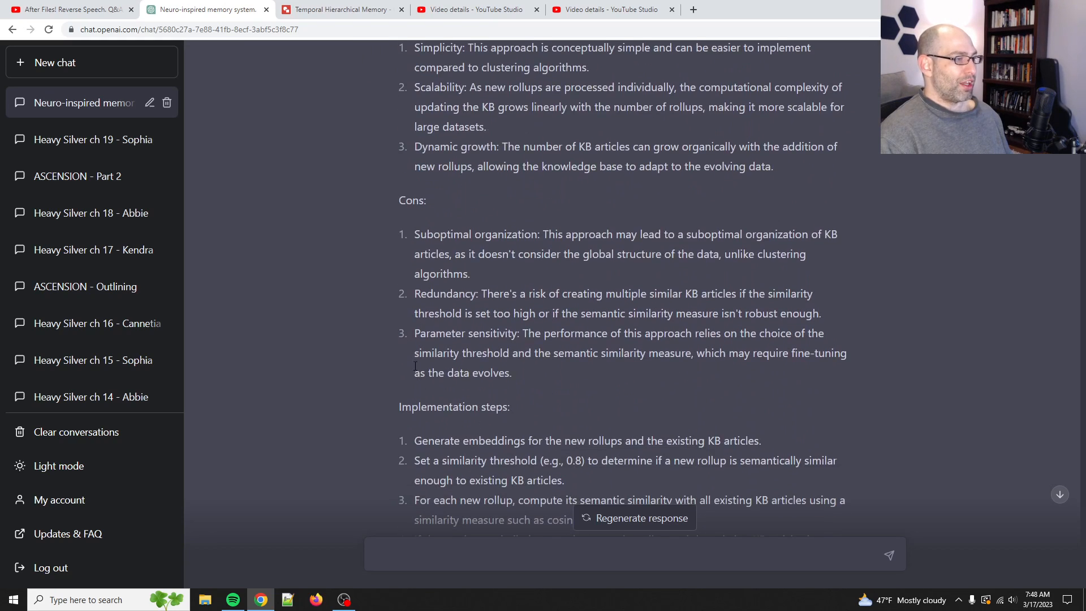
{"action": "left_click_drag", "start_coordinate": [414, 234], "coordinate": [468, 274]}
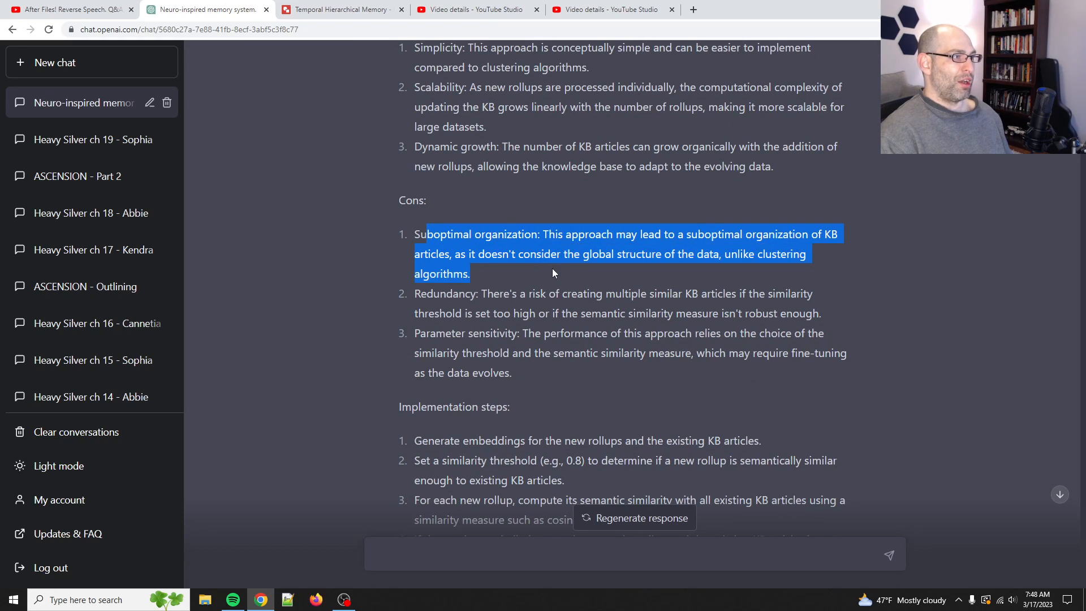
{"action": "left_click_drag", "start_coordinate": [470, 274], "coordinate": [668, 253]}
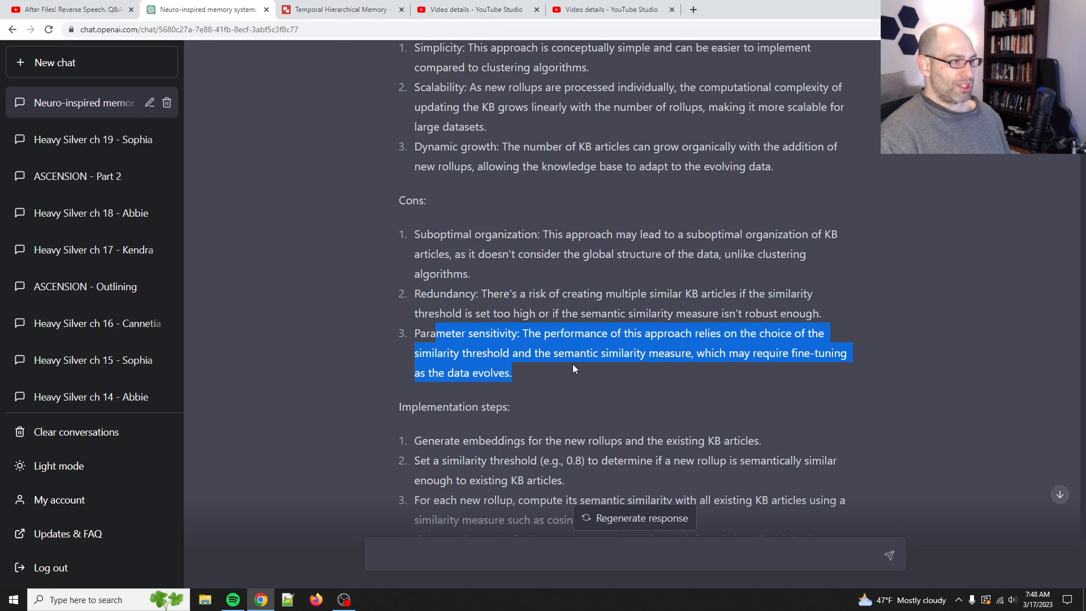
{"action": "scroll", "scroll_direction": "down", "scroll_amount": 3}
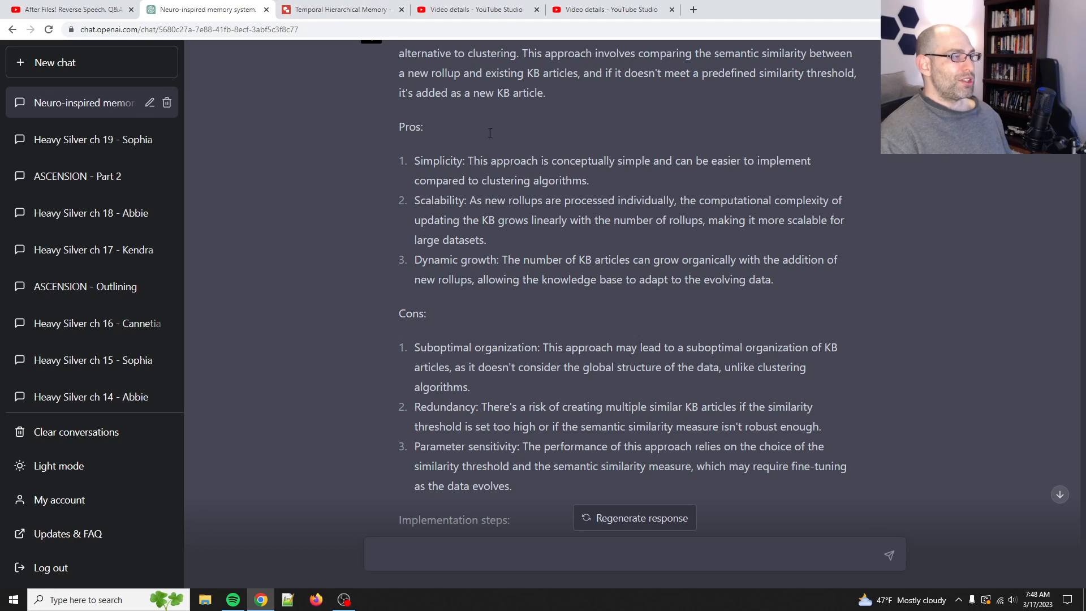
{"action": "left_click", "coordinate": [338, 9]}
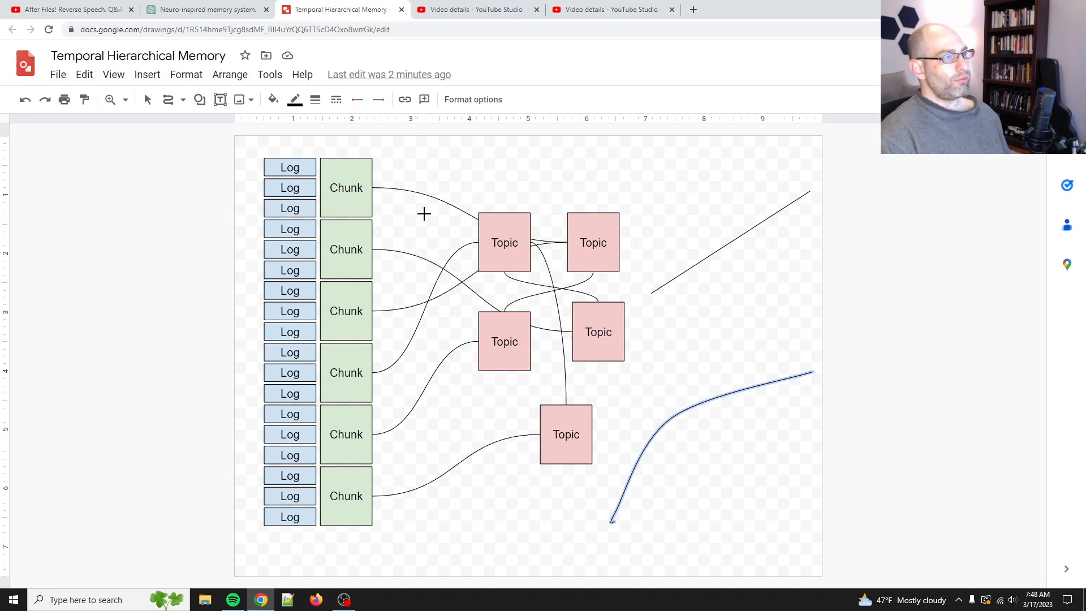
{"action": "mouse_move", "coordinate": [535, 272]}
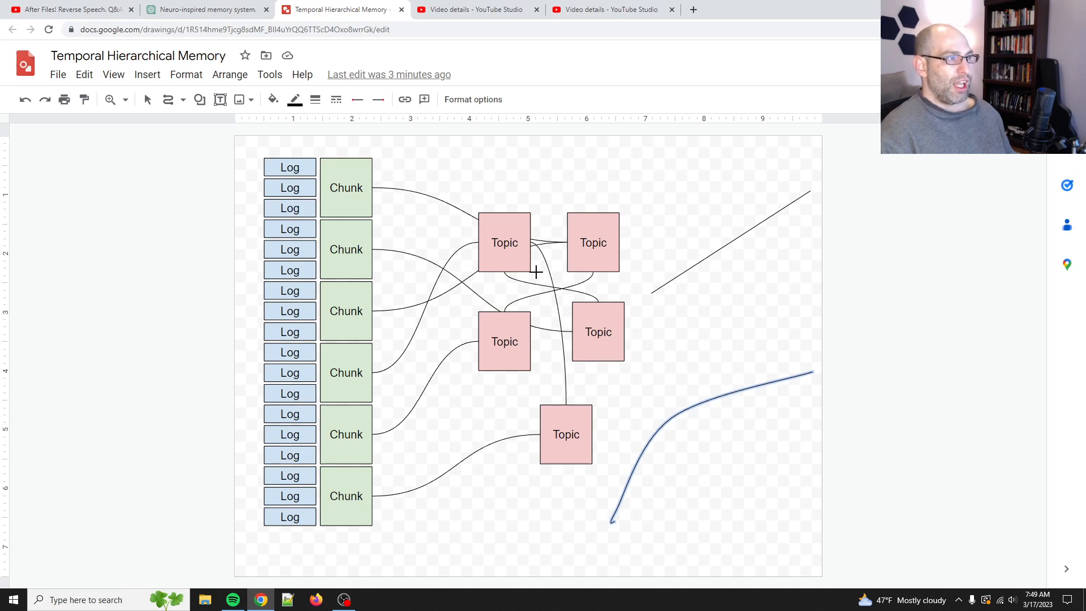
{"action": "mouse_move", "coordinate": [574, 279]}
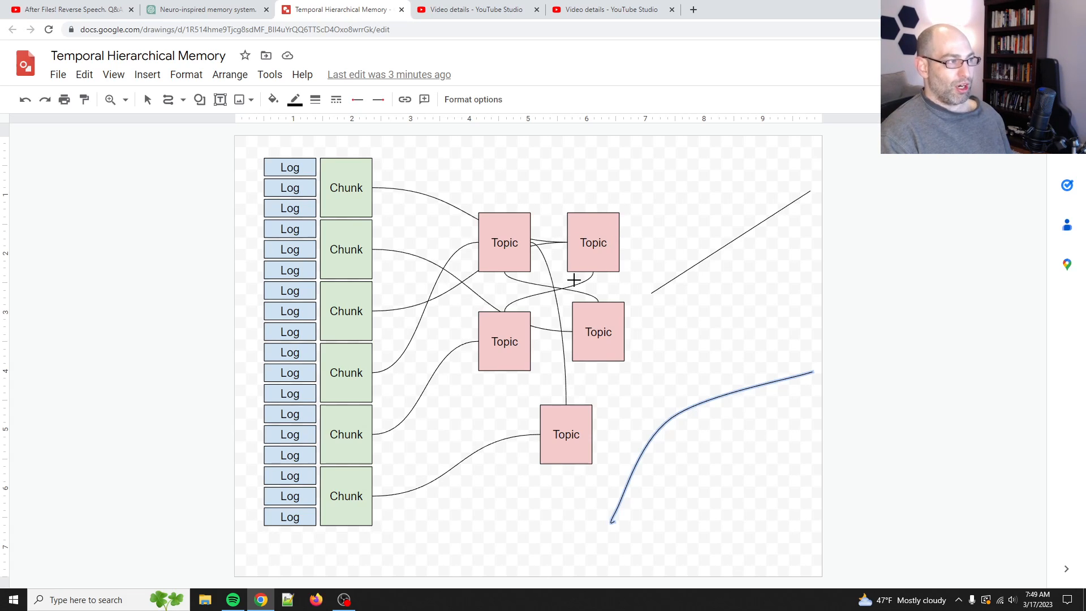
{"action": "mouse_move", "coordinate": [345, 155]}
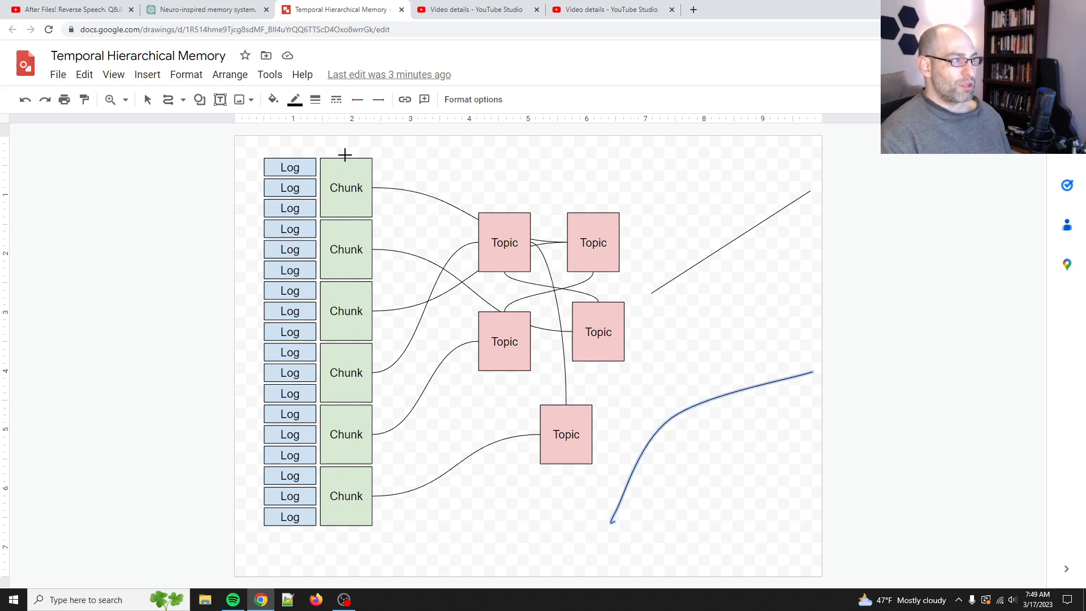
{"action": "mouse_move", "coordinate": [532, 387]}
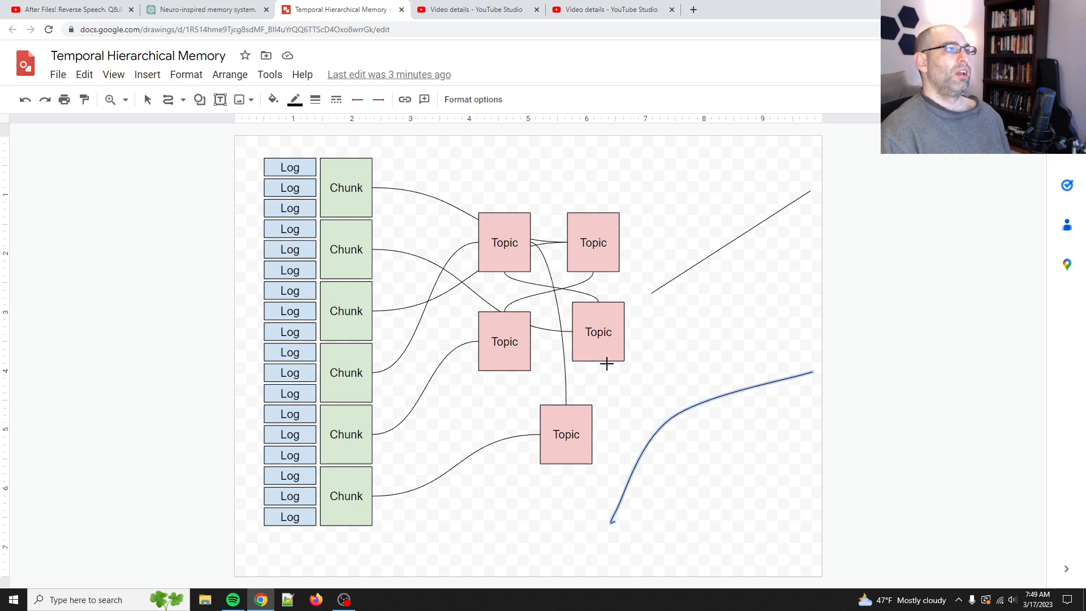
{"action": "mouse_move", "coordinate": [685, 264]}
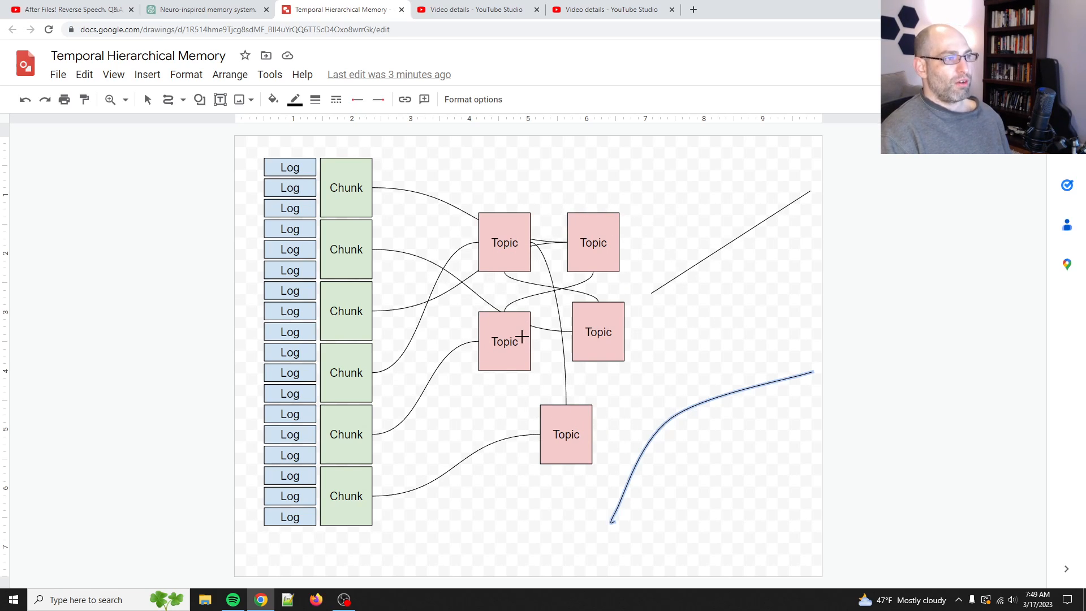
{"action": "mouse_move", "coordinate": [533, 283]}
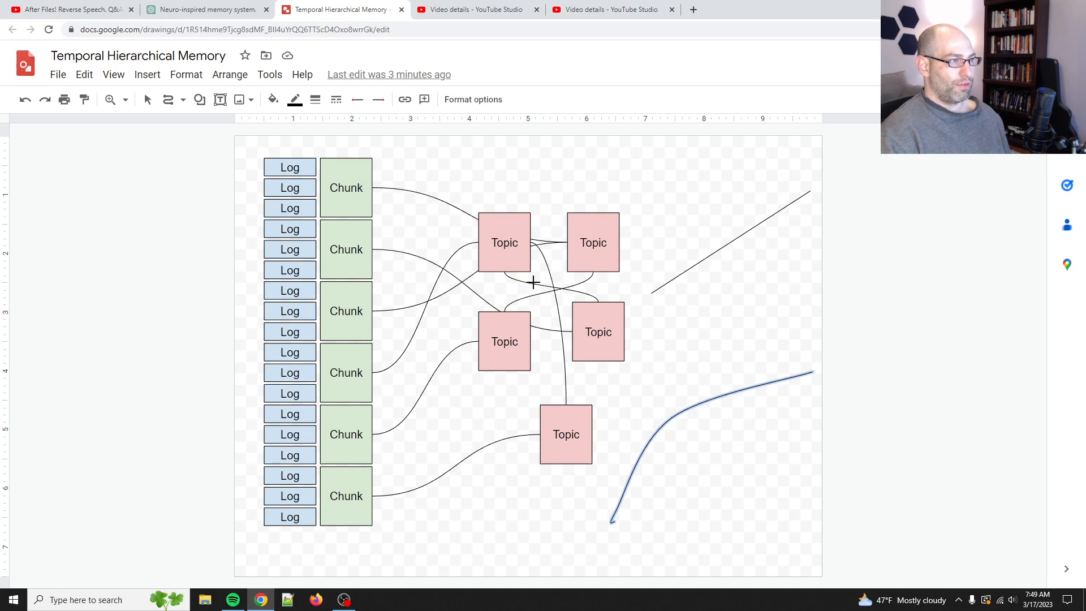
{"action": "mouse_move", "coordinate": [567, 215]}
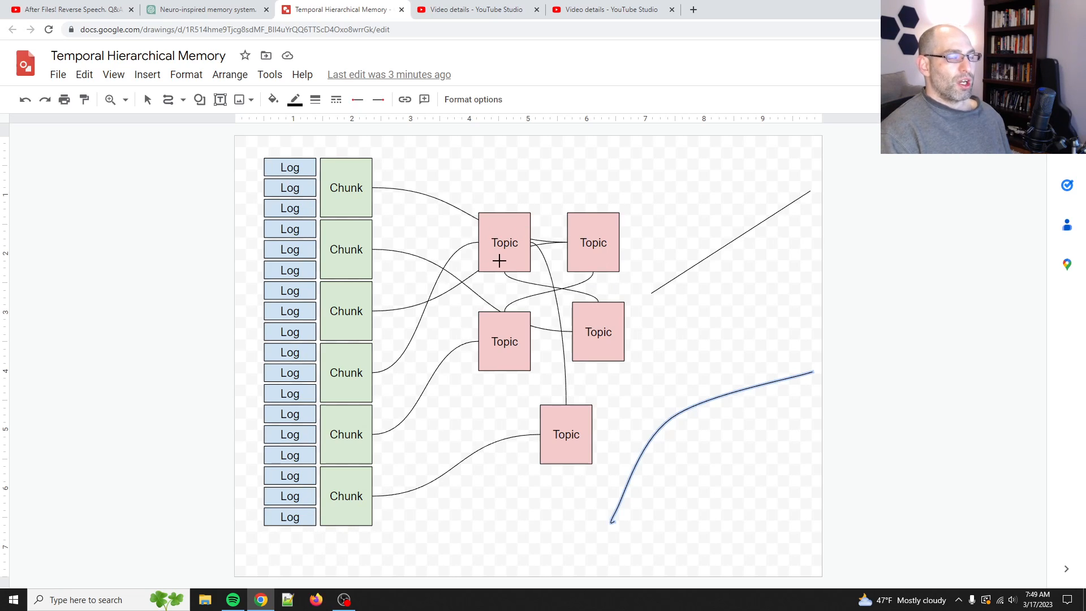
{"action": "mouse_move", "coordinate": [616, 285]}
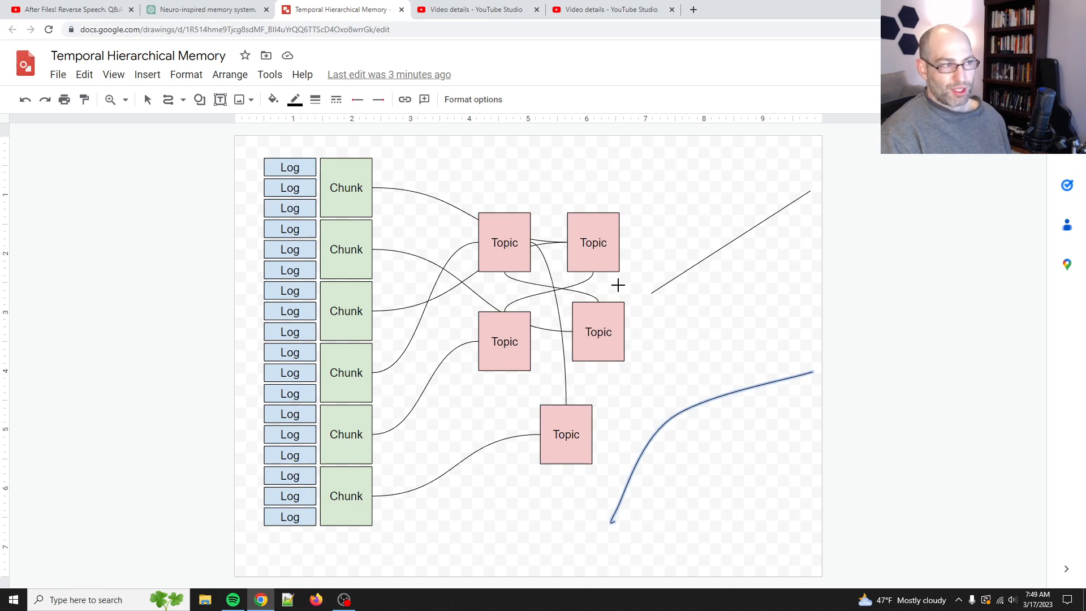
{"action": "mouse_move", "coordinate": [545, 375]}
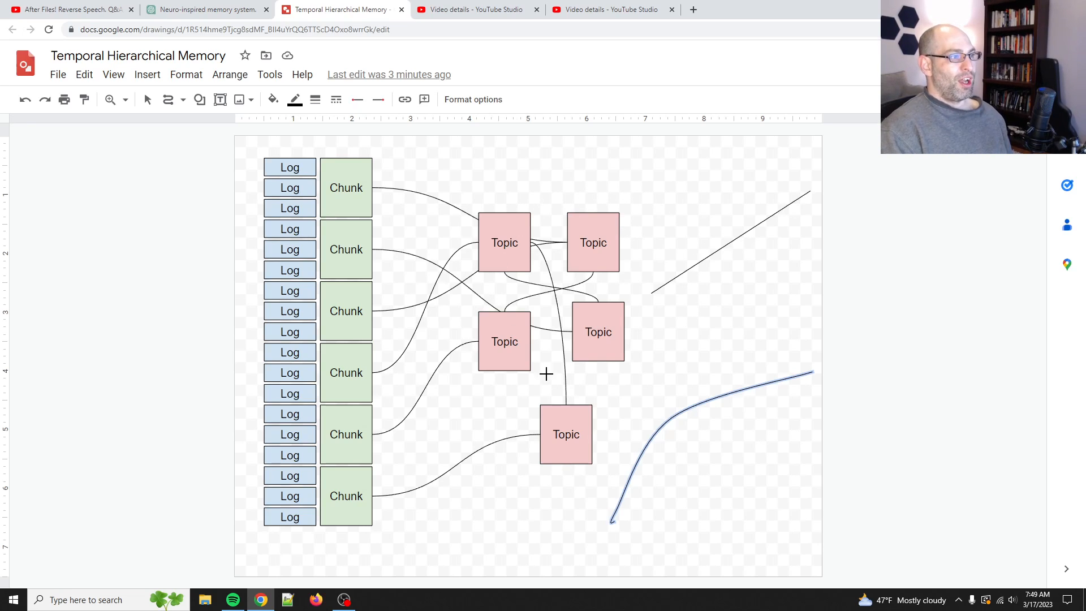
{"action": "mouse_move", "coordinate": [623, 287]}
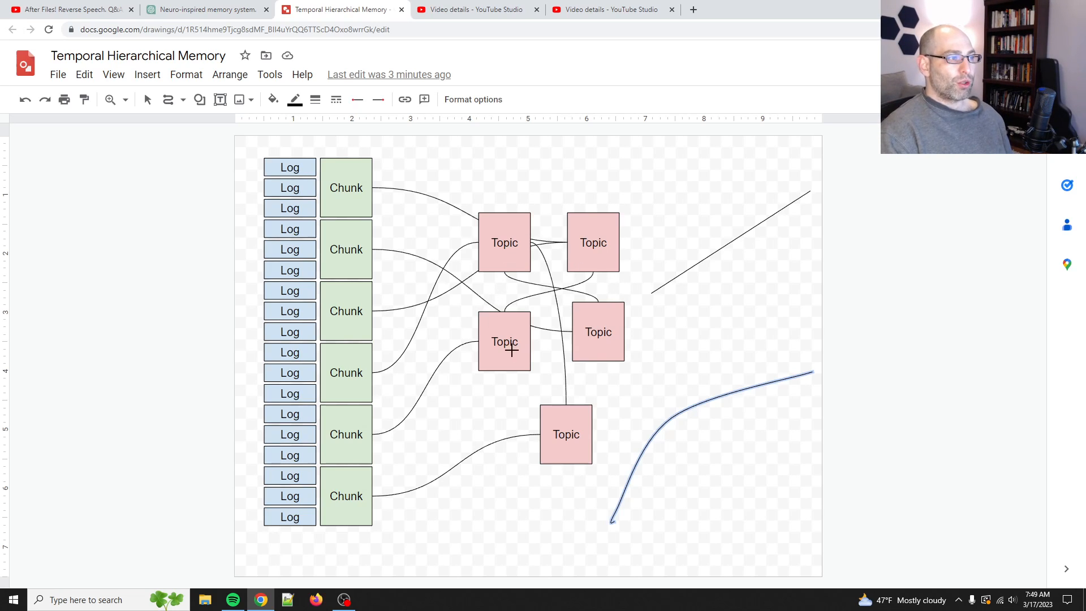
{"action": "mouse_move", "coordinate": [544, 305]}
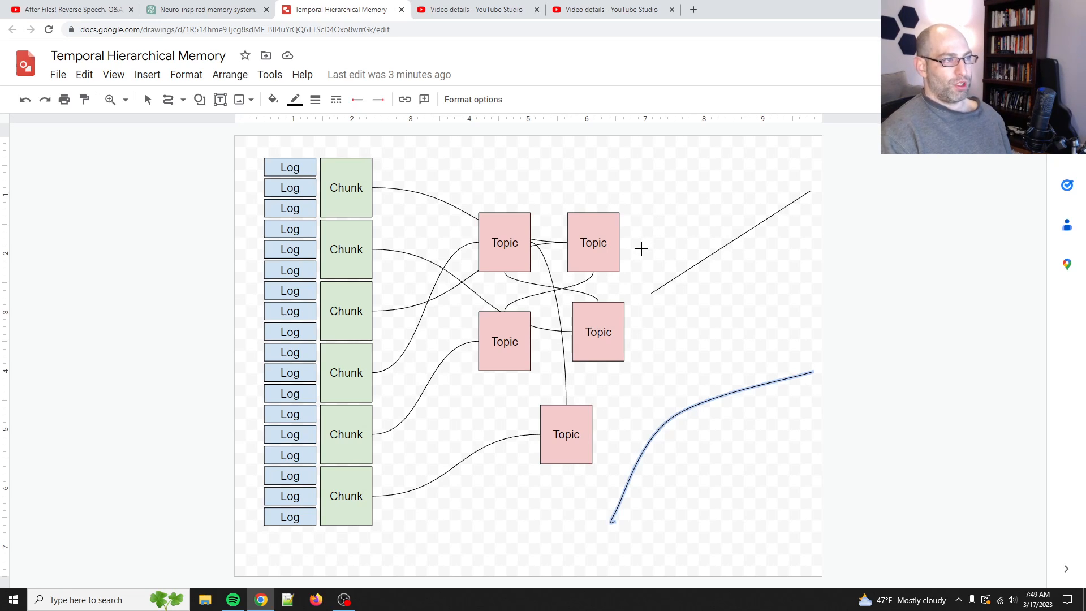
{"action": "mouse_move", "coordinate": [659, 294]}
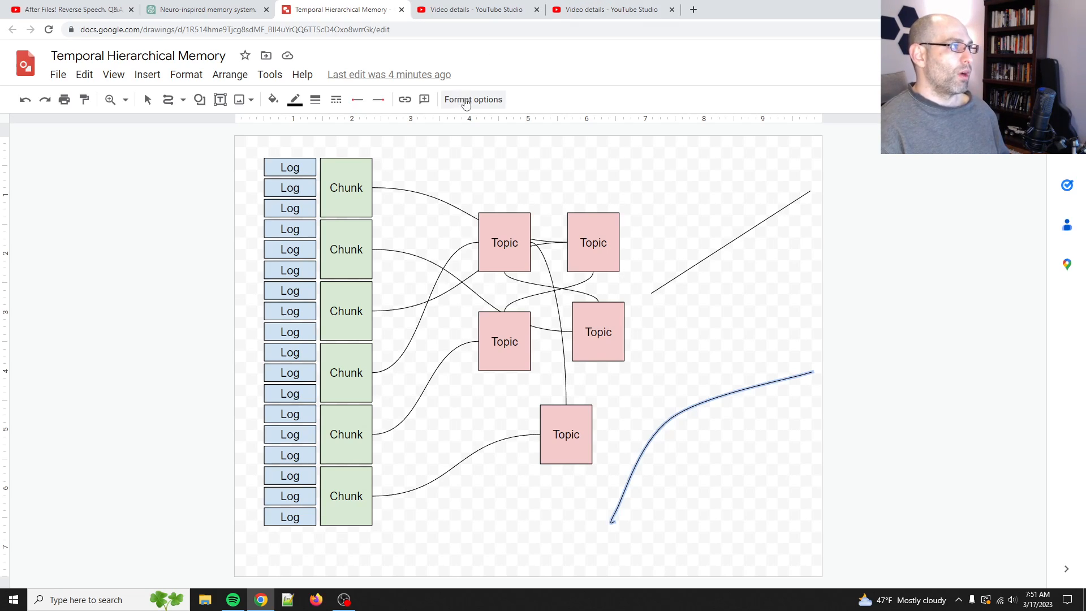
- Review the ten-point Sparse Priming Representation list in the ACE memory management chat
{"action": "left_click", "coordinate": [205, 9]}
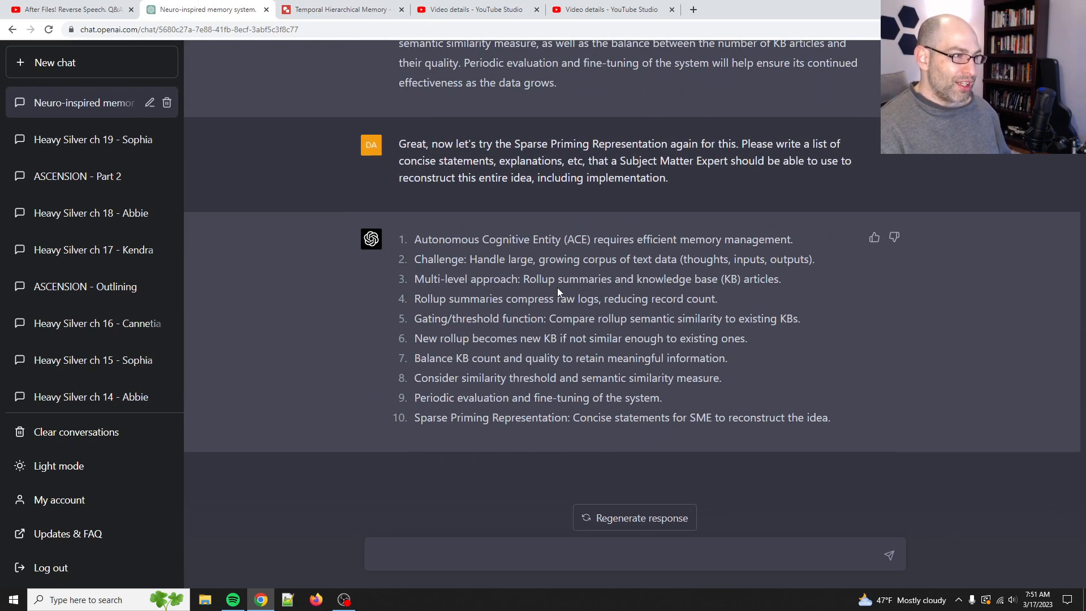
{"action": "scroll", "scroll_direction": "down", "scroll_amount": 3}
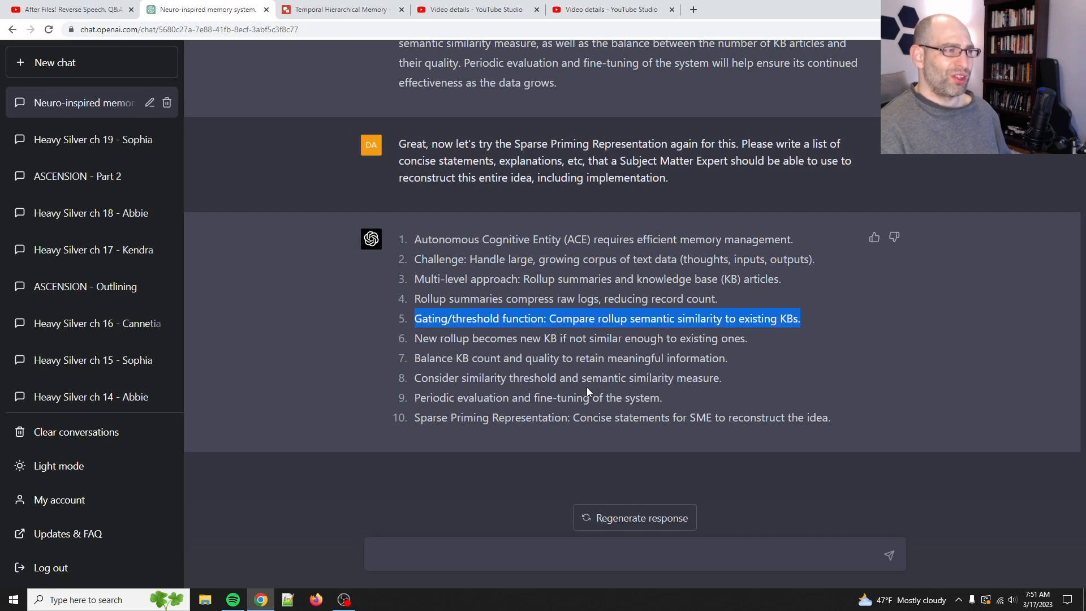
{"action": "mouse_move", "coordinate": [576, 391]}
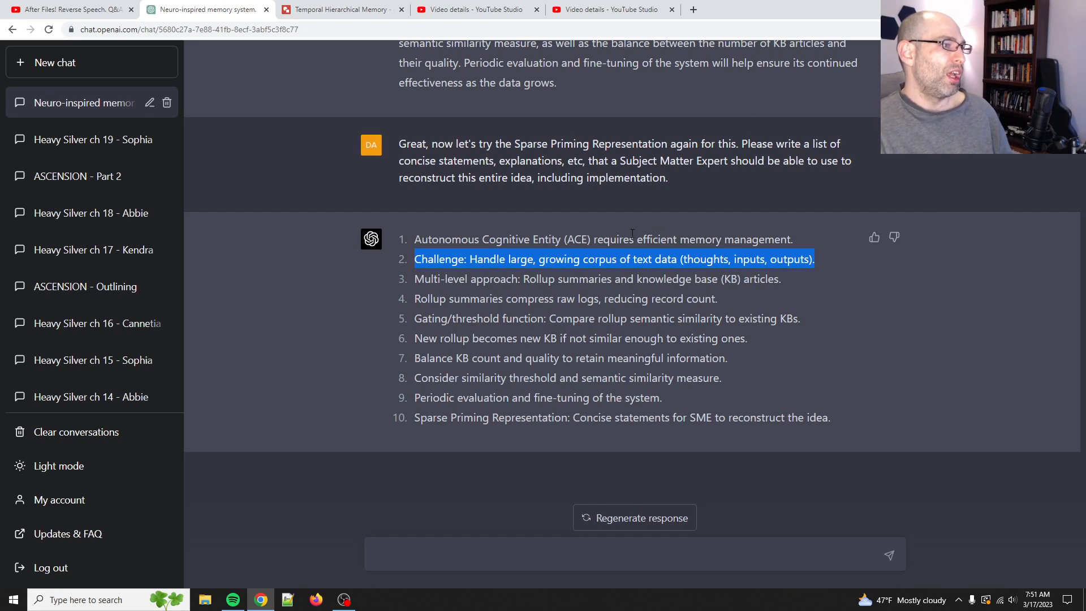
{"action": "left_click", "coordinate": [585, 333]}
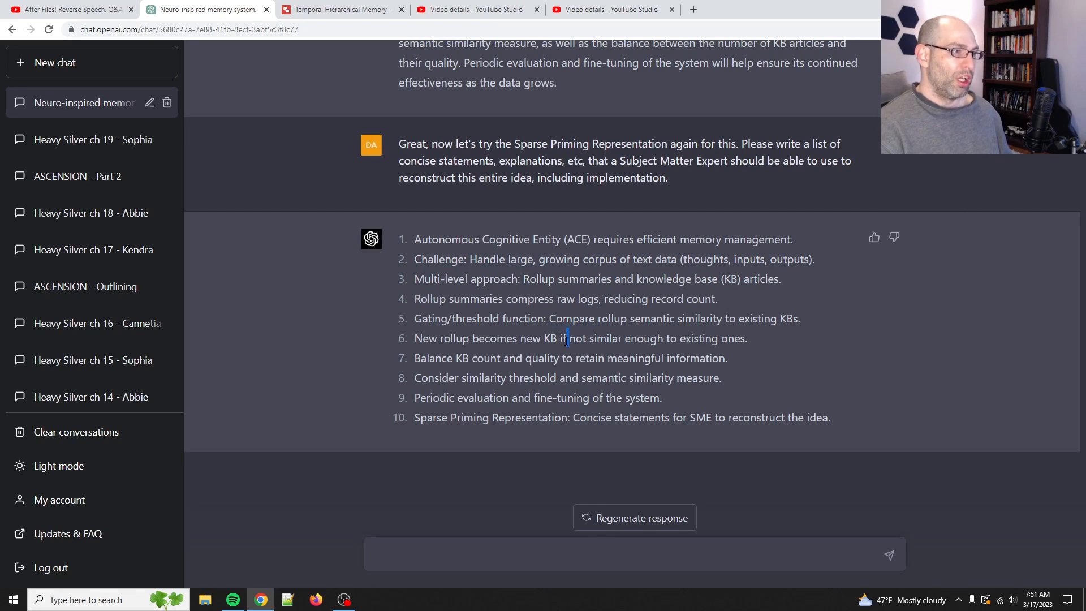
- Bring the Log, Chunk and Topic diagram back on screen in Google Drawings
{"action": "left_click", "coordinate": [340, 9]}
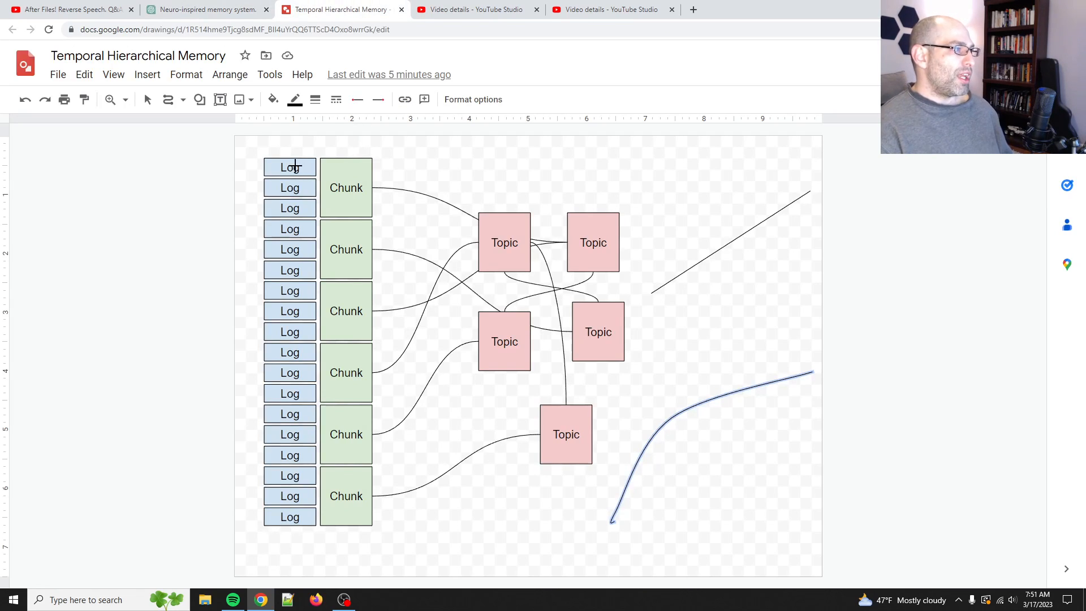
{"action": "mouse_move", "coordinate": [281, 428]}
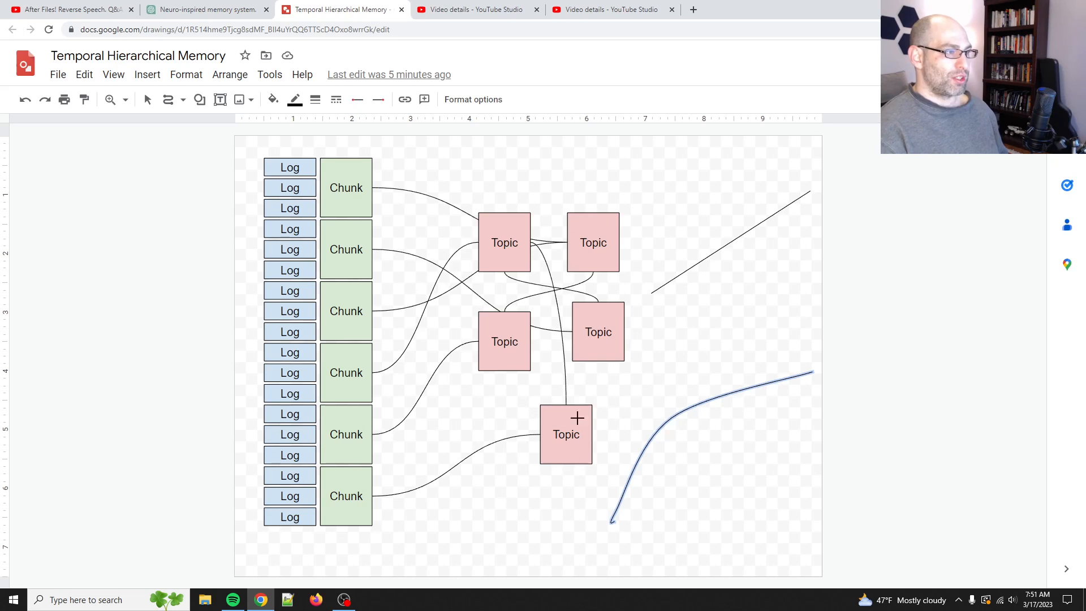
{"action": "mouse_move", "coordinate": [249, 165]}
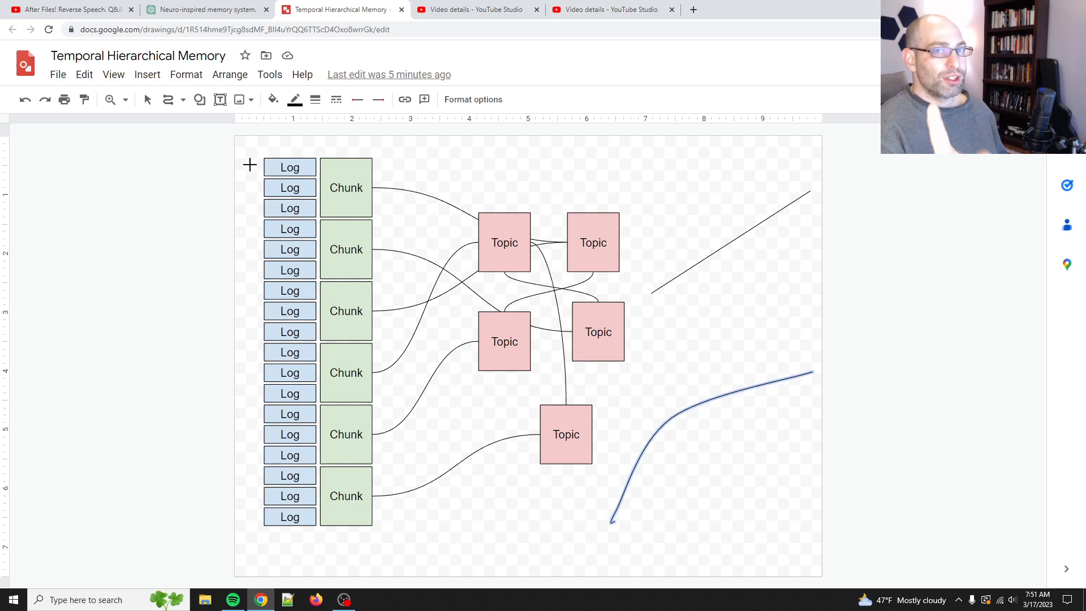
{"action": "mouse_move", "coordinate": [505, 229]}
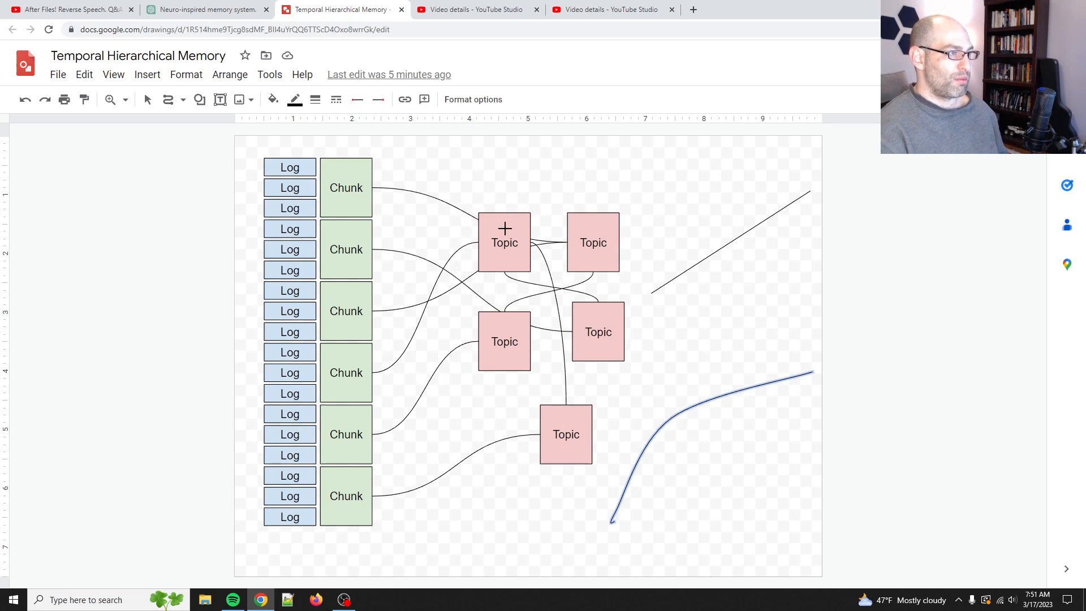
{"action": "mouse_move", "coordinate": [473, 269]}
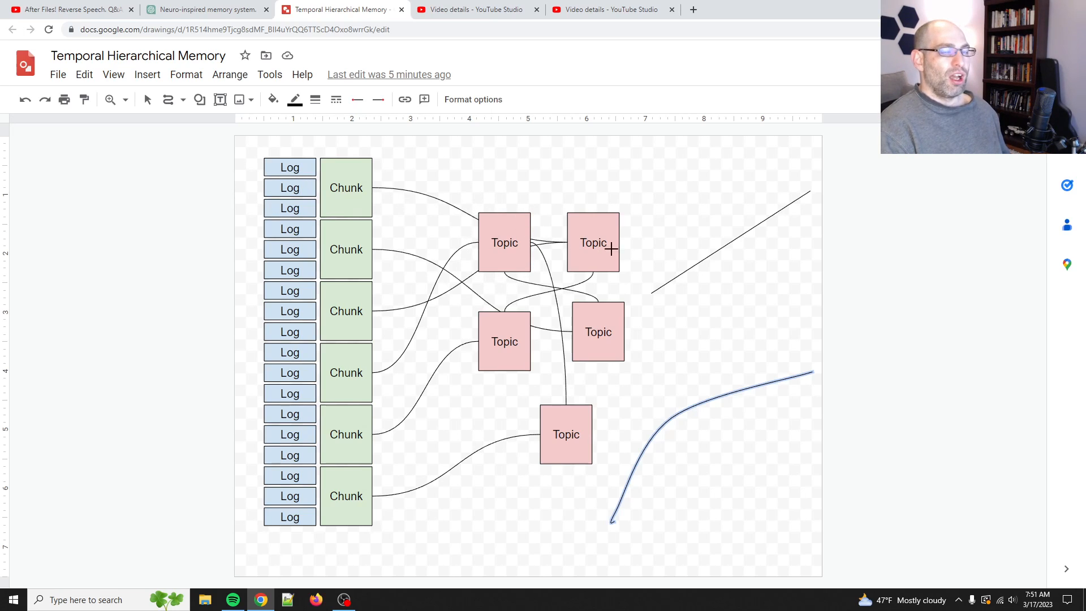
{"action": "mouse_move", "coordinate": [258, 193]}
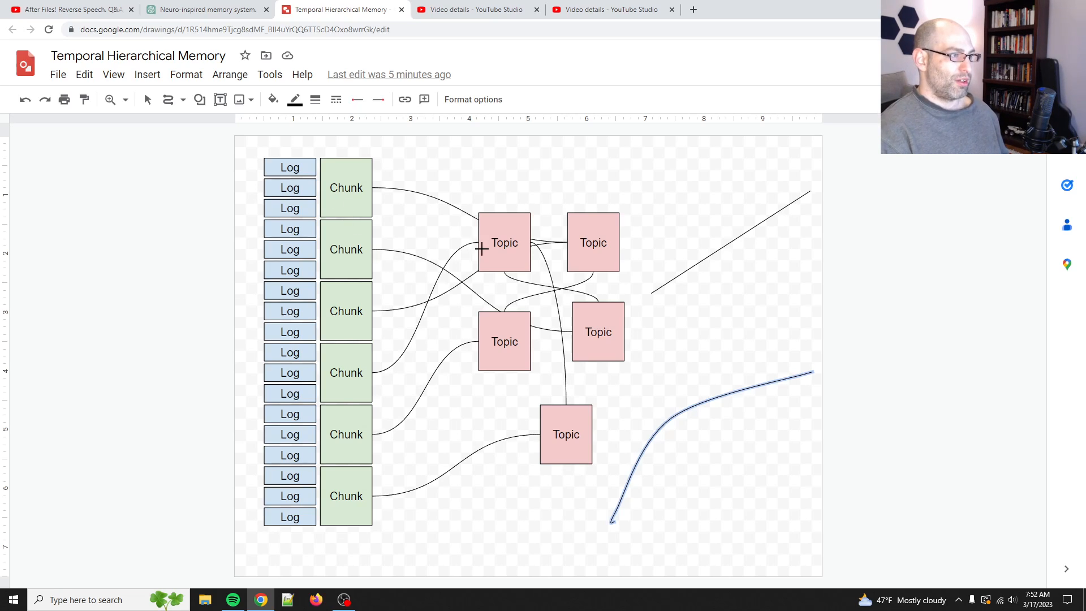
{"action": "mouse_move", "coordinate": [535, 261]}
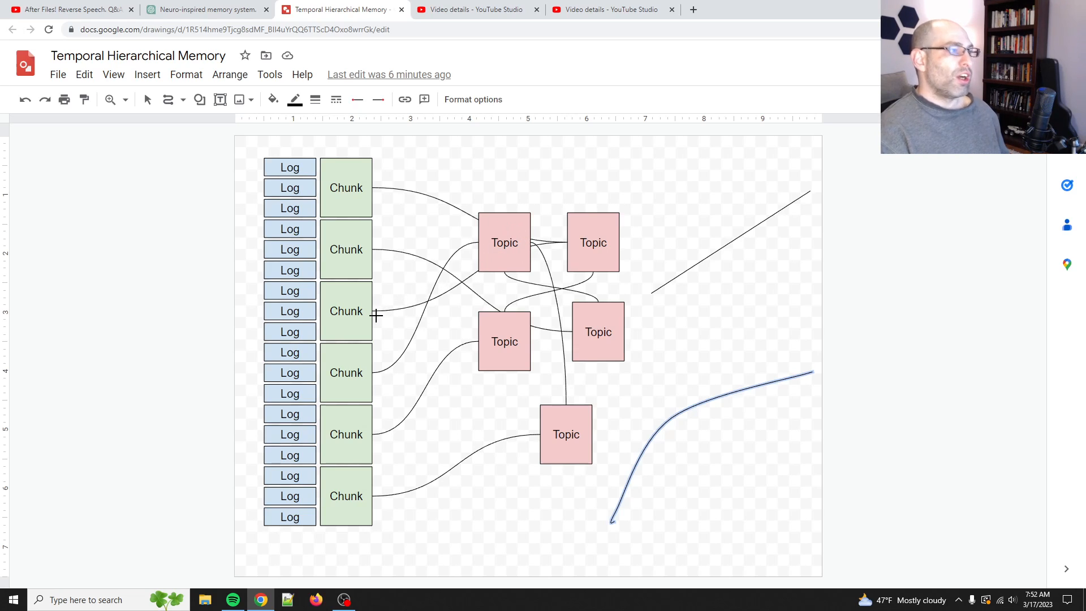
{"action": "mouse_move", "coordinate": [382, 213]}
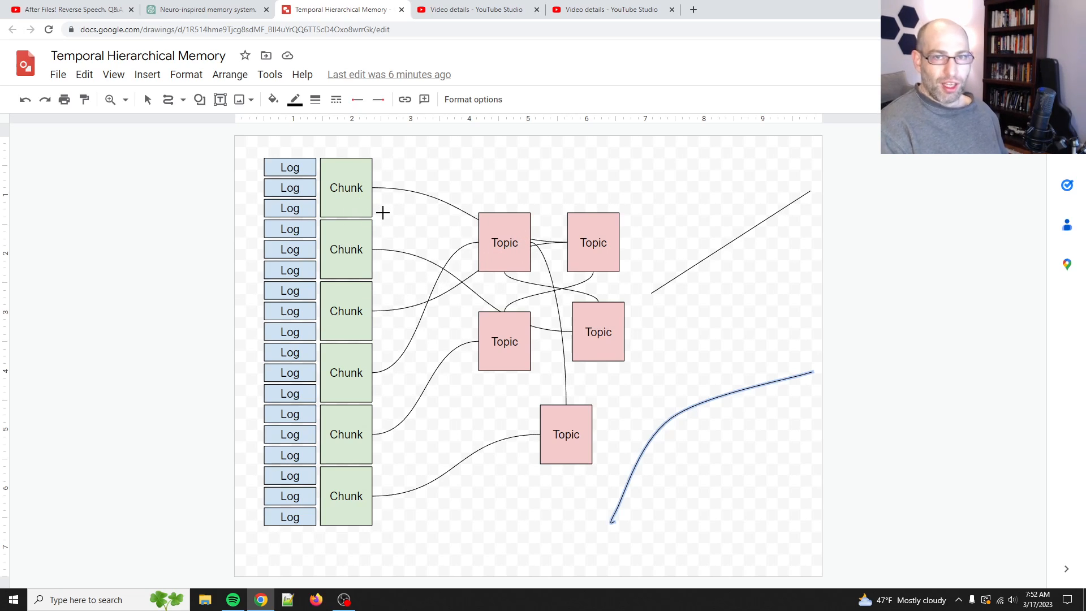
{"action": "mouse_move", "coordinate": [512, 235]}
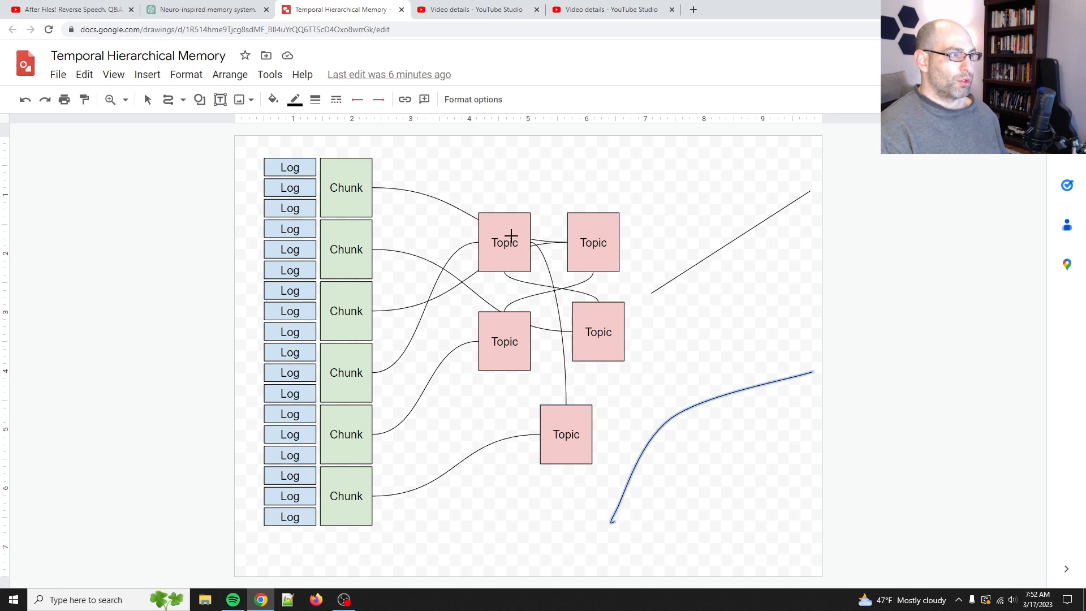
{"action": "mouse_move", "coordinate": [358, 273]}
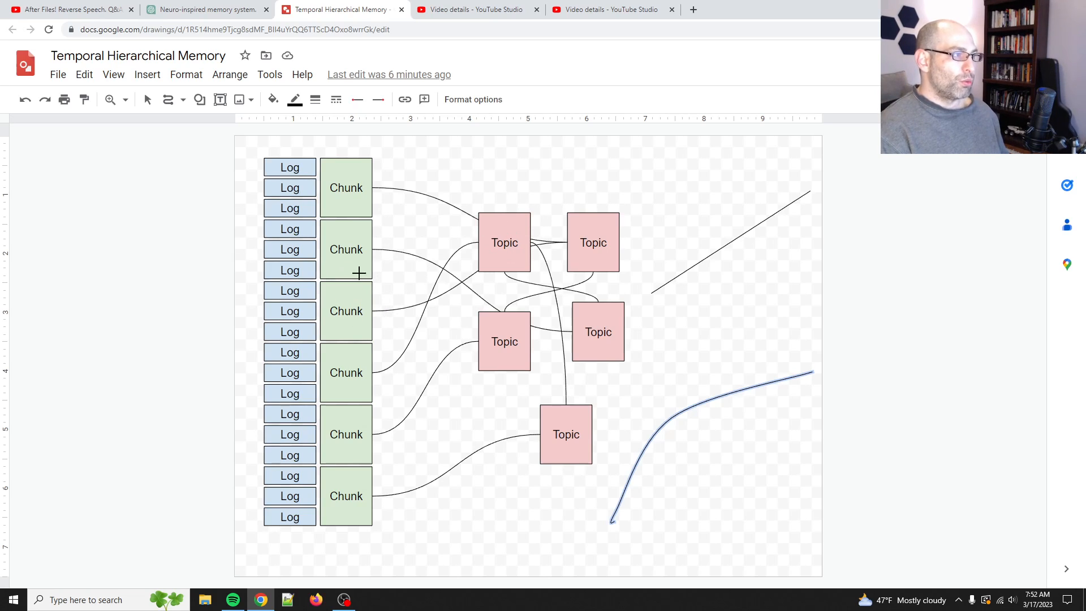
{"action": "mouse_move", "coordinate": [246, 165]}
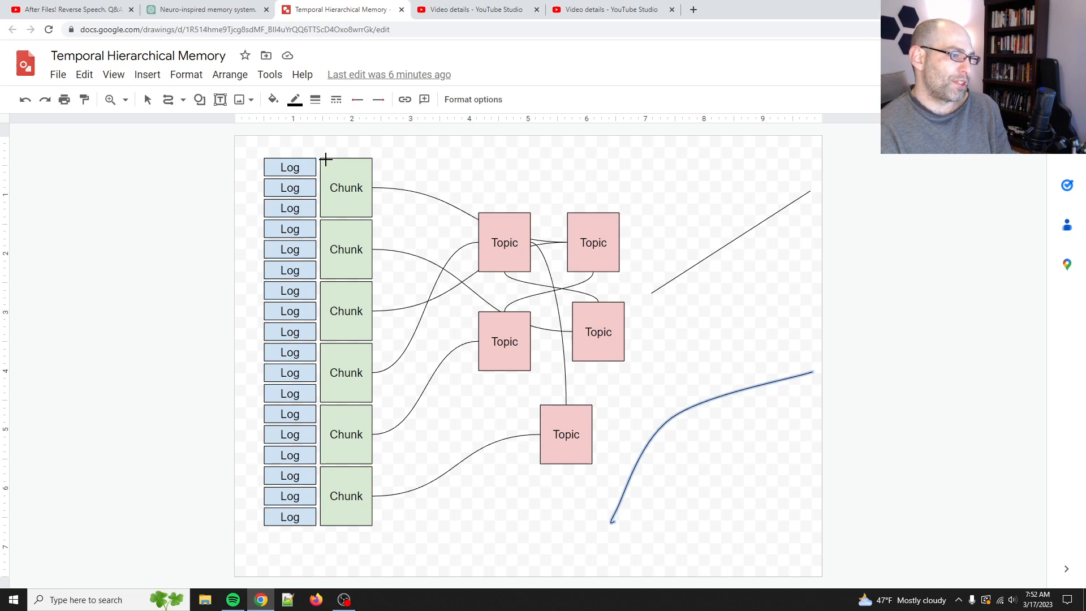
{"action": "mouse_move", "coordinate": [413, 524]}
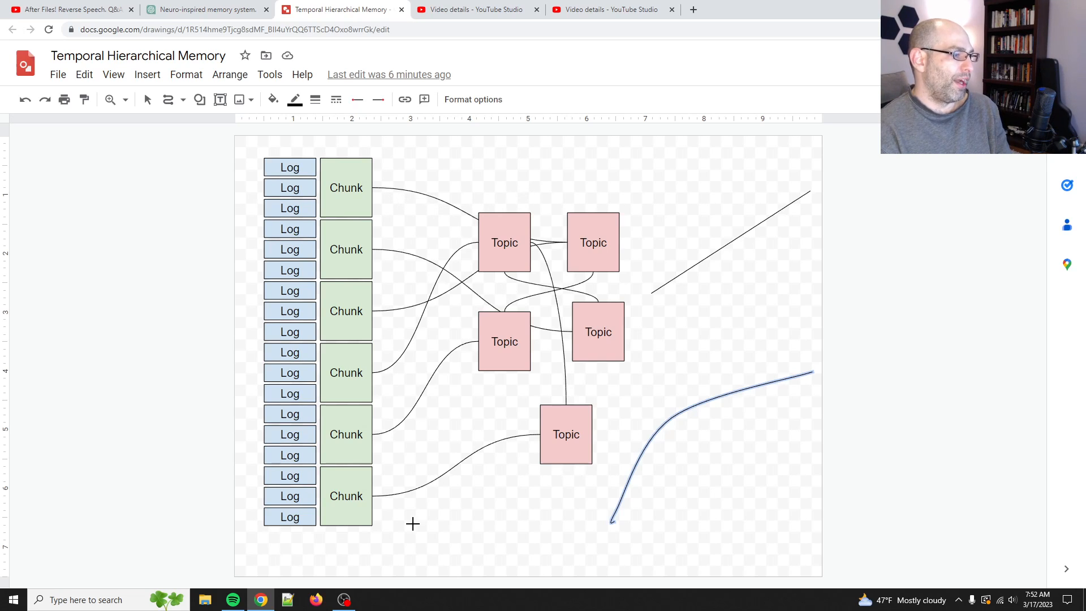